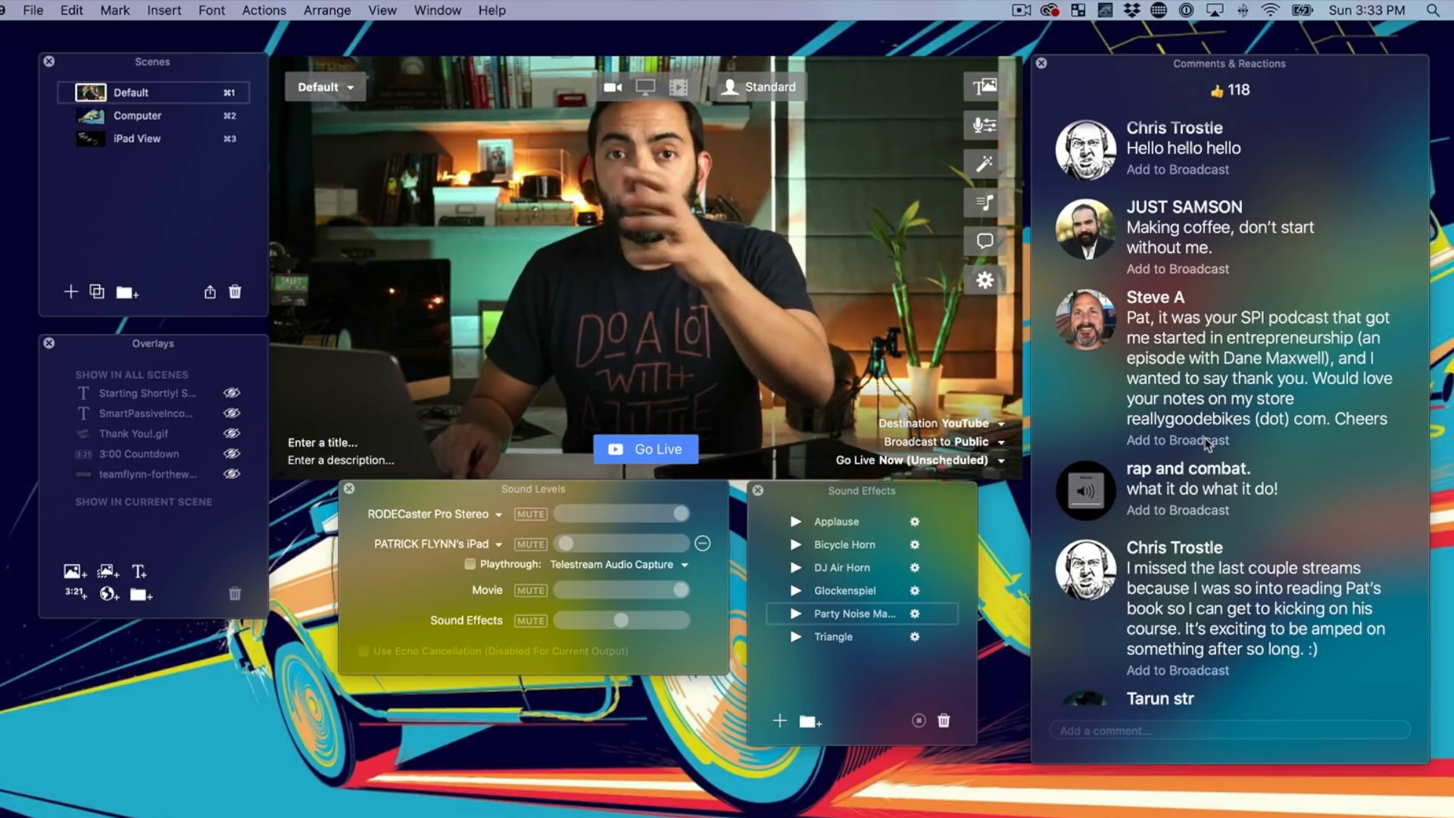
click(1178, 439)
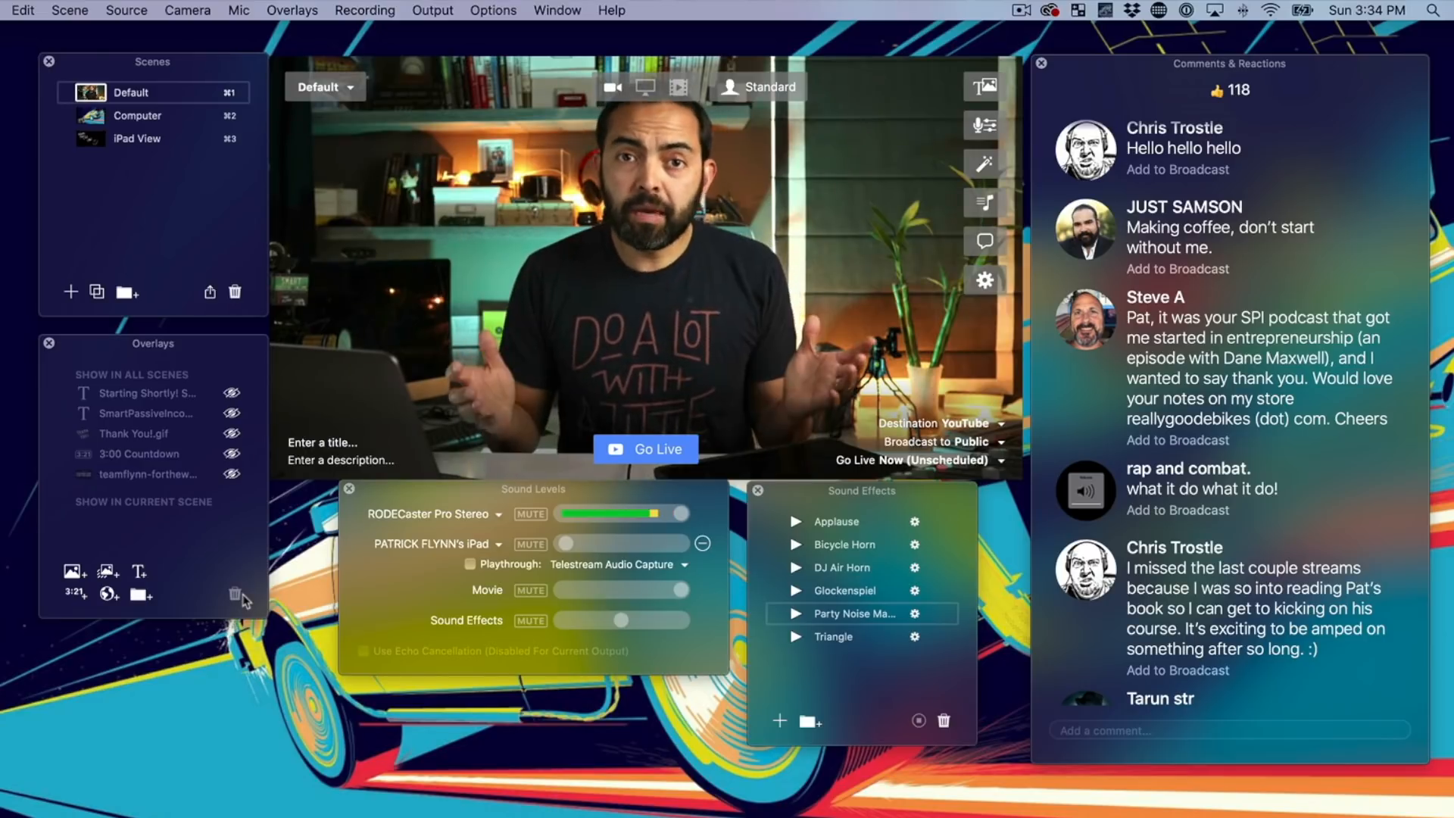
click(231, 474)
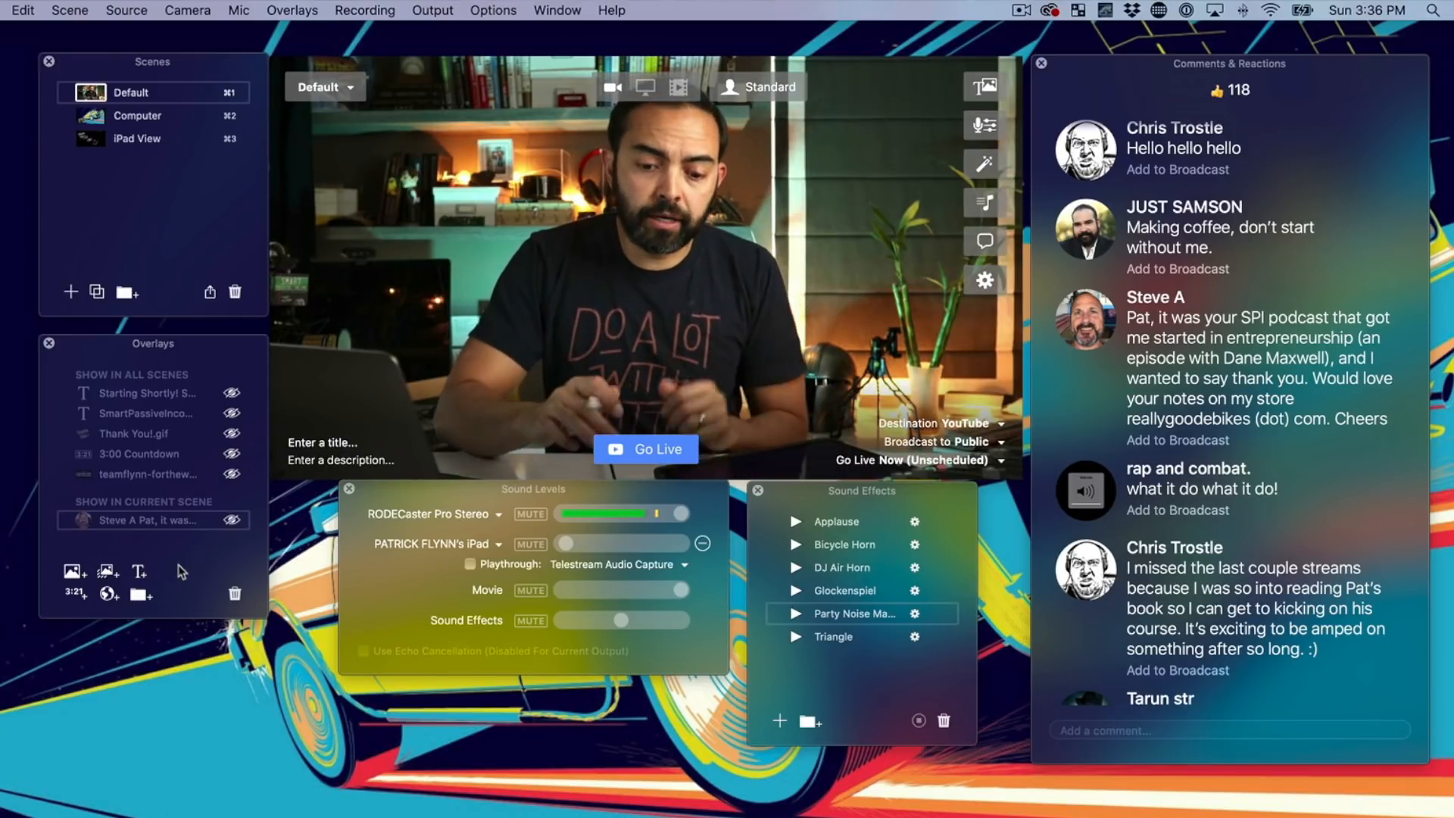
click(137, 138)
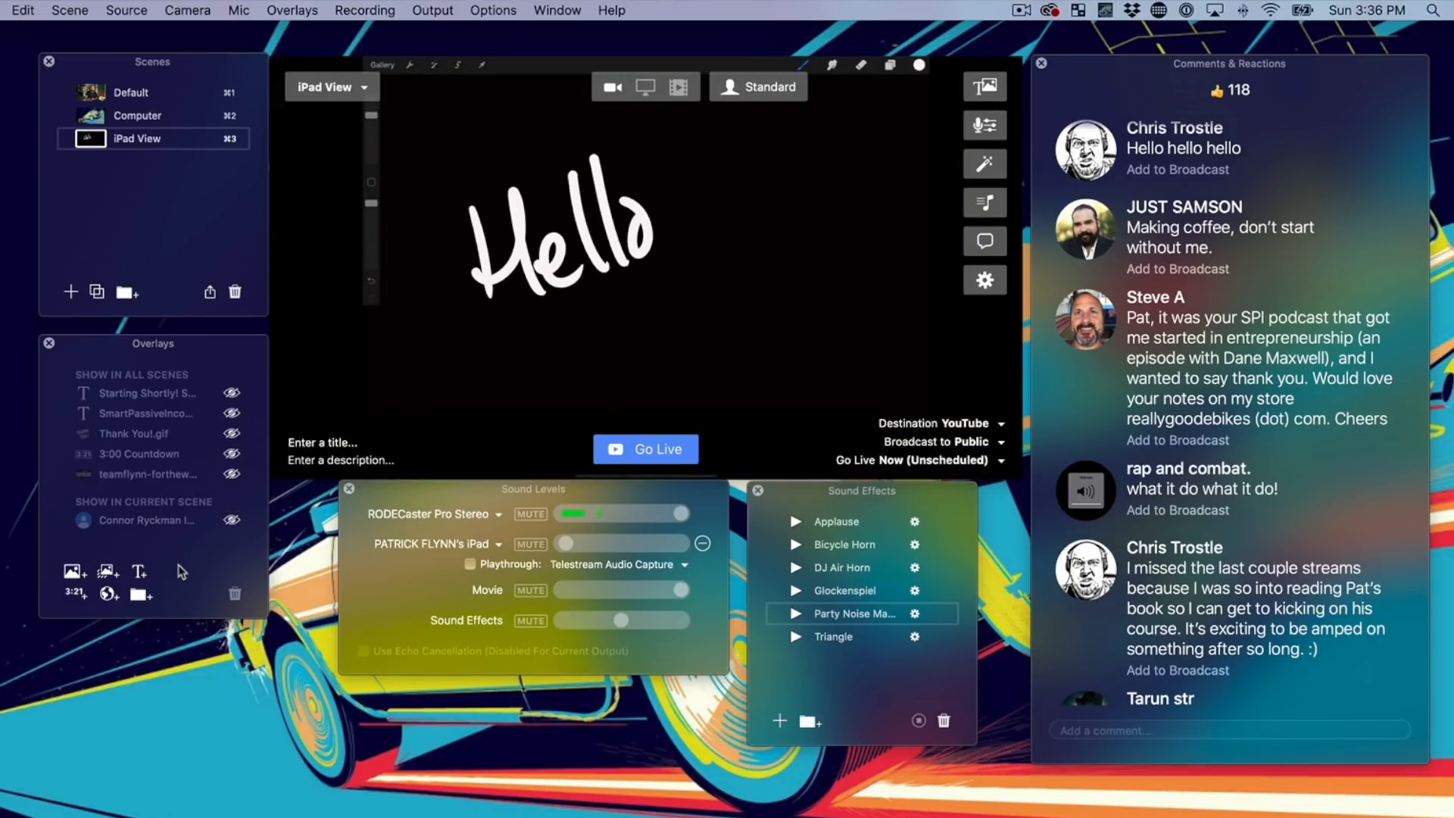
click(130, 92)
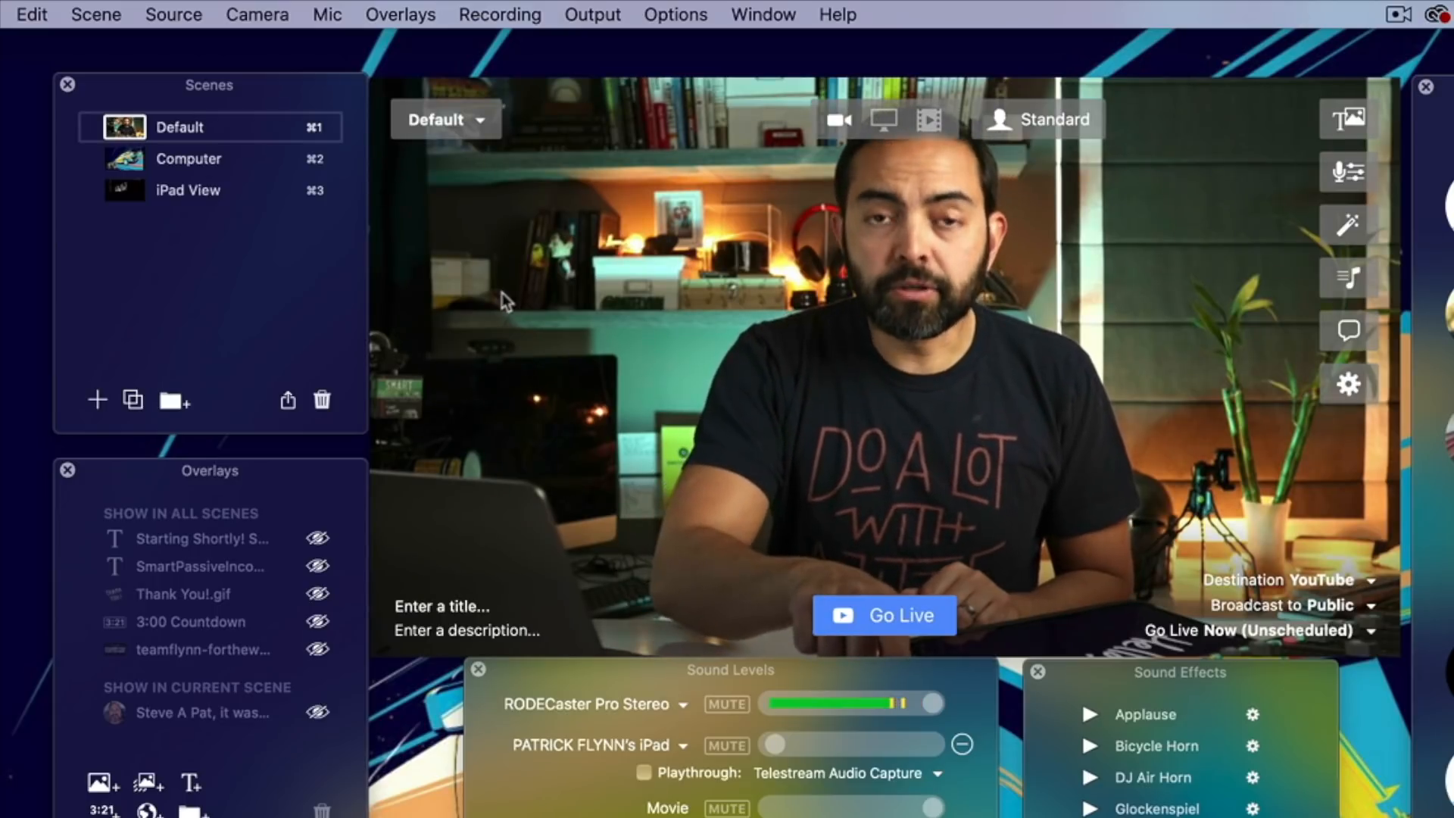
click(188, 159)
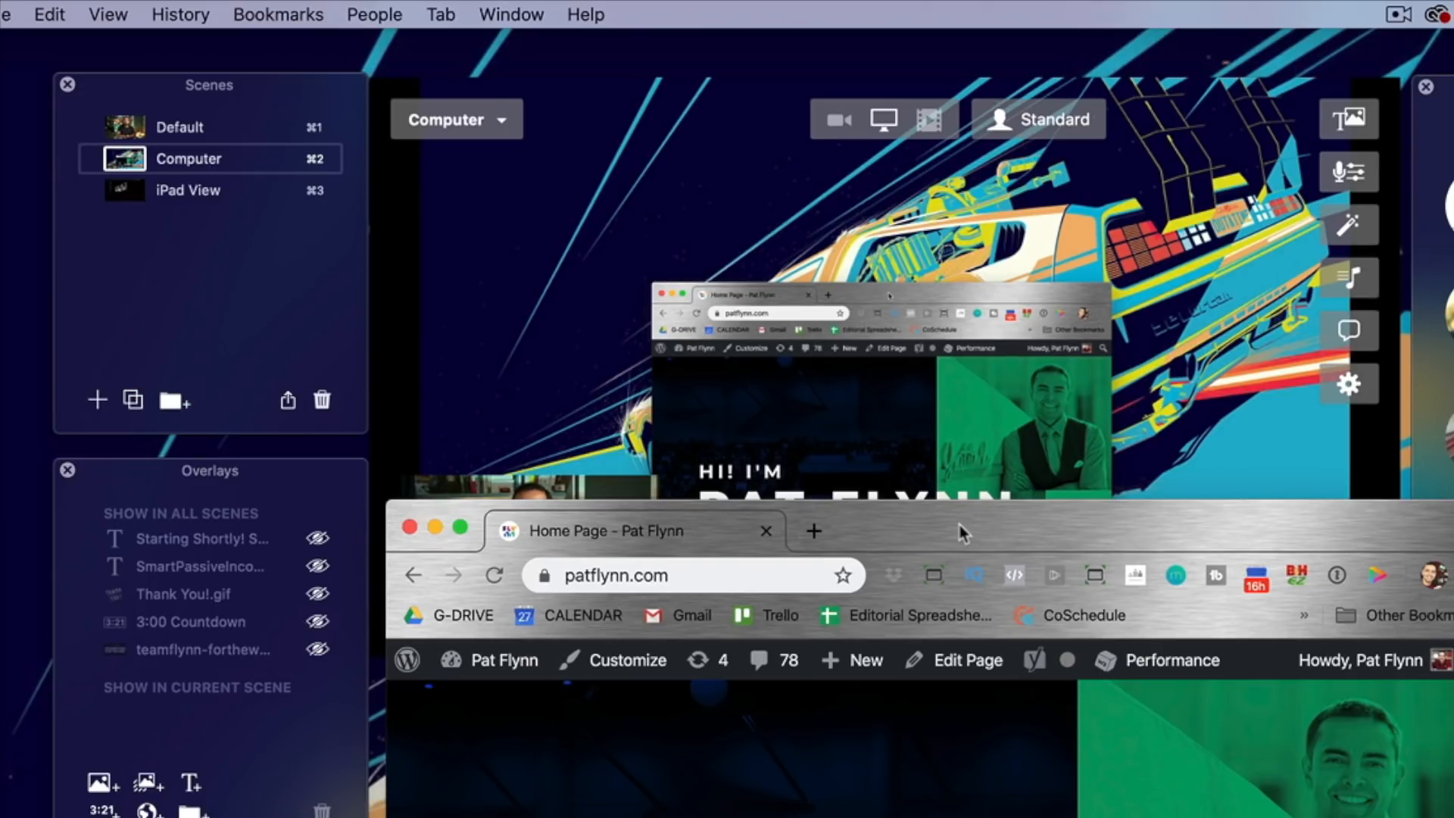
click(188, 191)
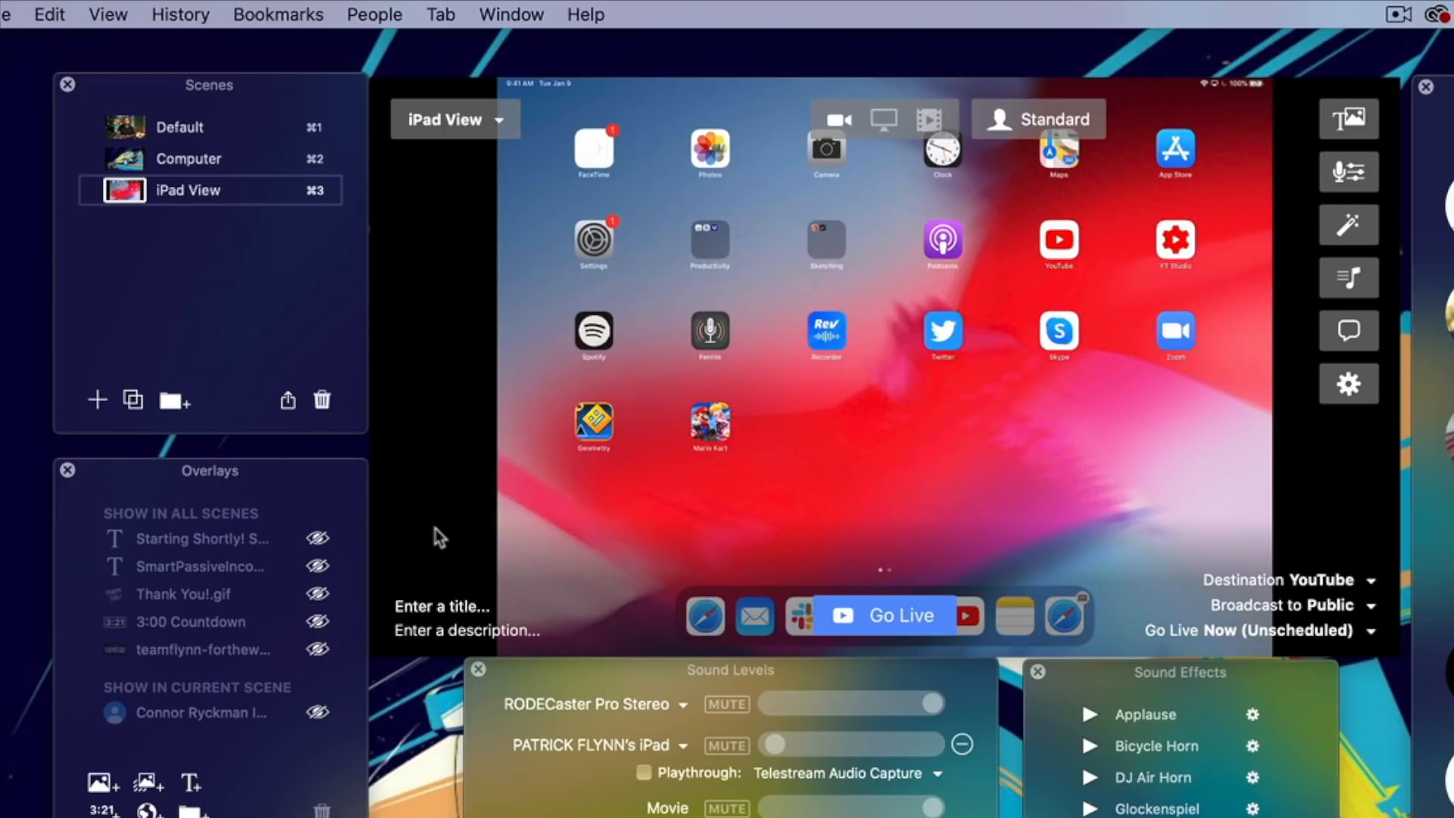
click(178, 127)
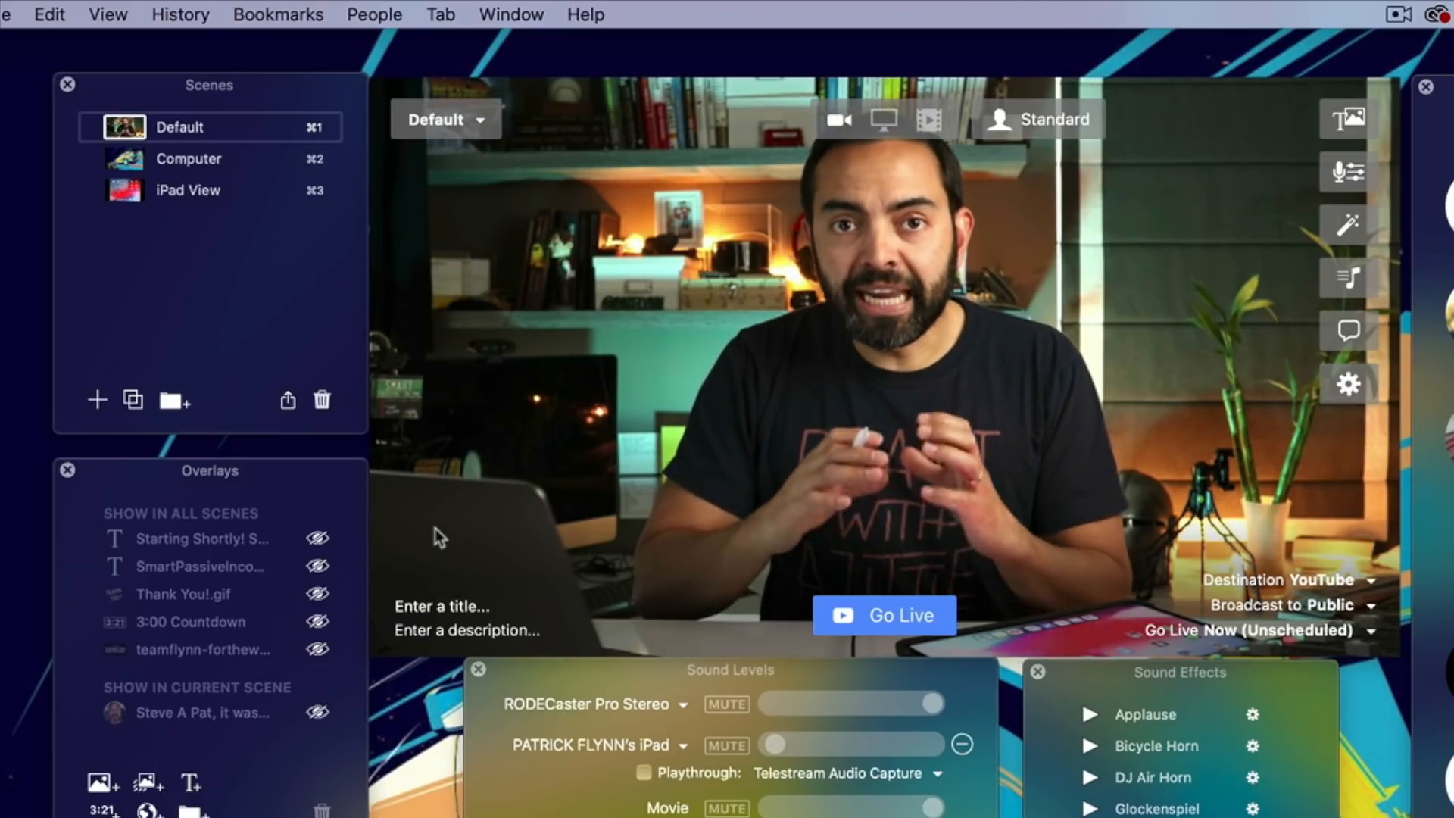
- Add a camera picture-in-picture to iPad View, check the Computer scene, and return to Default
click(188, 191)
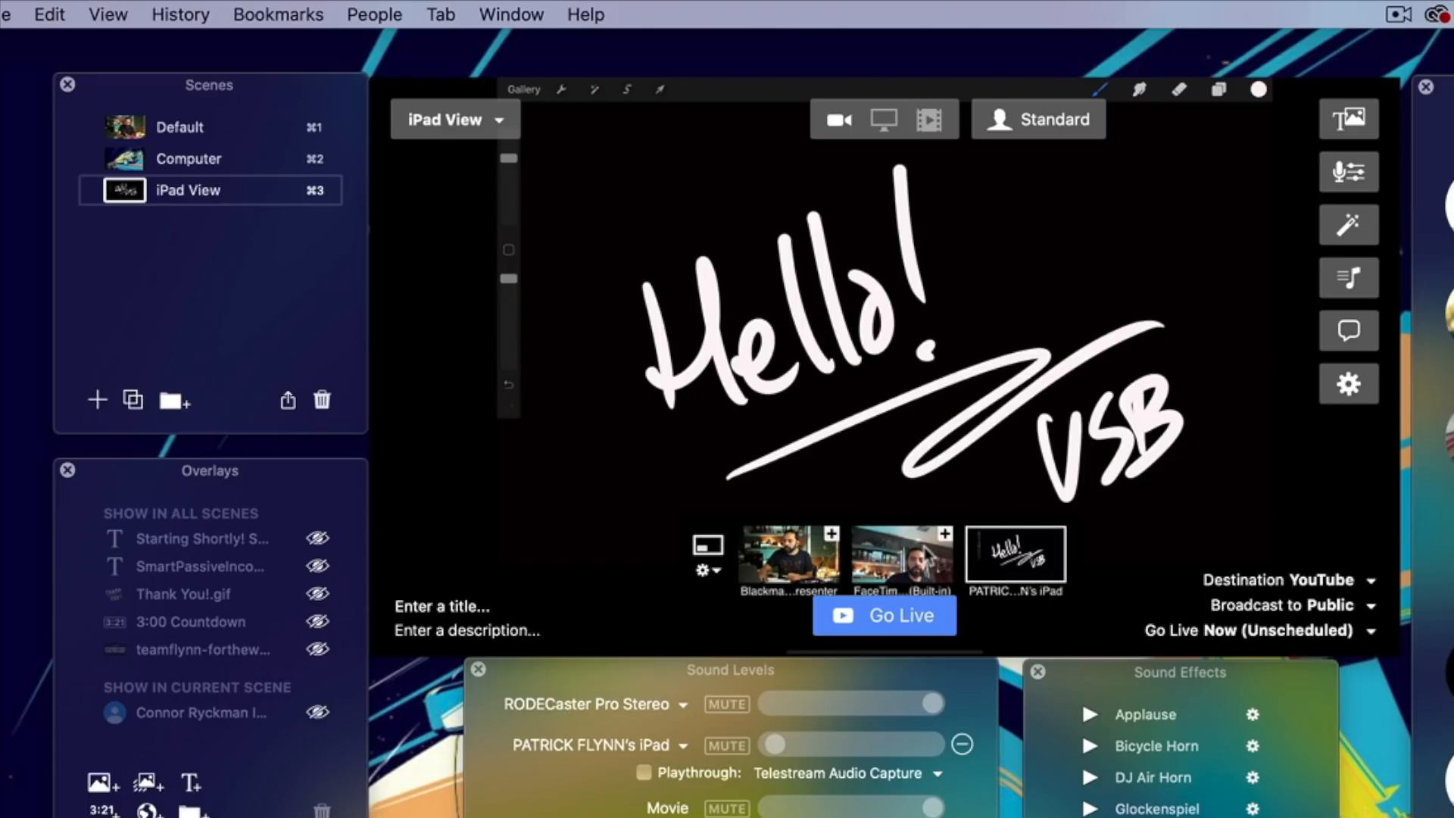
mouse_move(1001, 502)
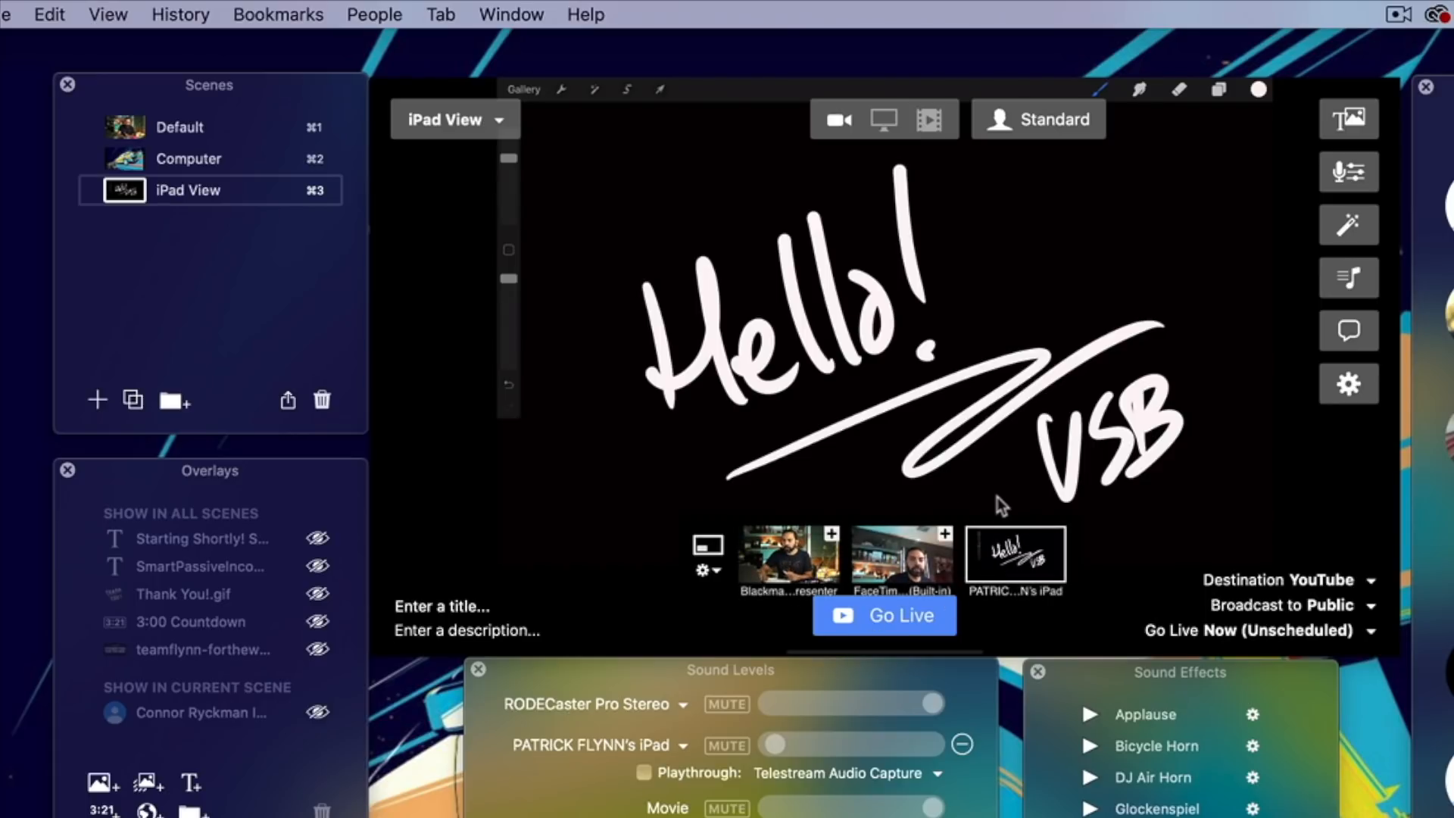
mouse_move(922, 494)
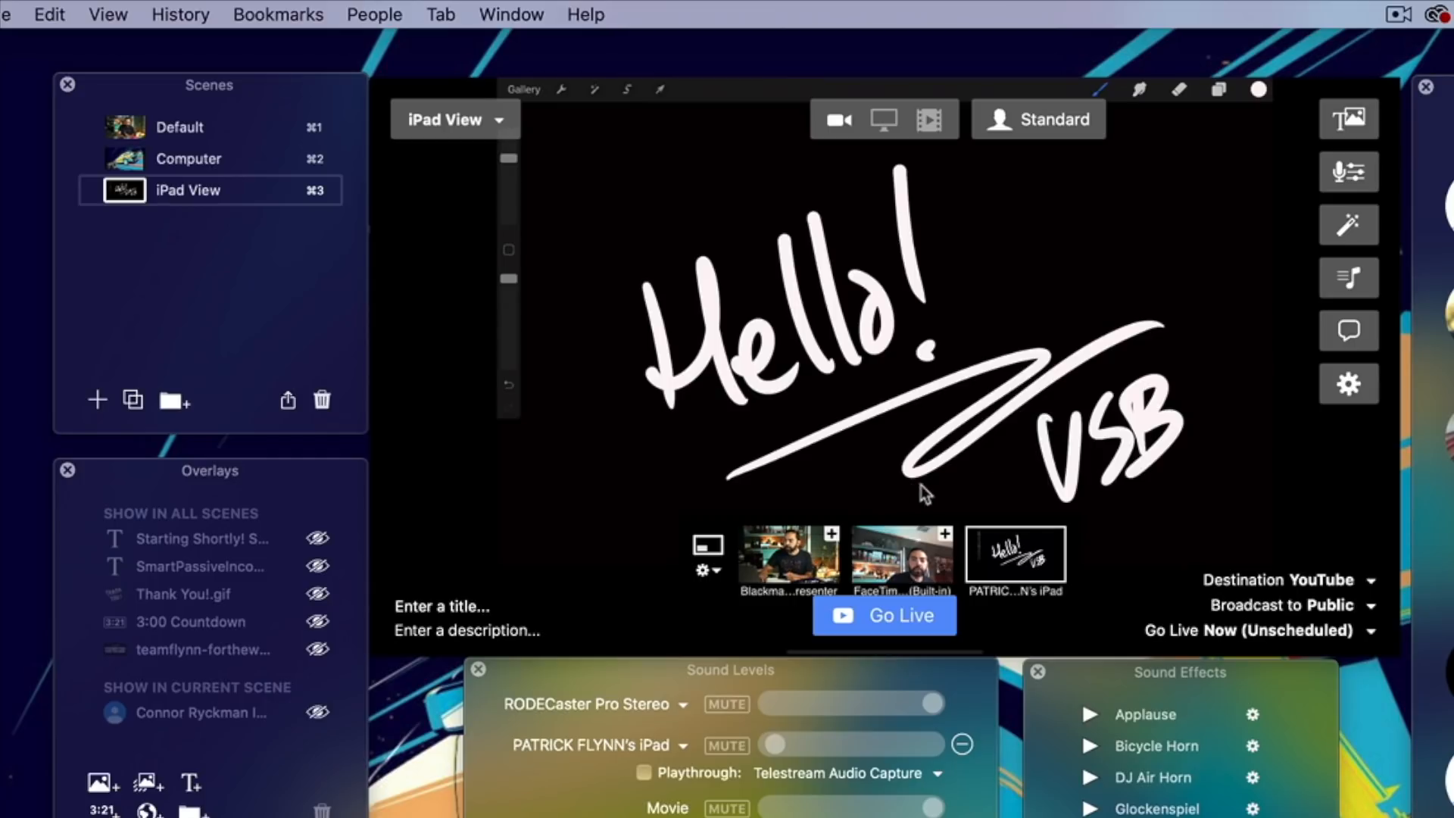
mouse_move(1057, 446)
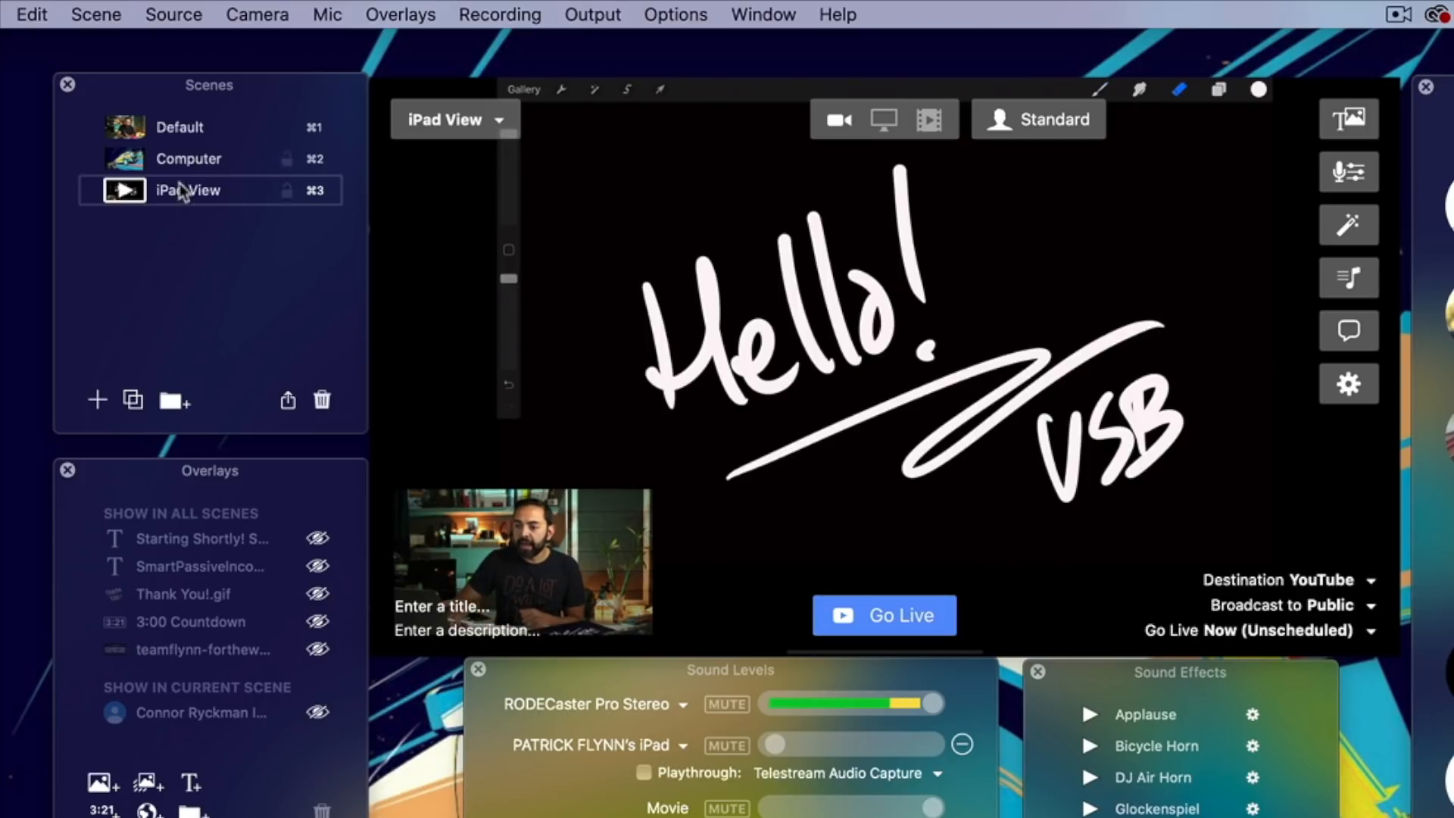
click(187, 159)
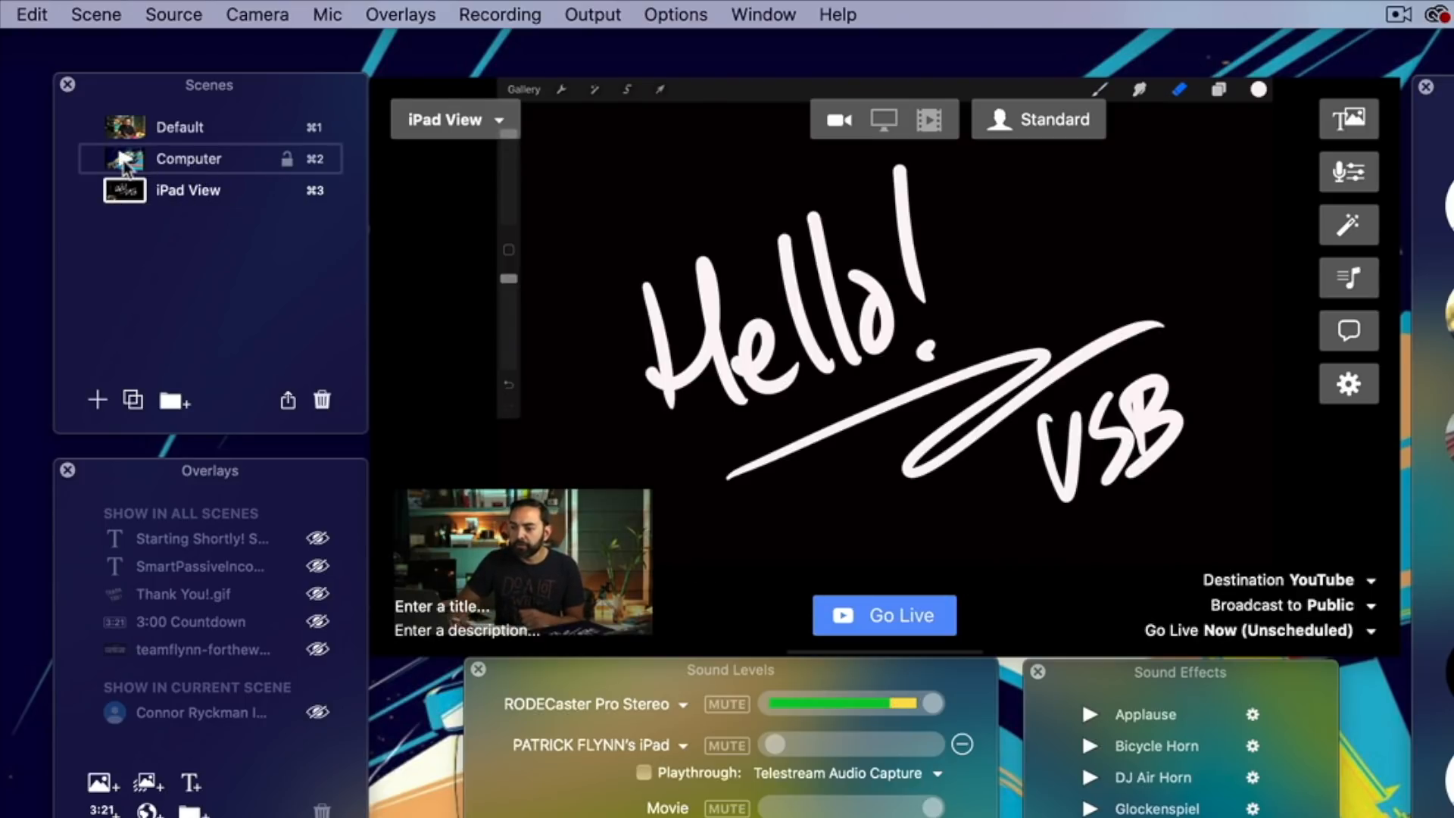
click(188, 159)
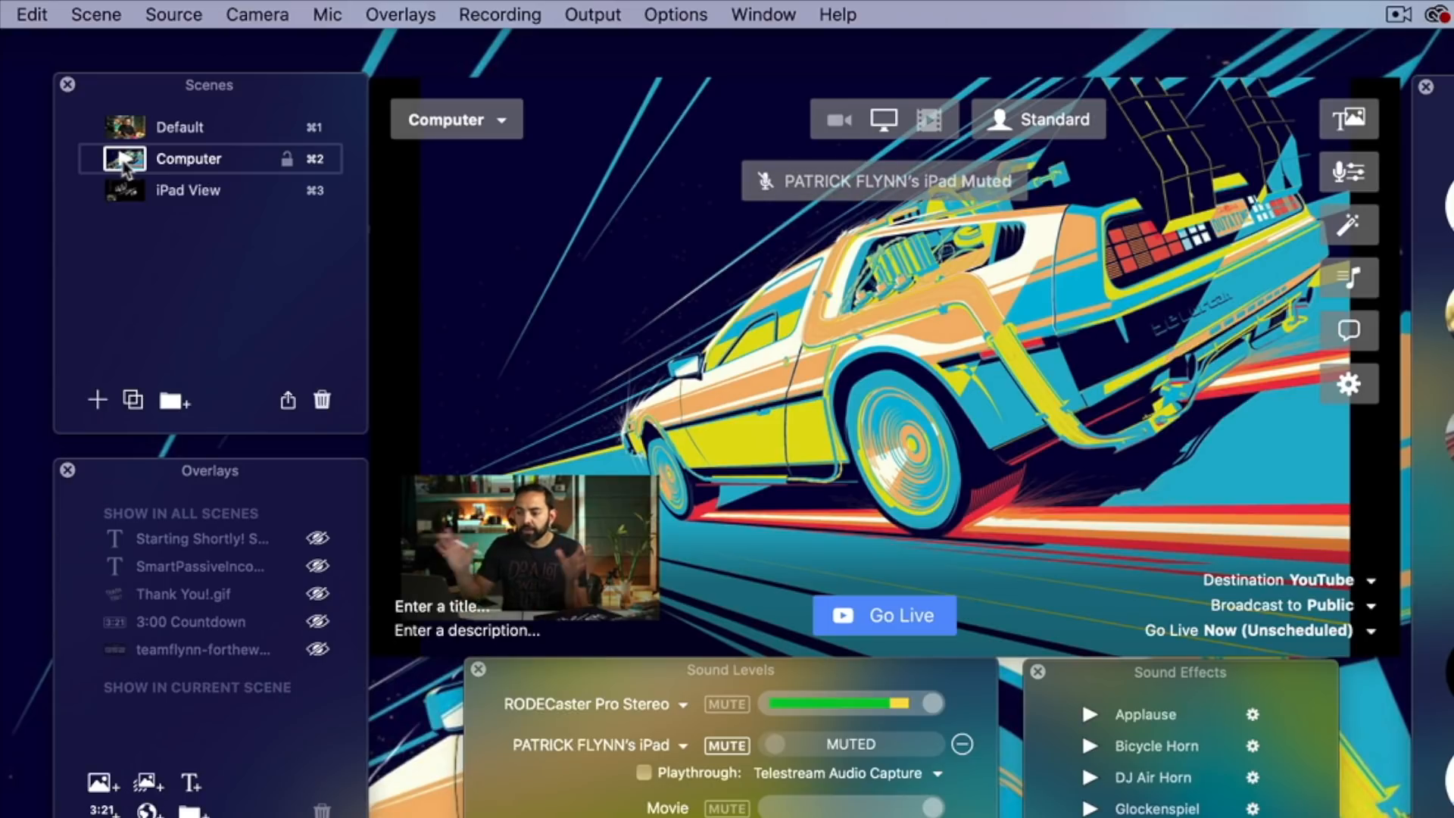
click(181, 127)
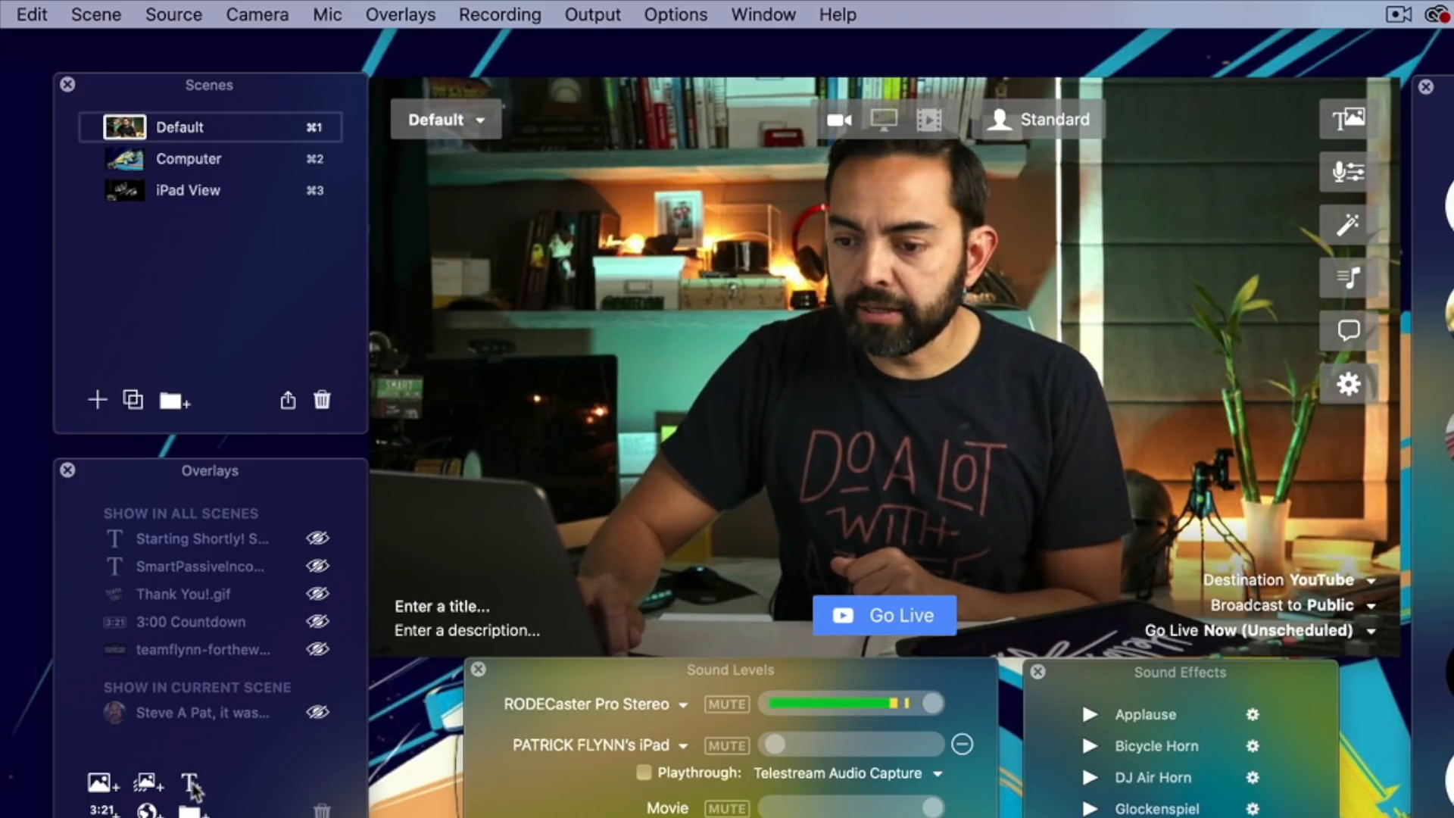
- Create a 'Hello YouTube!' text overlay and move it into Show in All Scenes
click(195, 781)
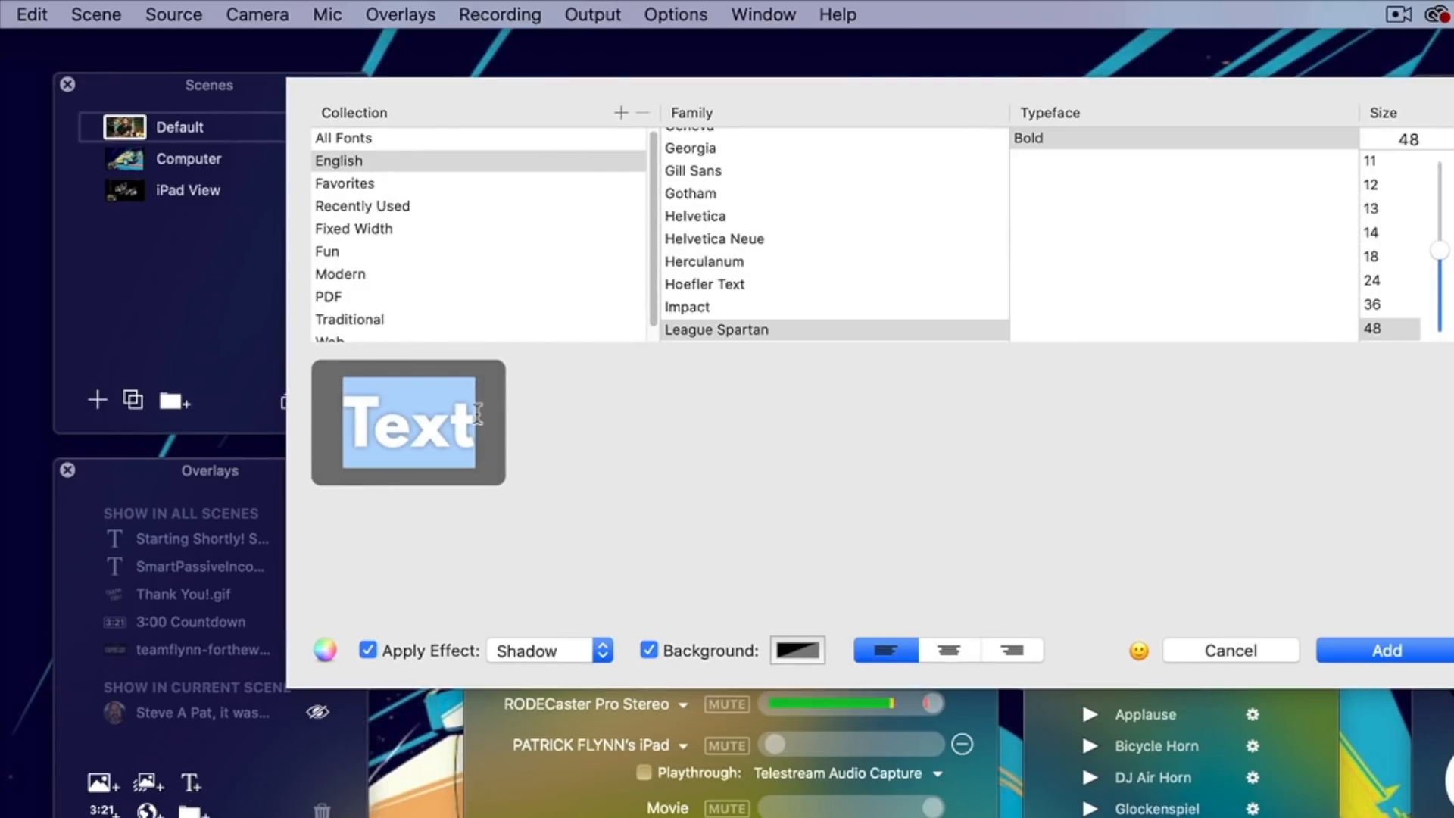
text(Hello Y)
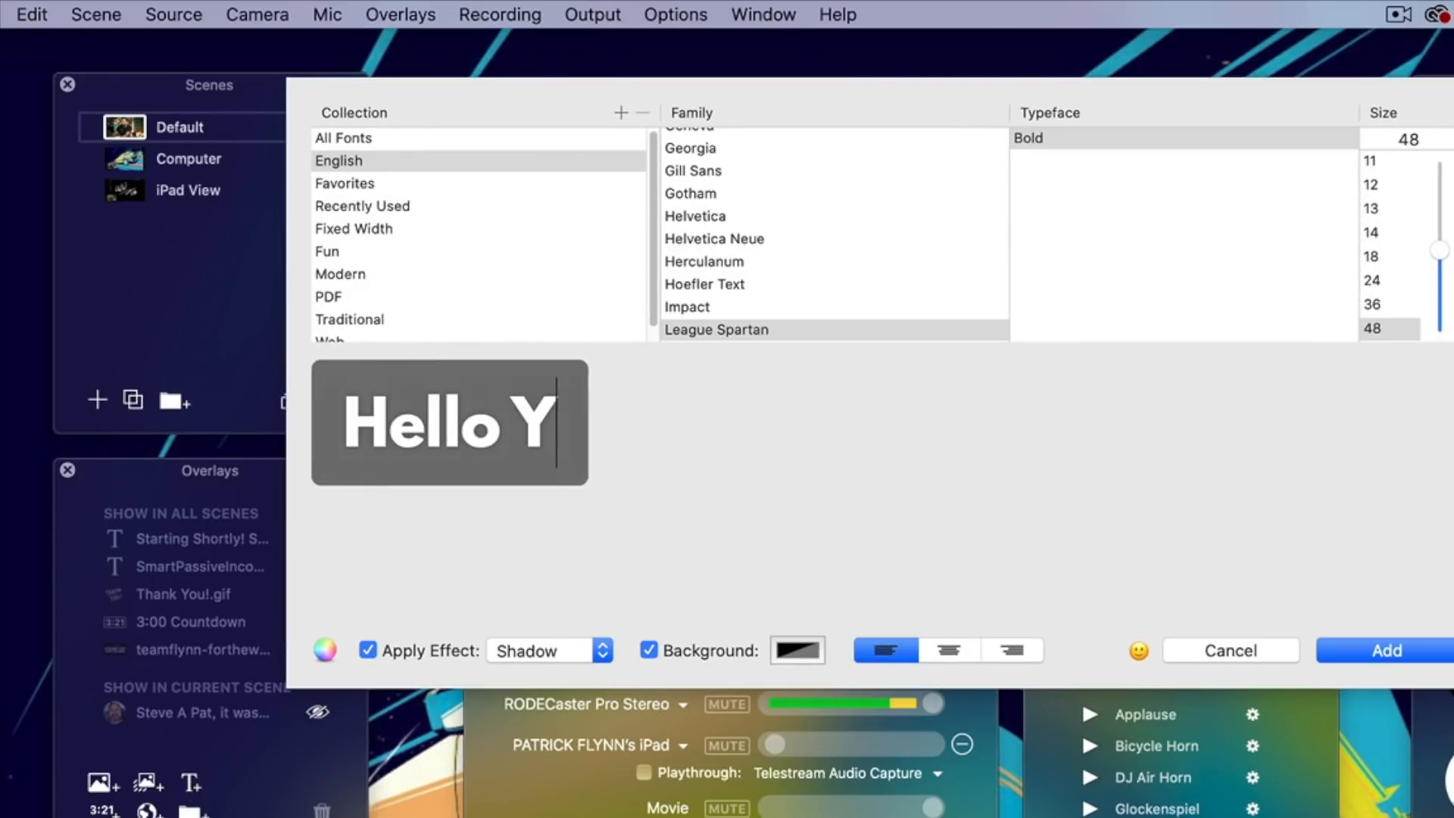
text(ouTube!)
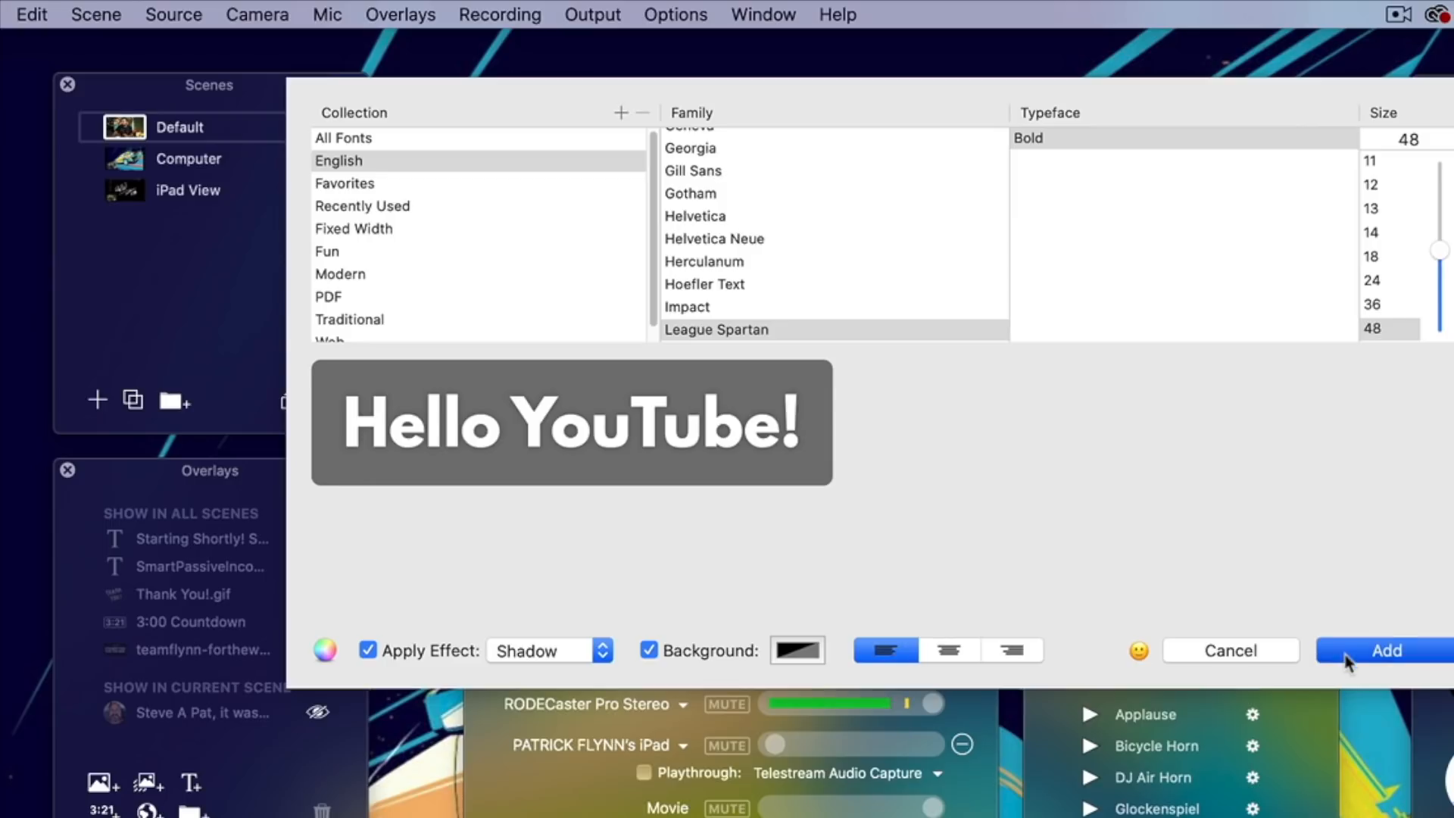
click(1390, 650)
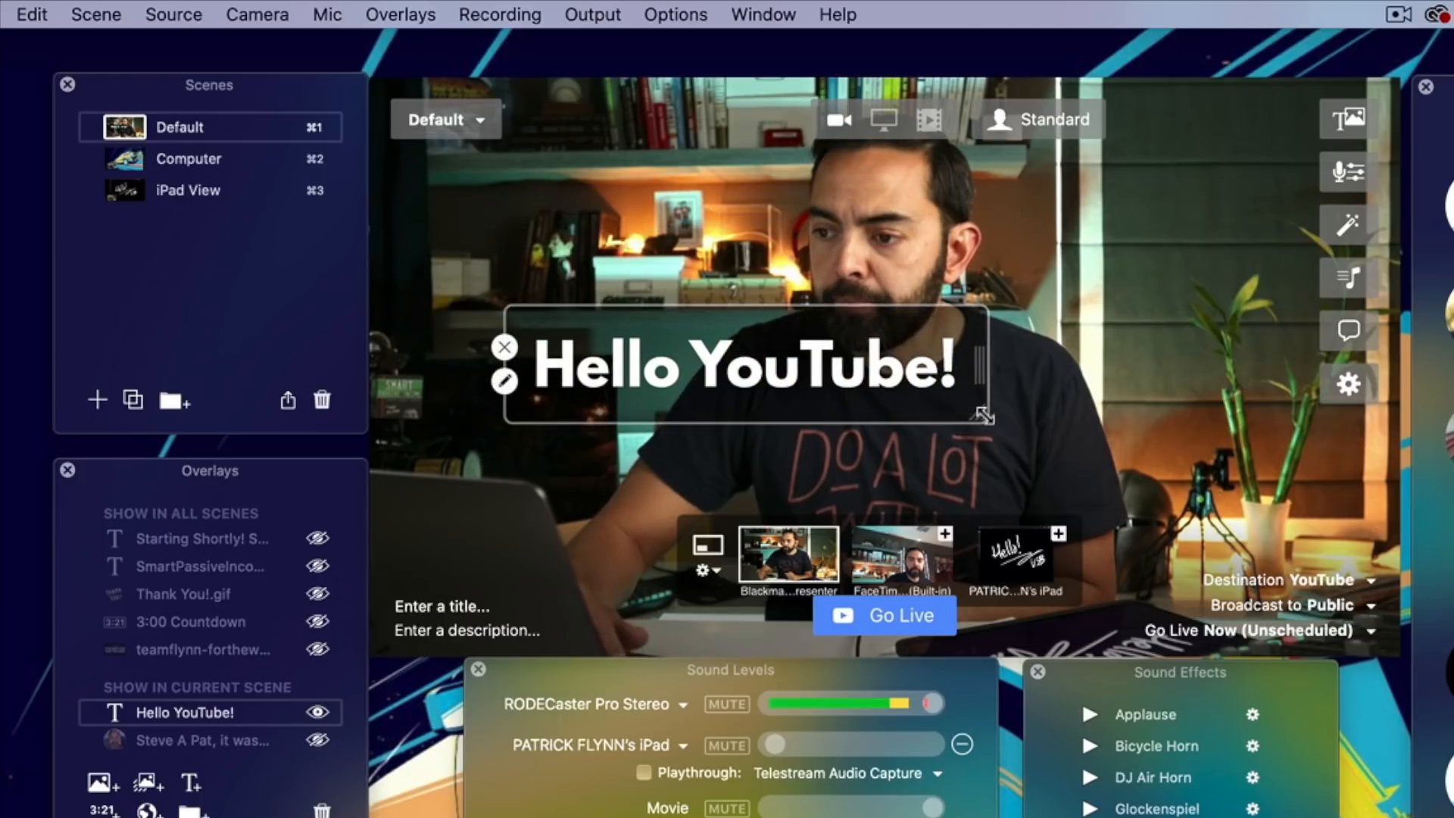
drag(733, 362, 890, 459)
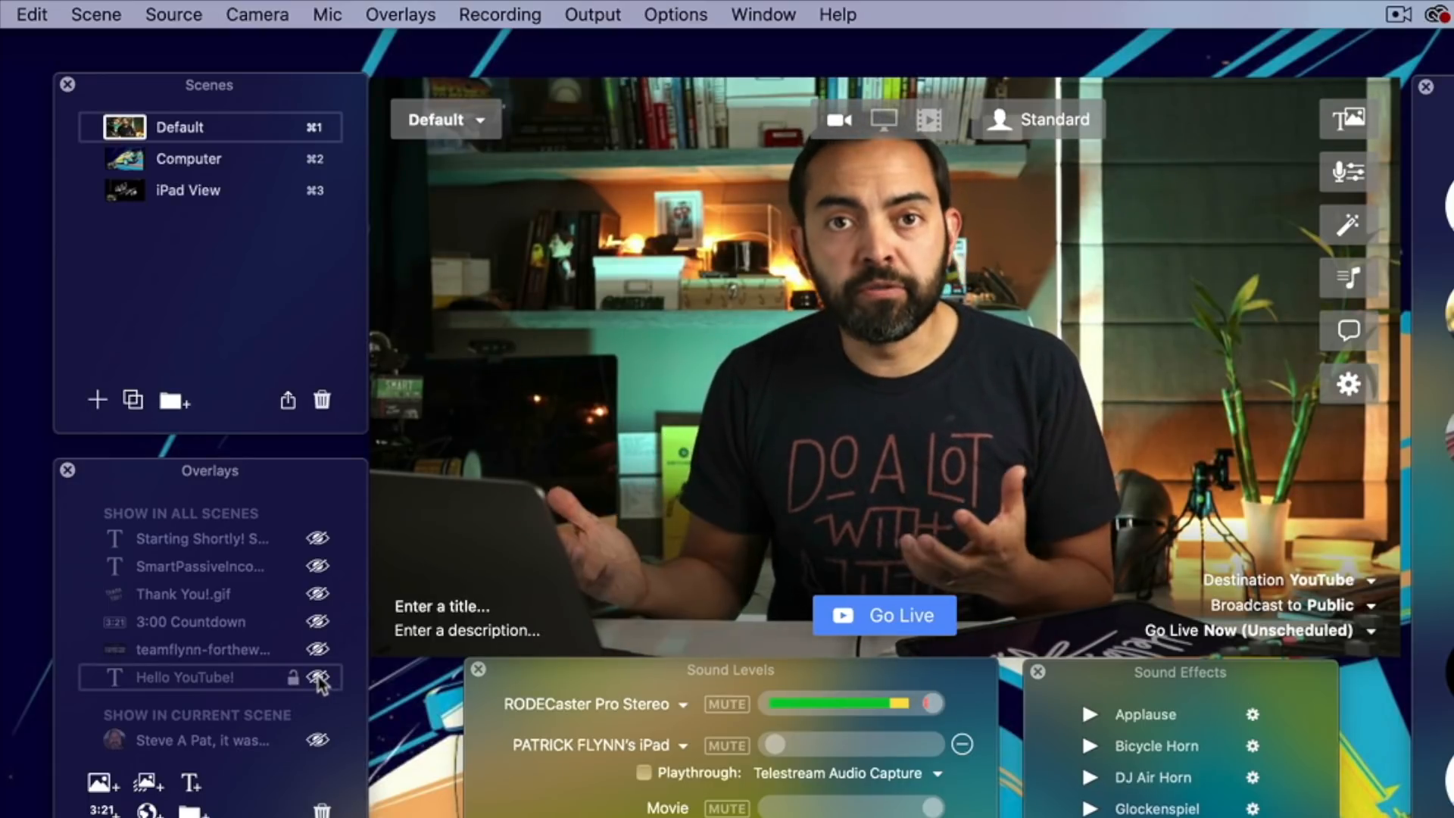
click(318, 677)
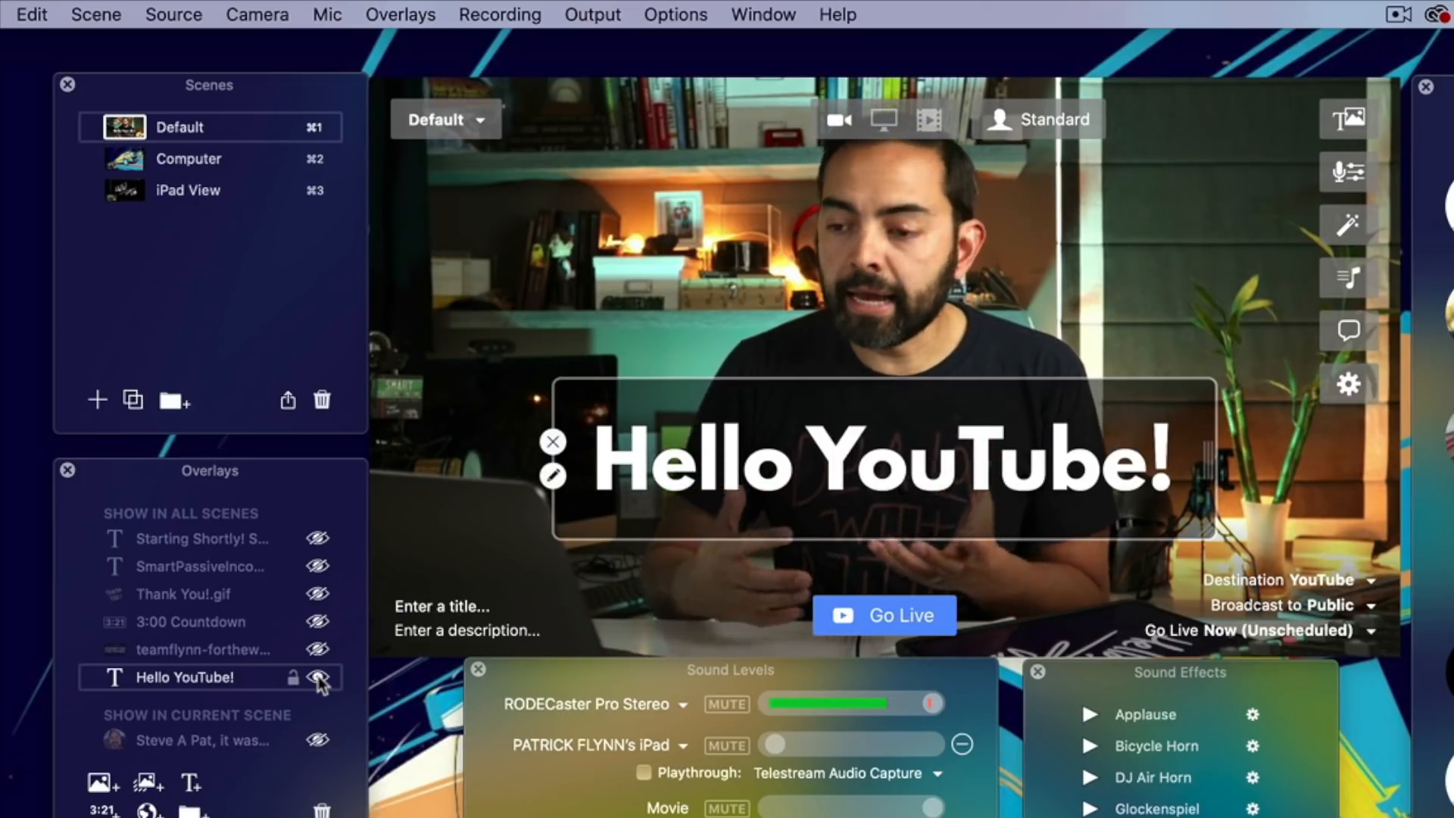
click(318, 677)
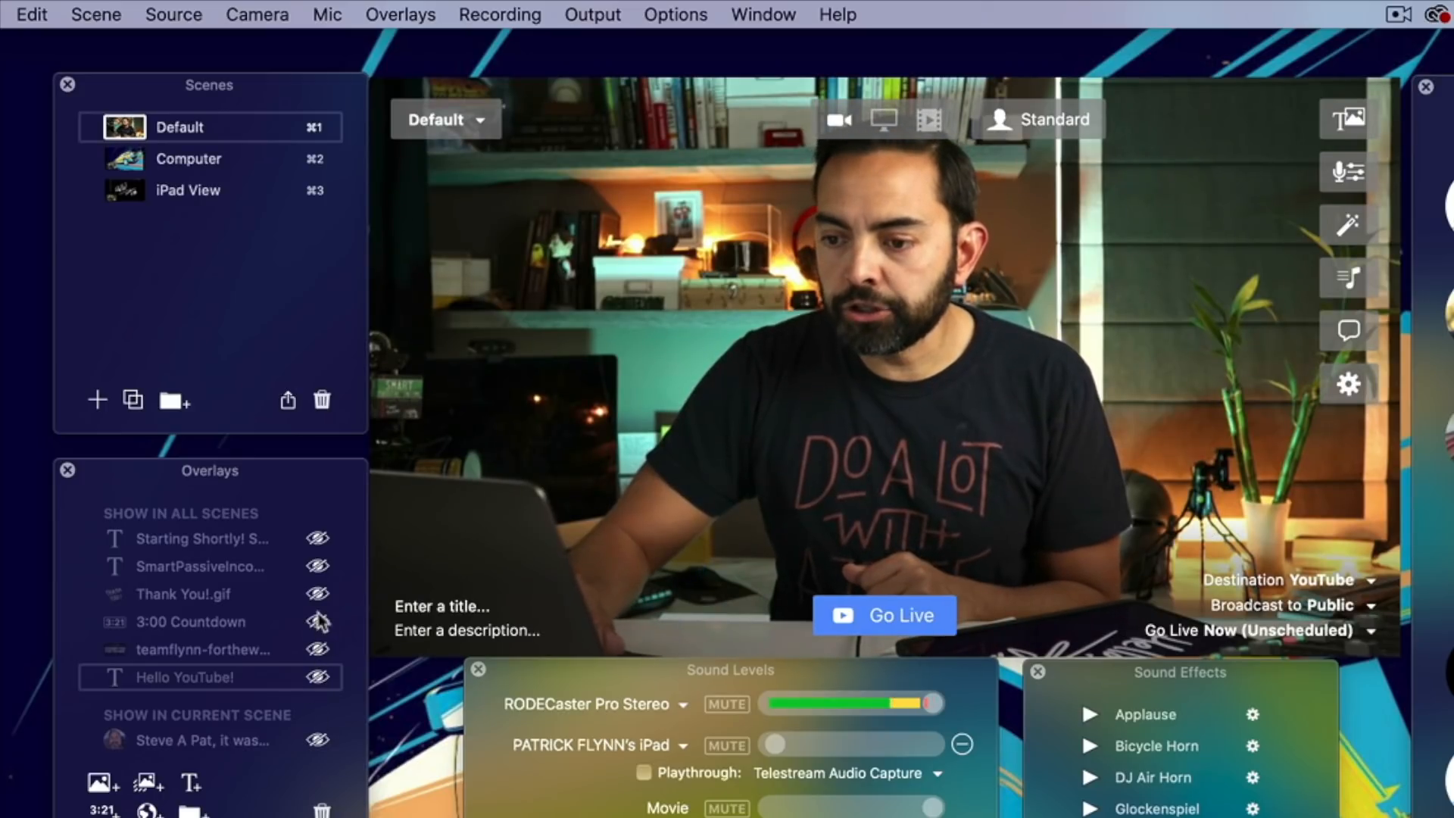
click(318, 621)
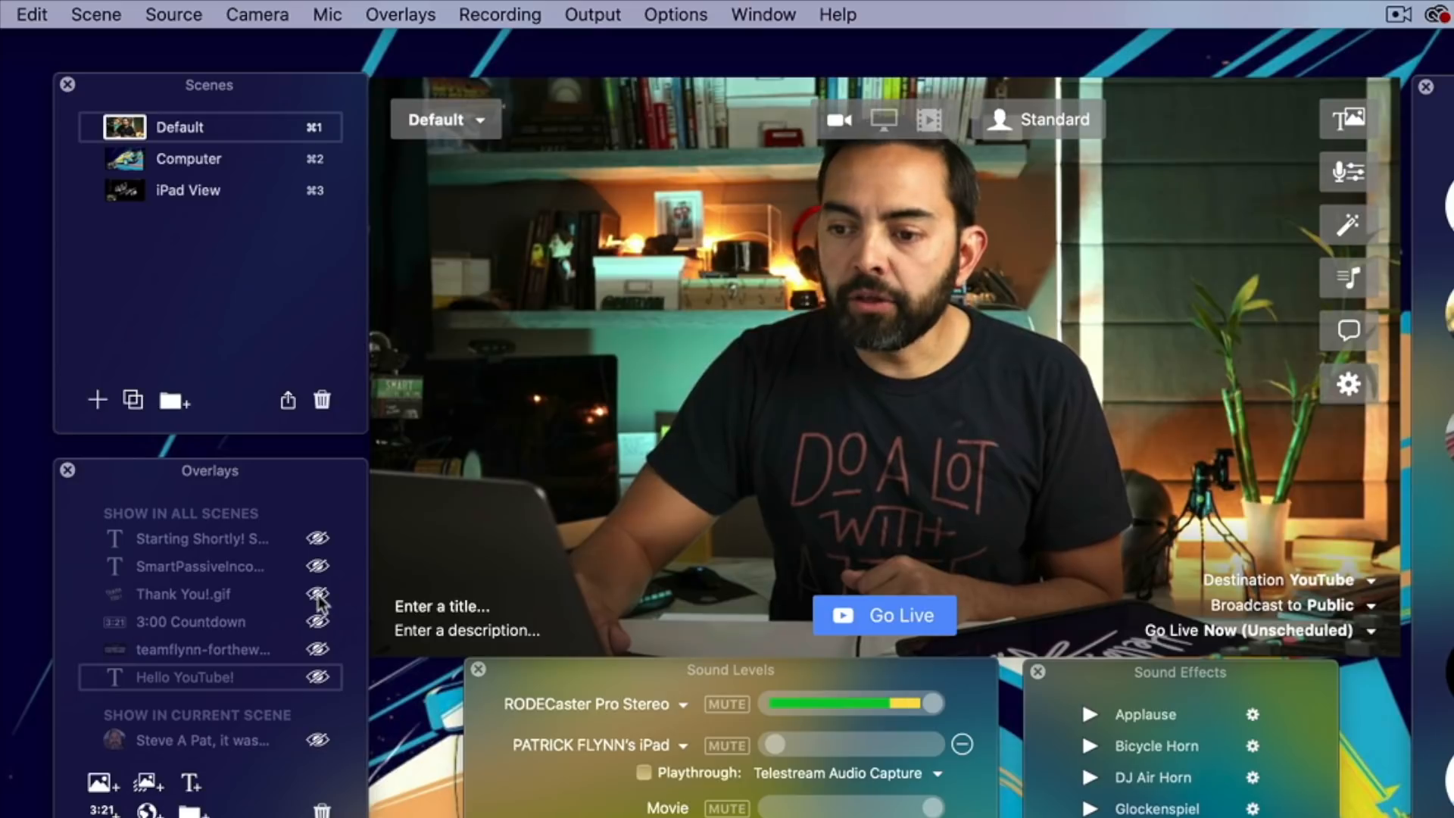
click(317, 593)
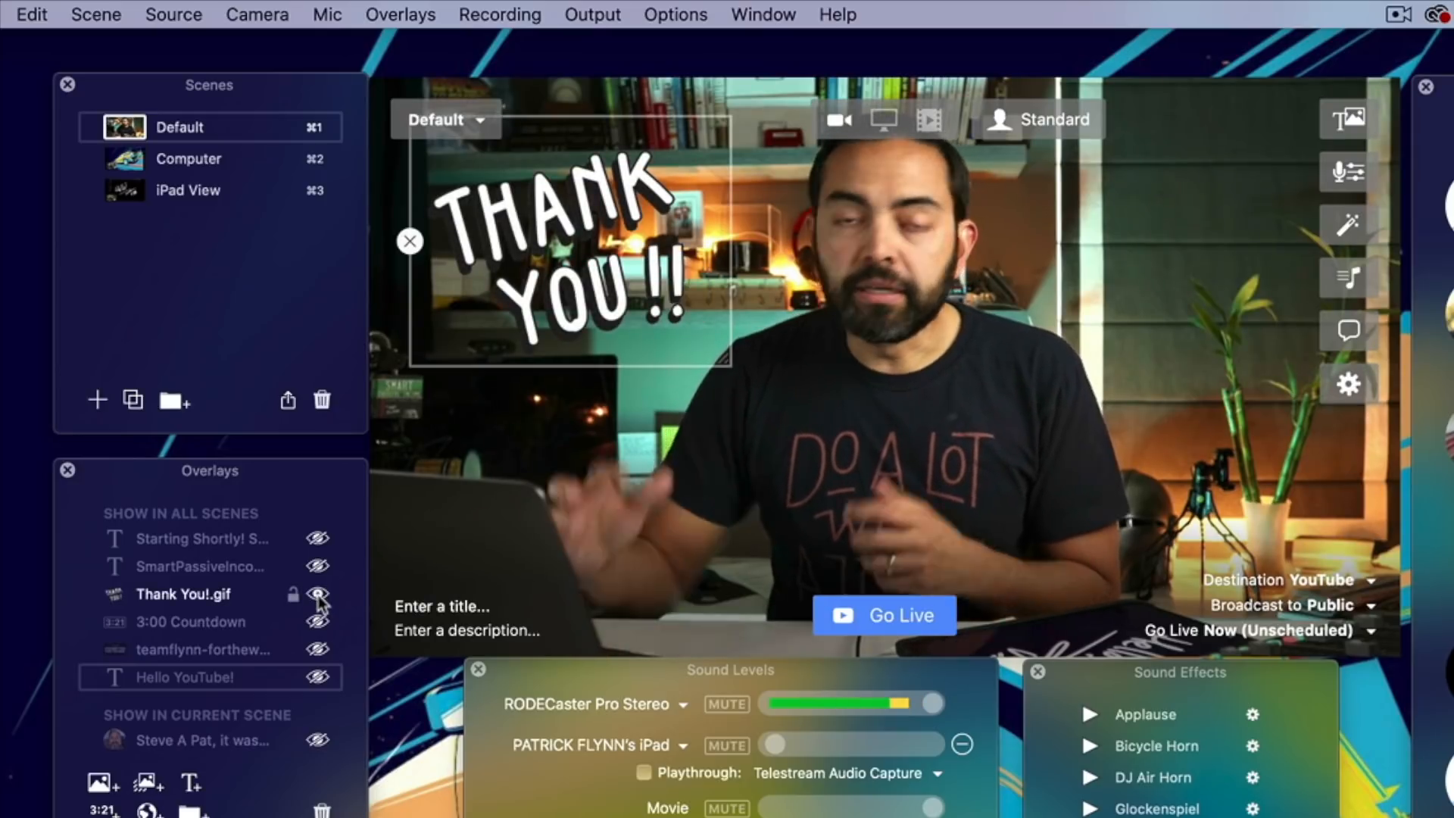
click(318, 593)
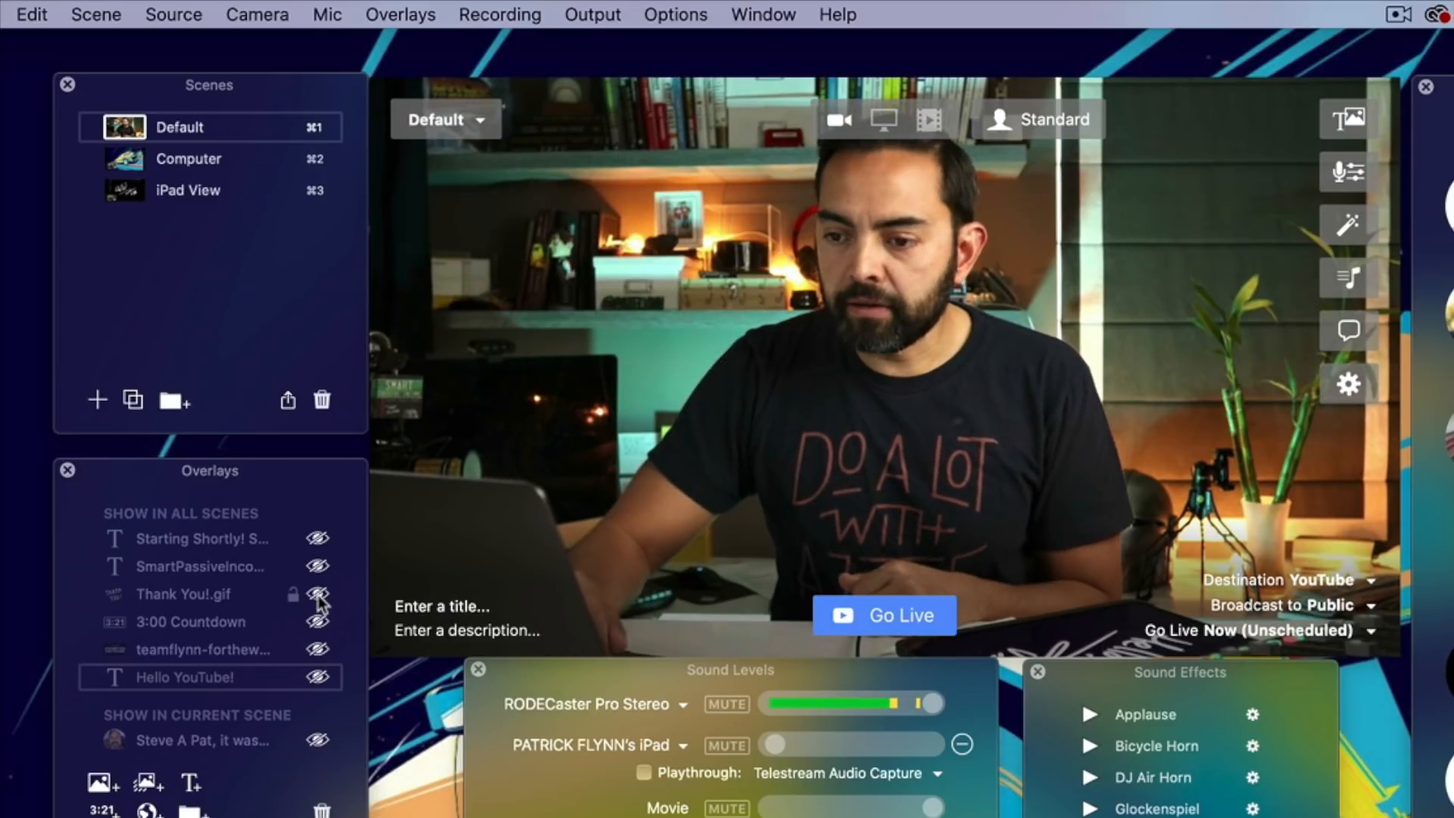
click(318, 566)
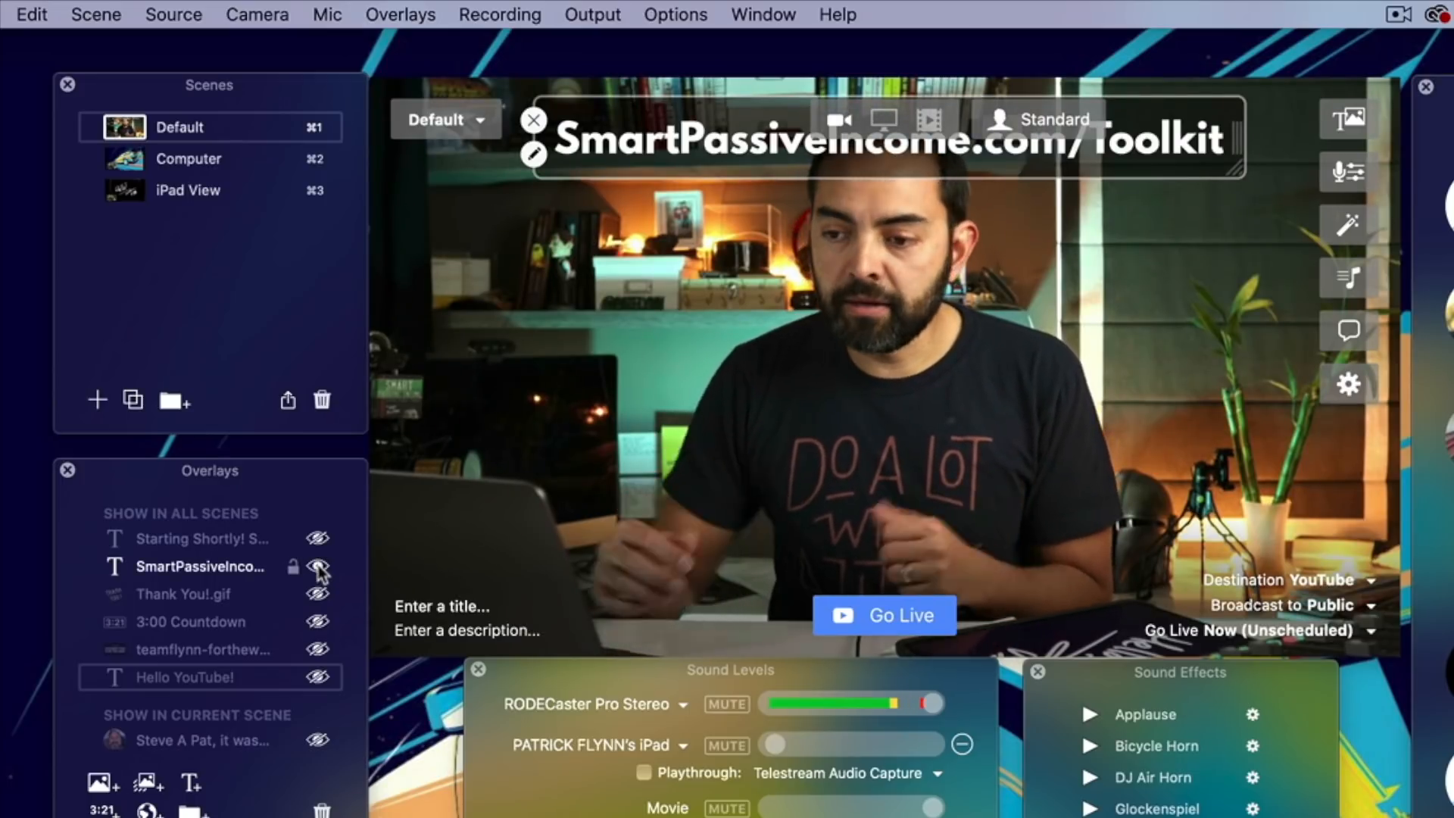
click(320, 566)
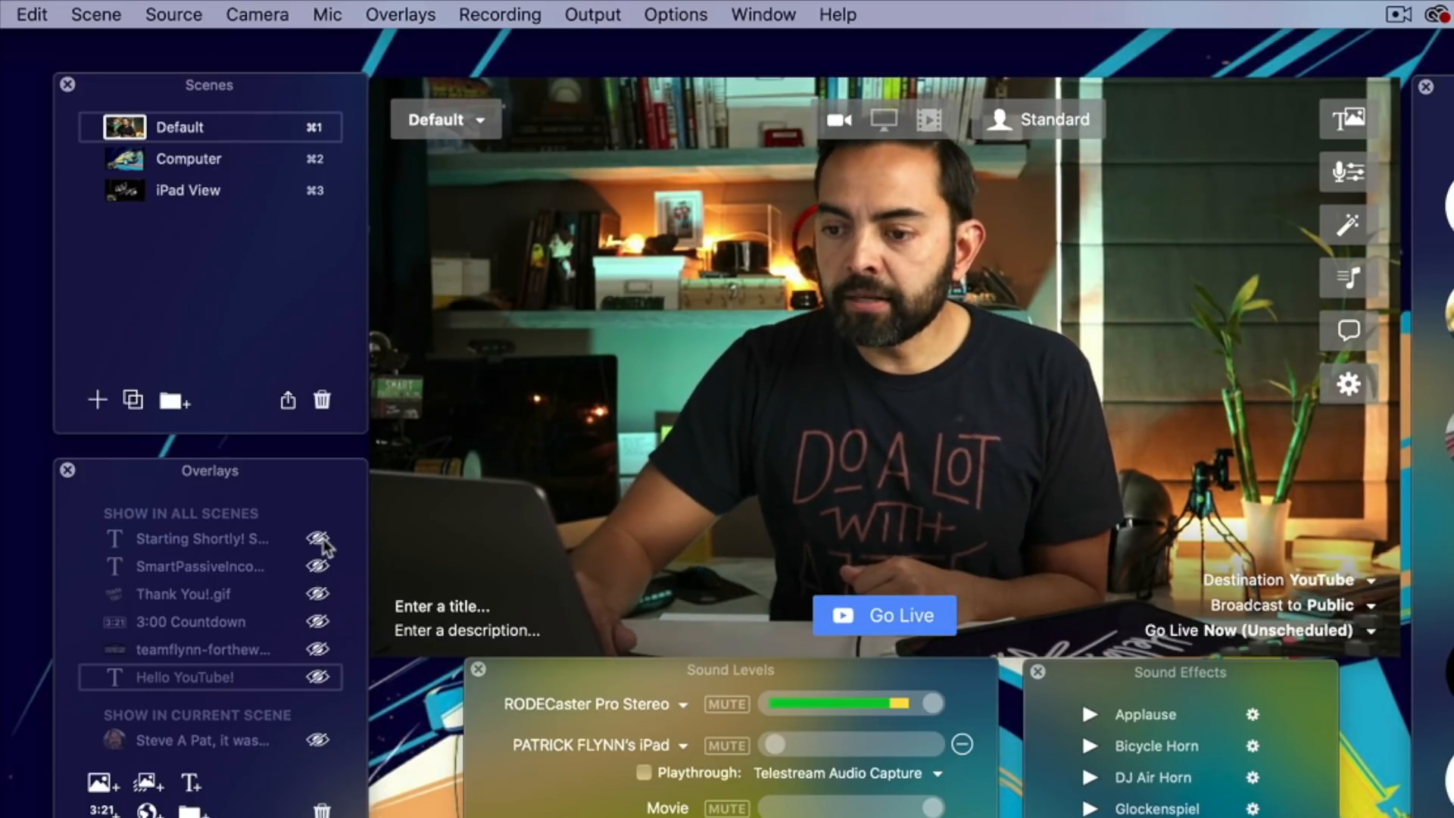
click(318, 539)
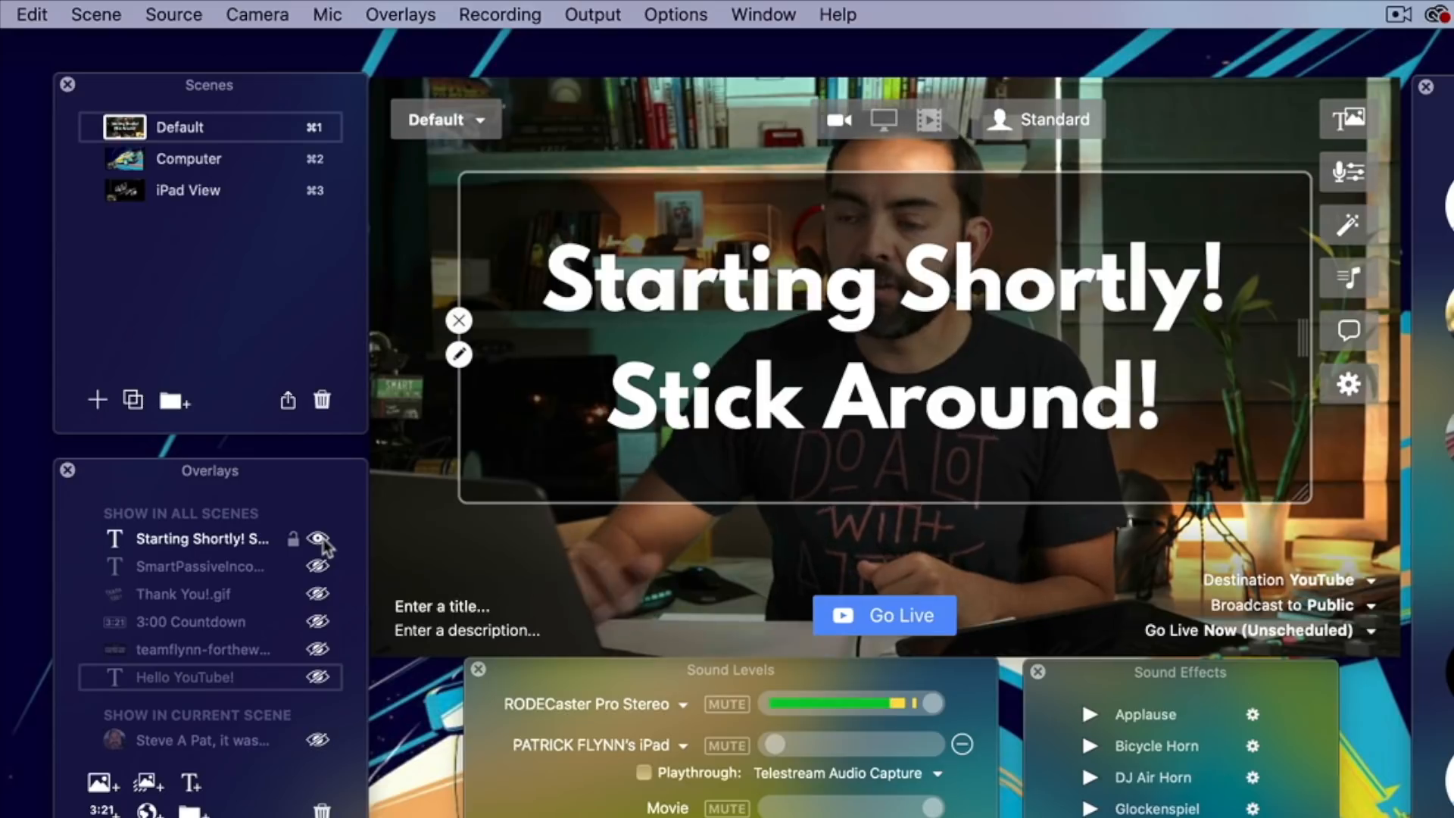
click(318, 539)
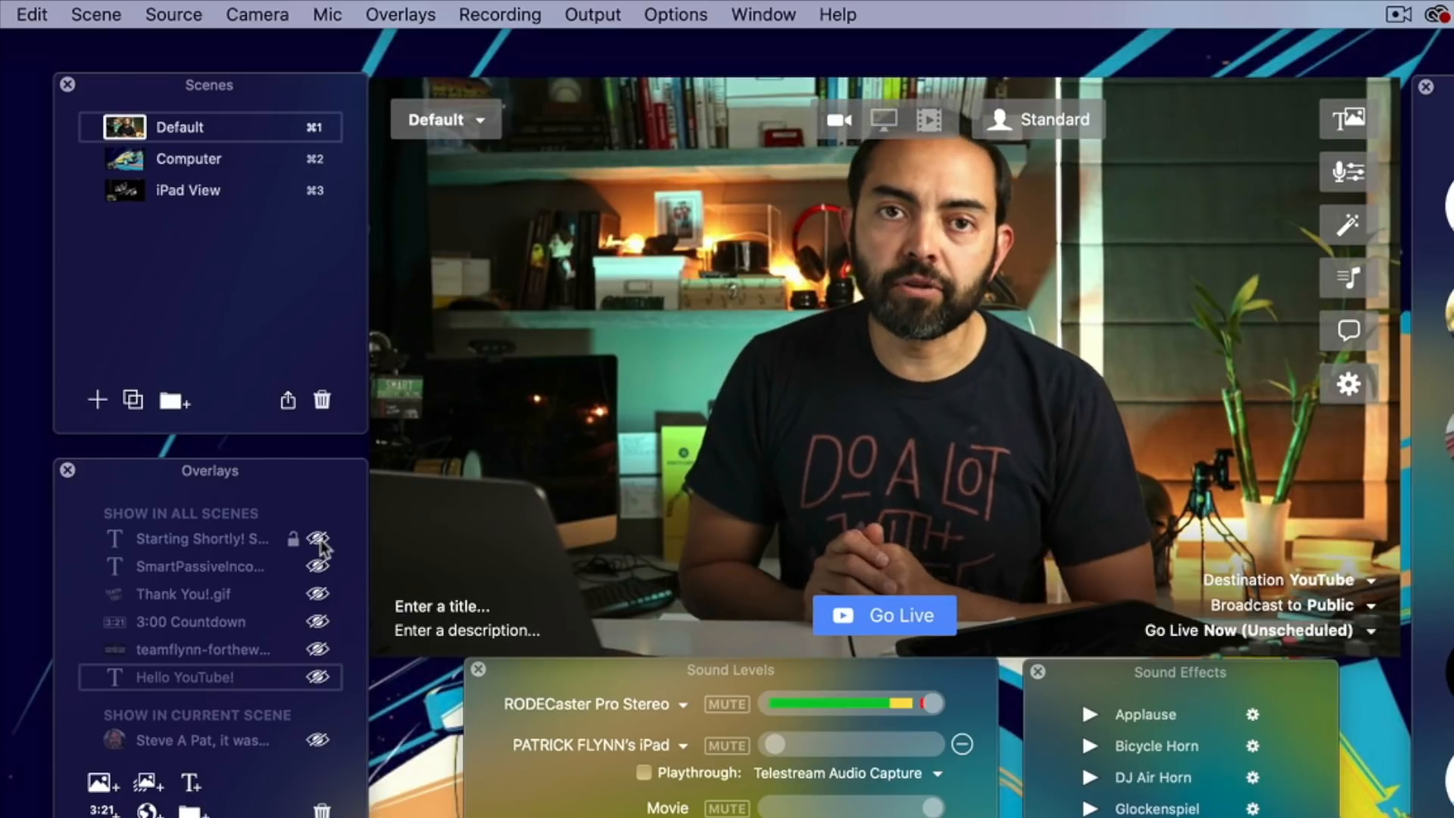
click(321, 648)
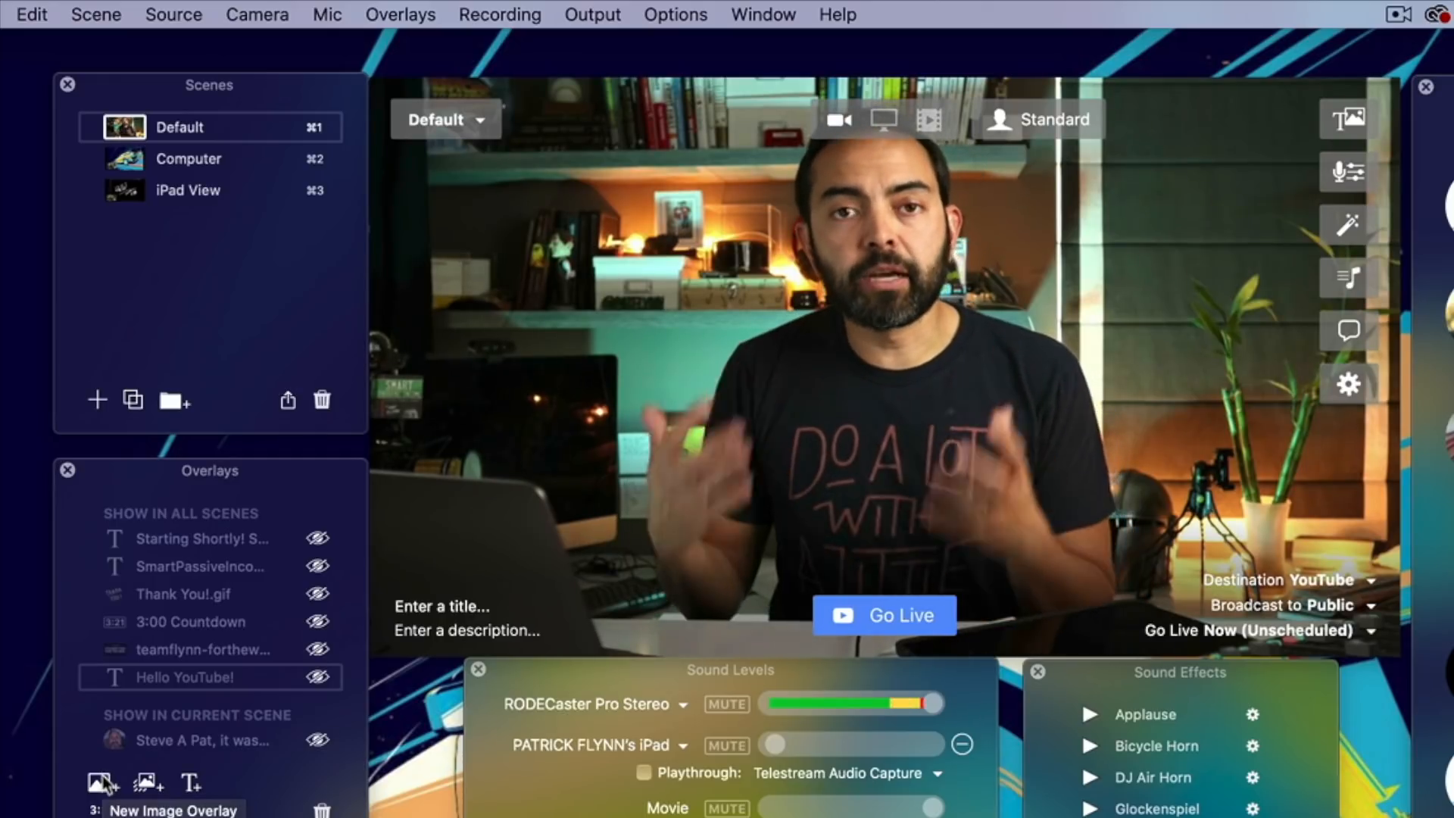
click(318, 648)
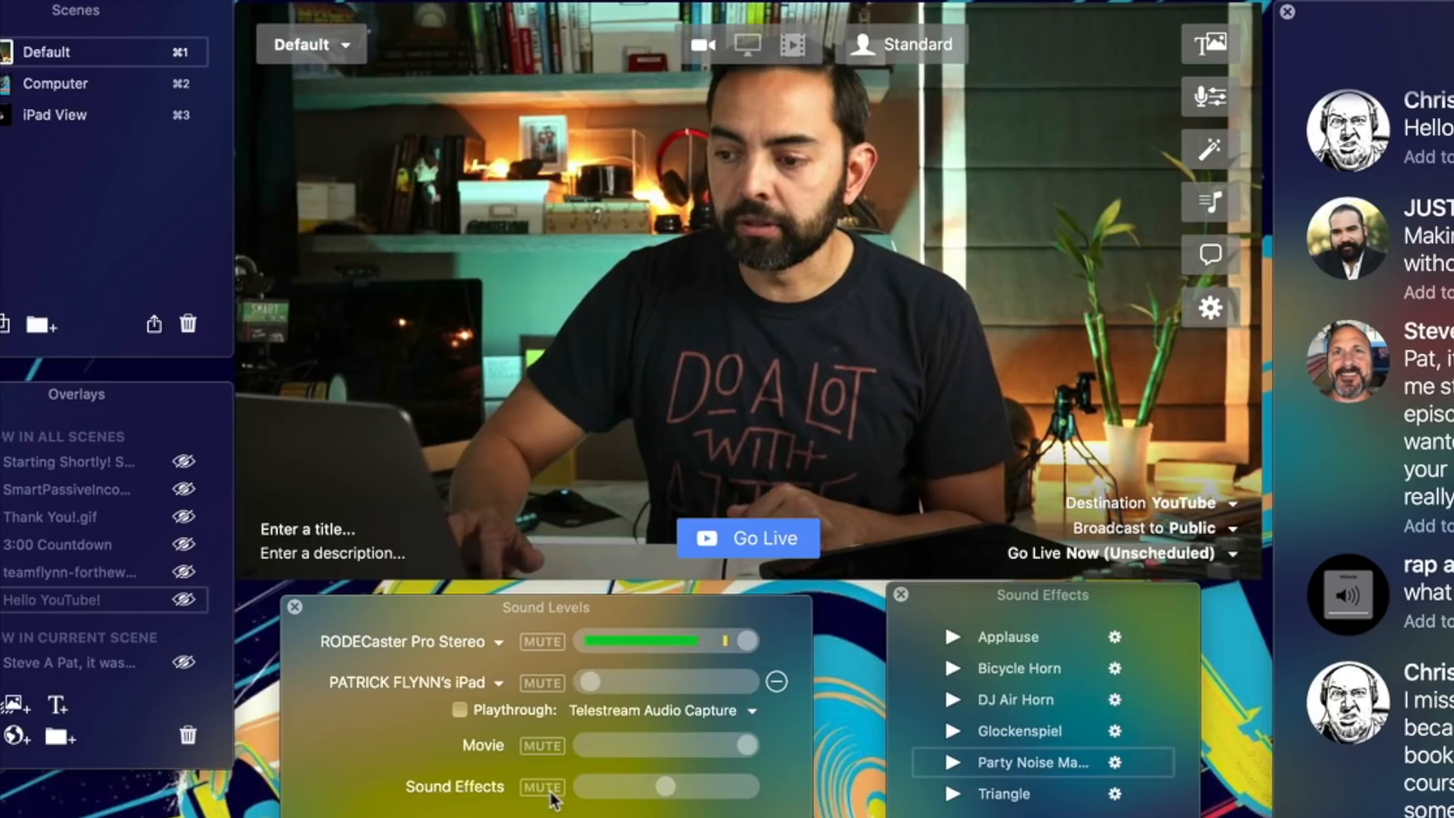
- Mute the iPad audio source and play the Applause and DJ Air Horn sound effects
click(542, 681)
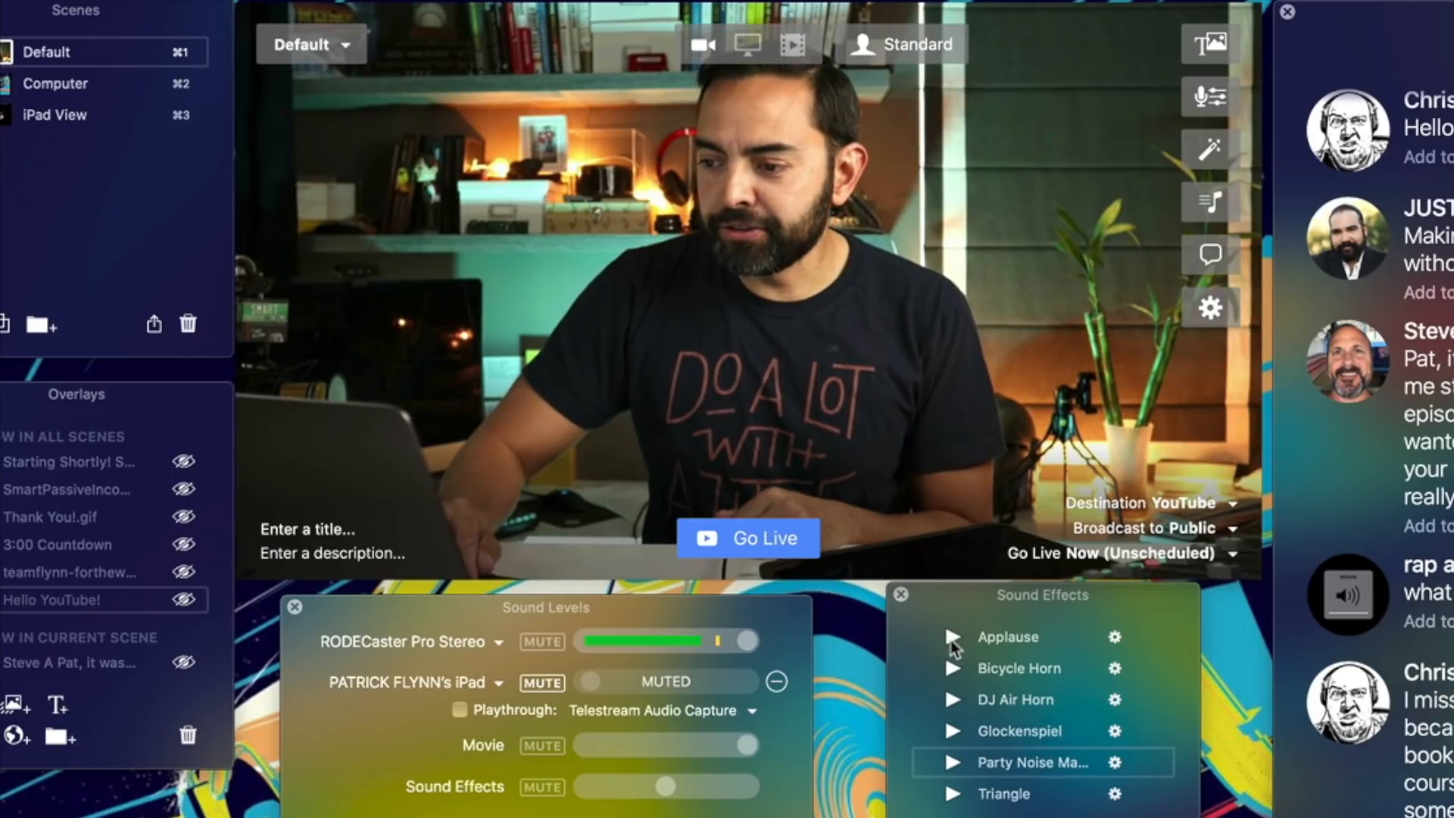
click(954, 638)
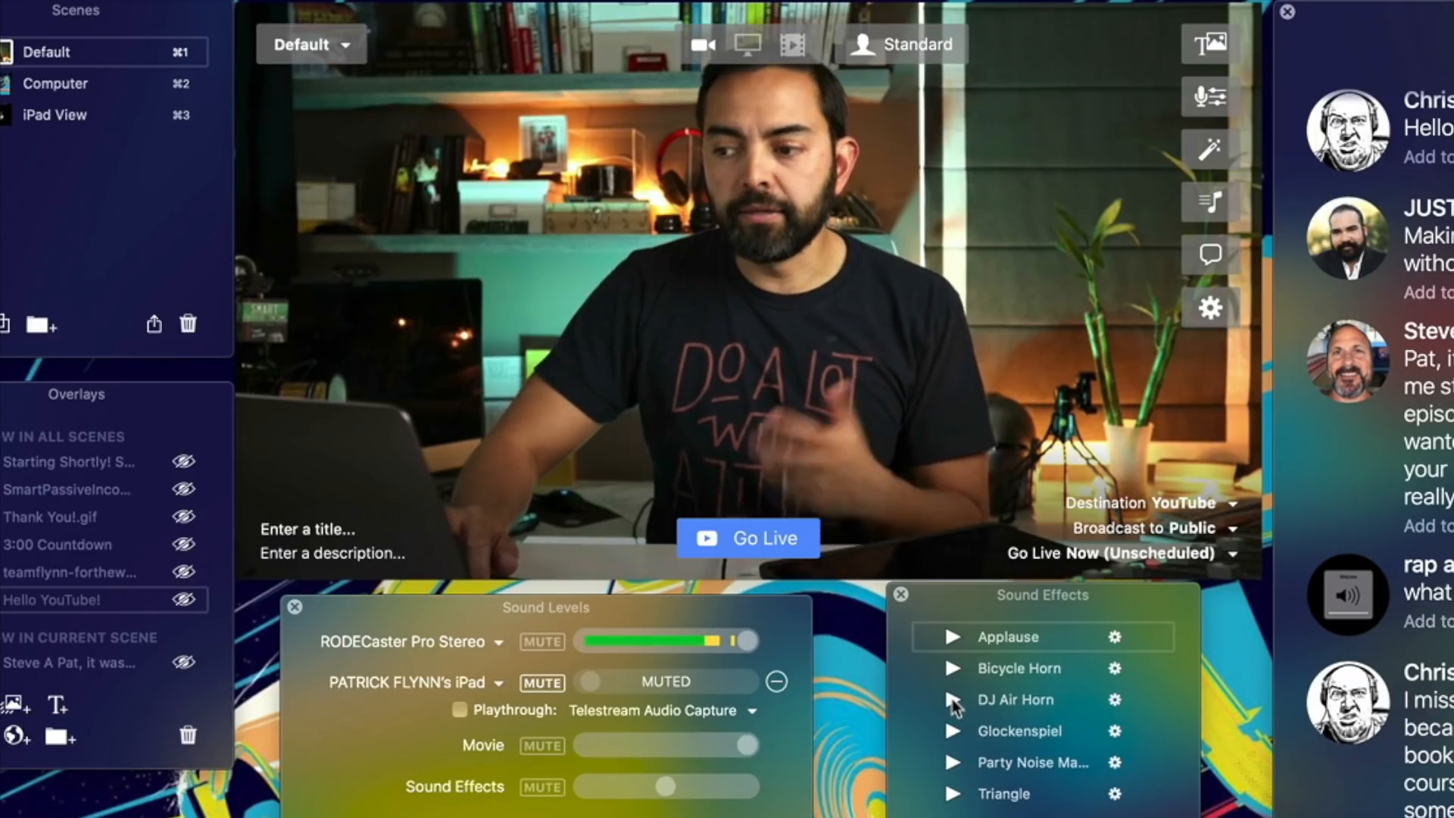
click(952, 700)
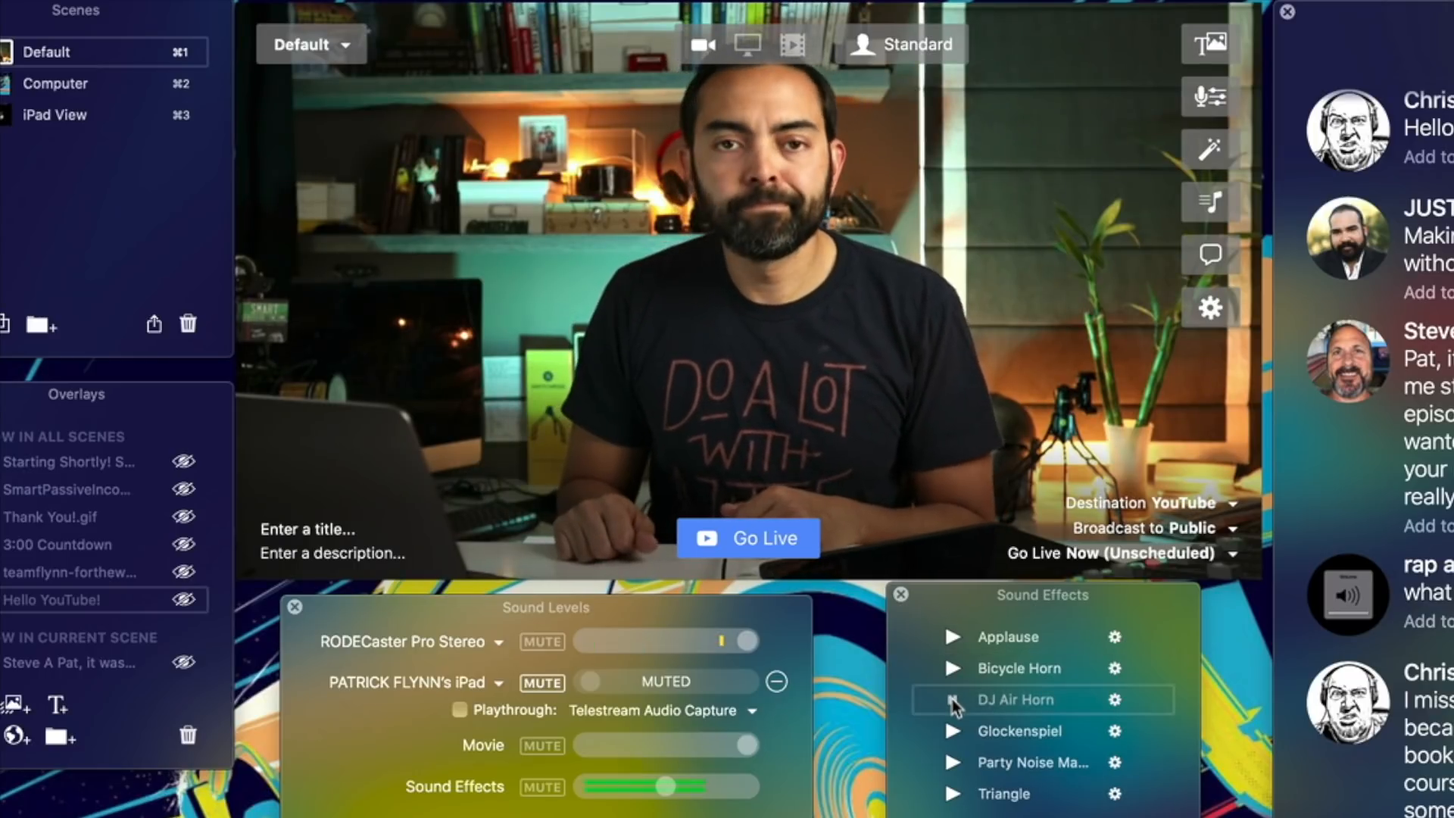
click(951, 699)
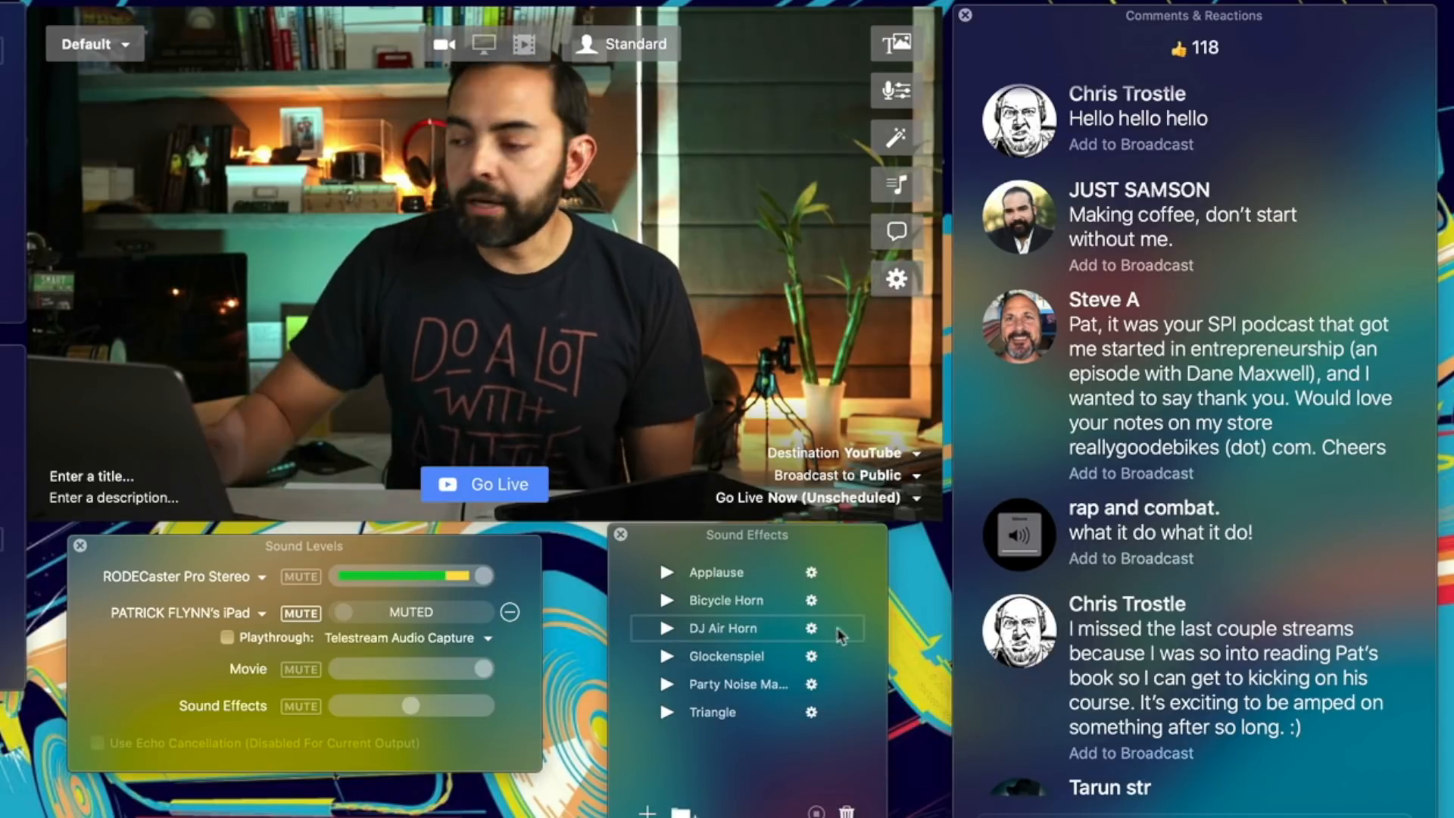
scroll(down, 3)
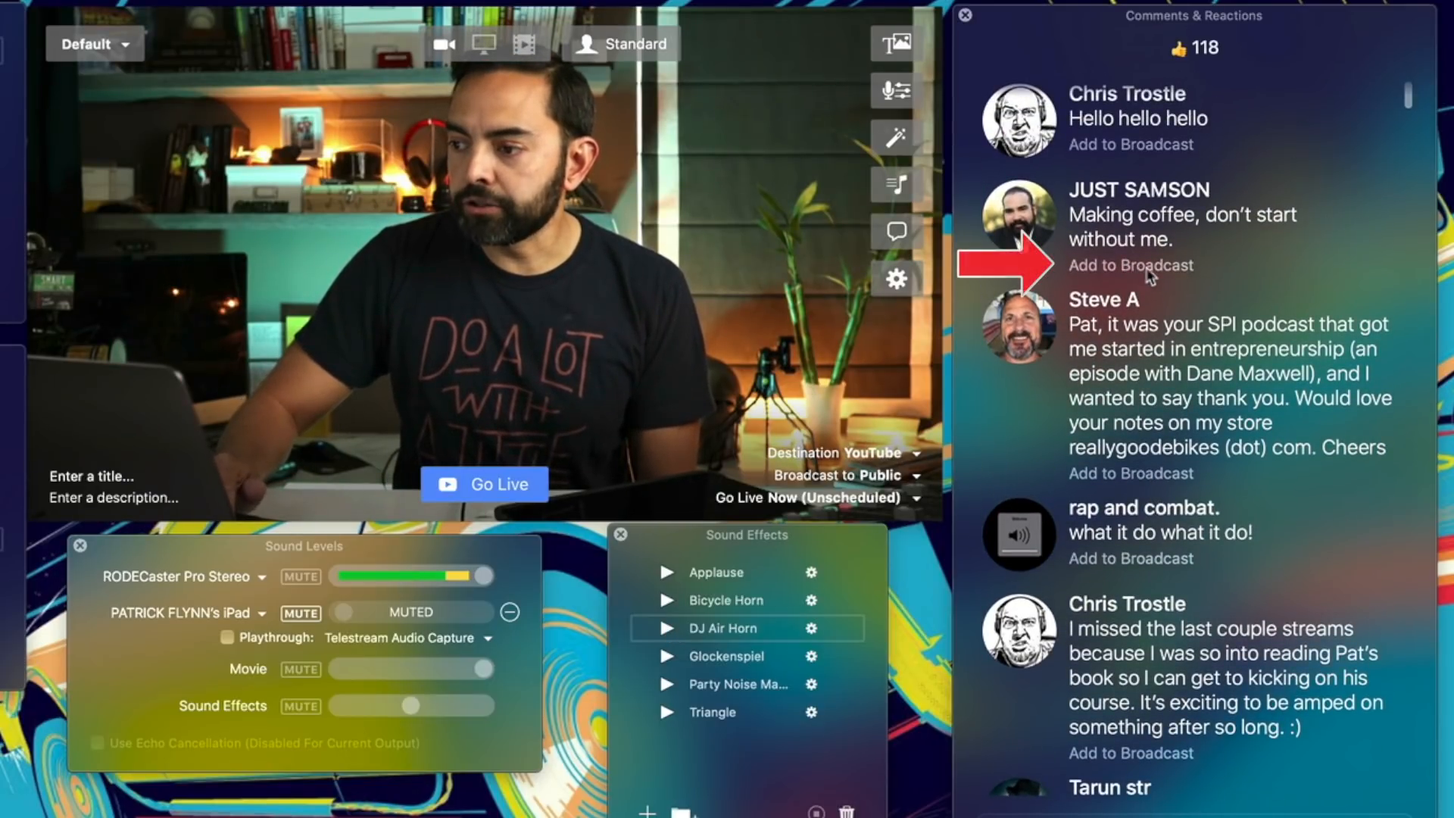
click(1131, 265)
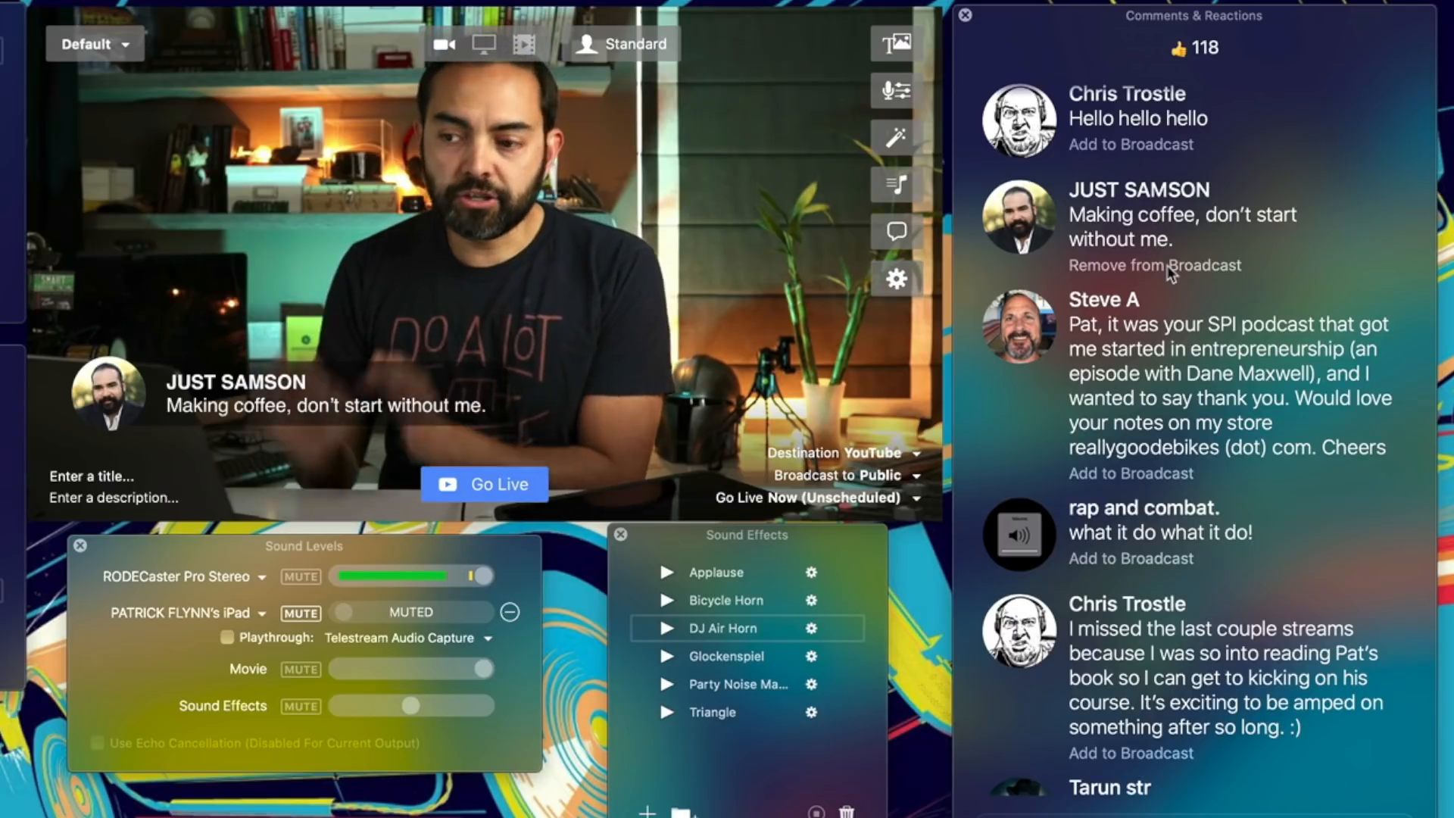
click(1153, 265)
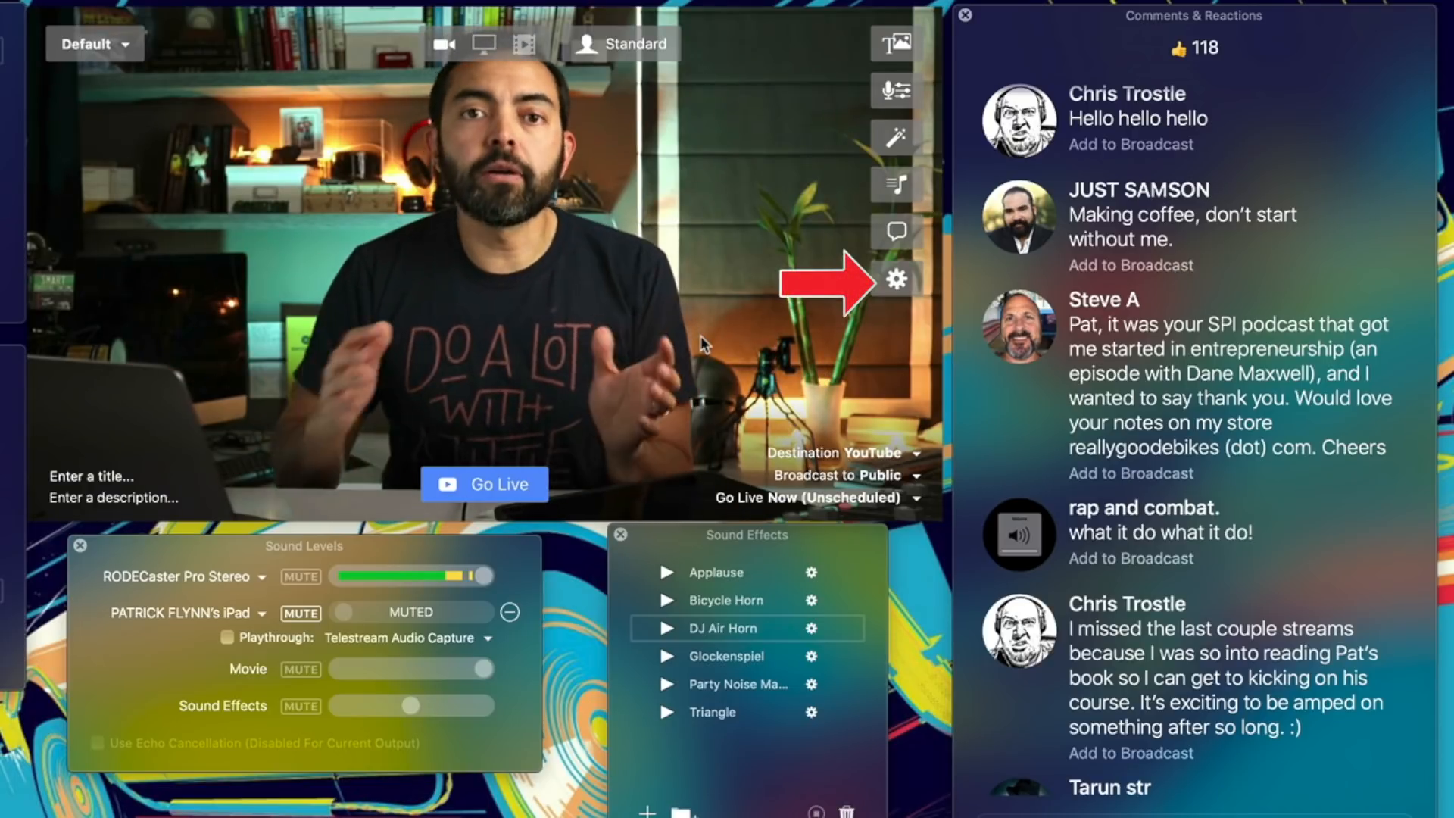
- In Preferences > General, turn off Automatically Hide Comment Overlays After 15 Seconds
click(897, 281)
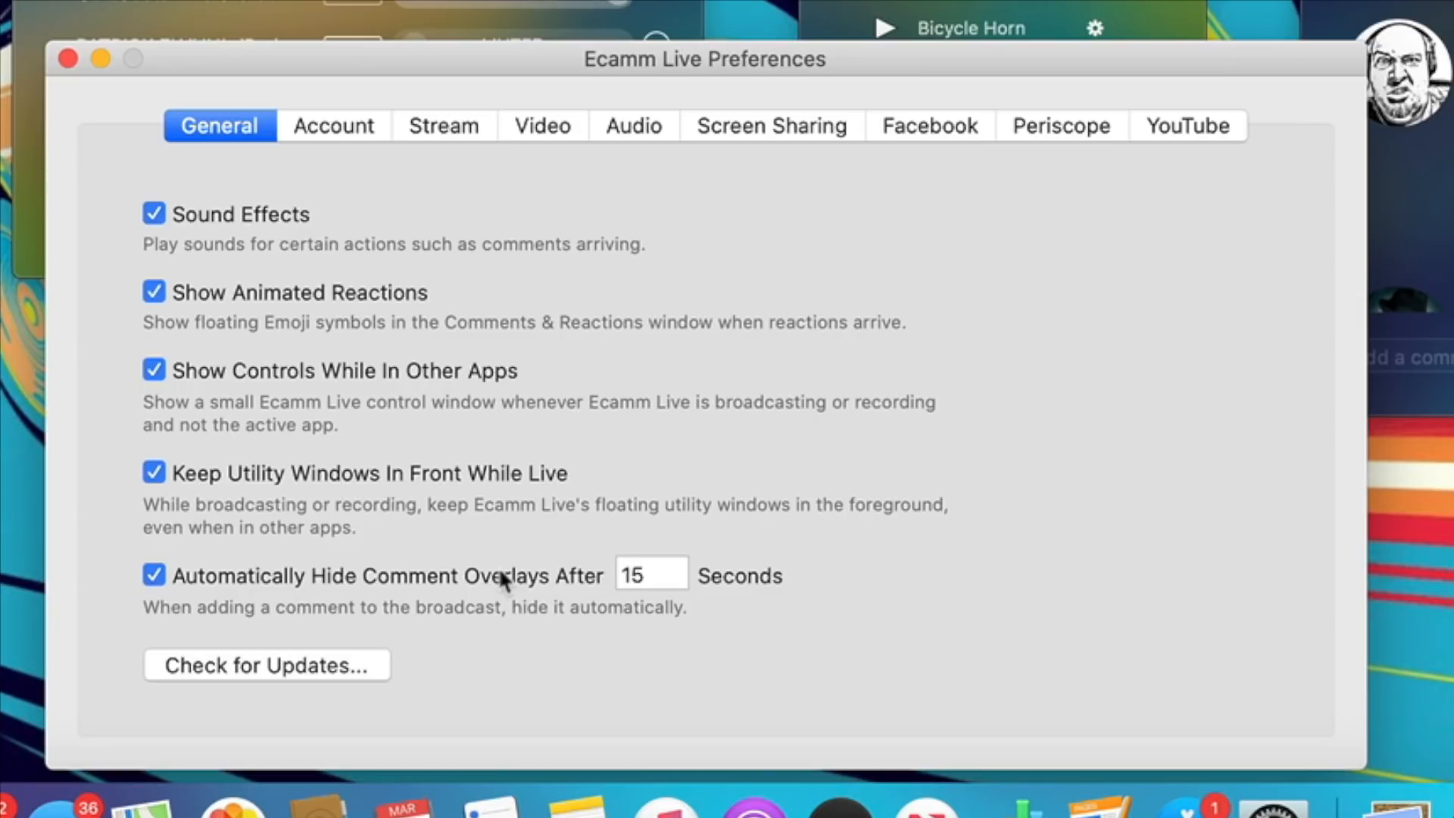
mouse_move(228, 606)
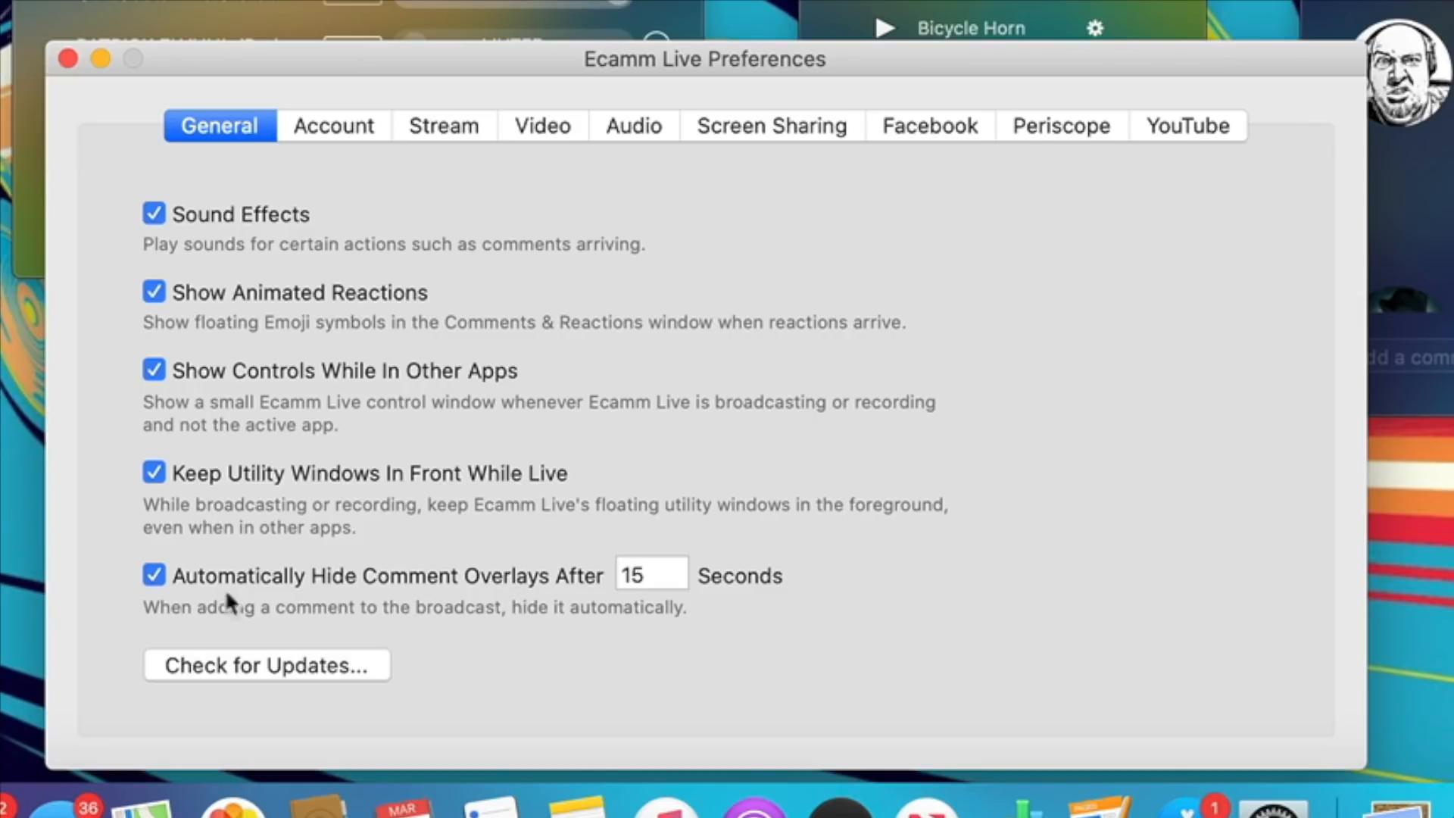
click(154, 575)
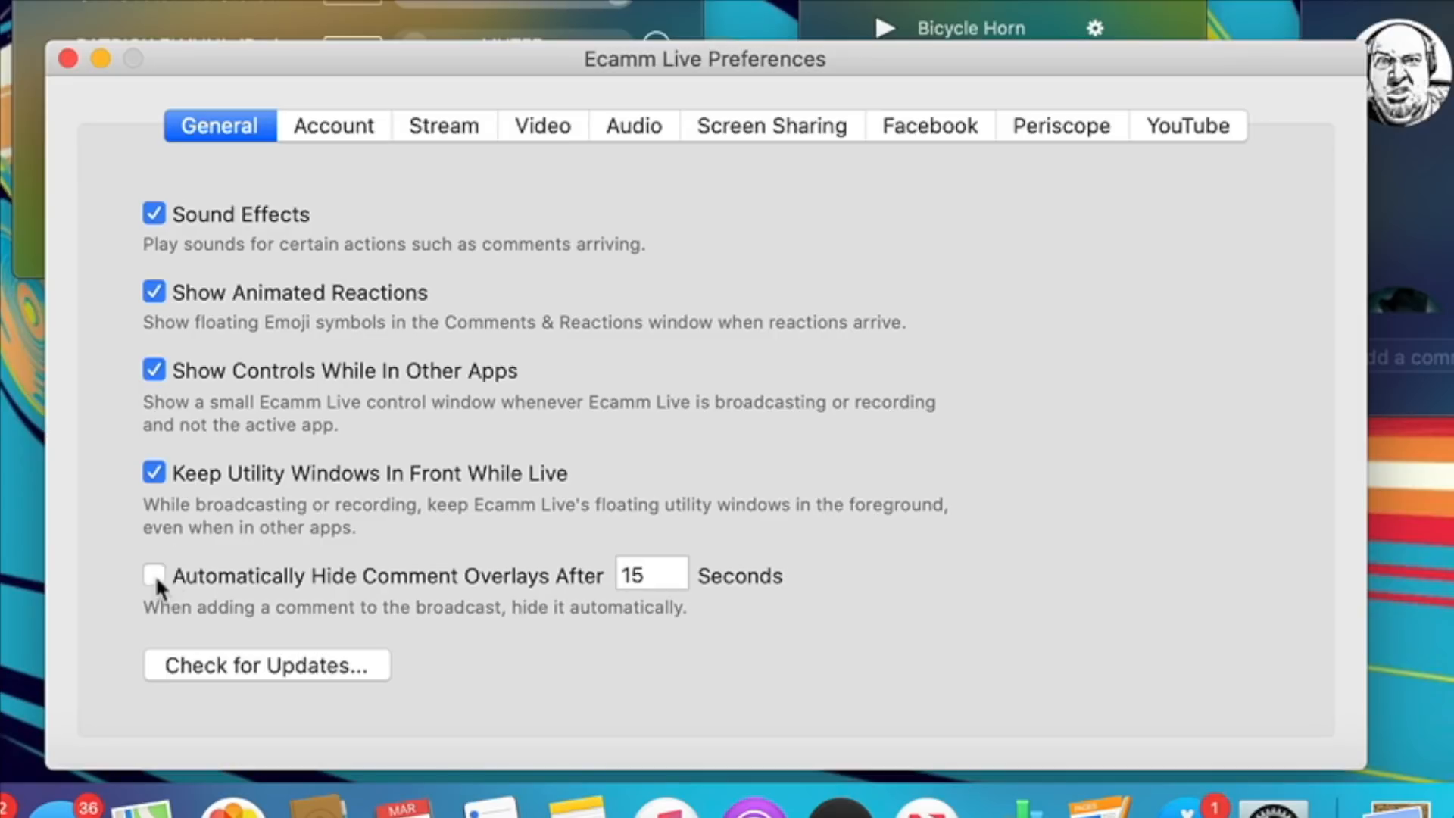
click(154, 578)
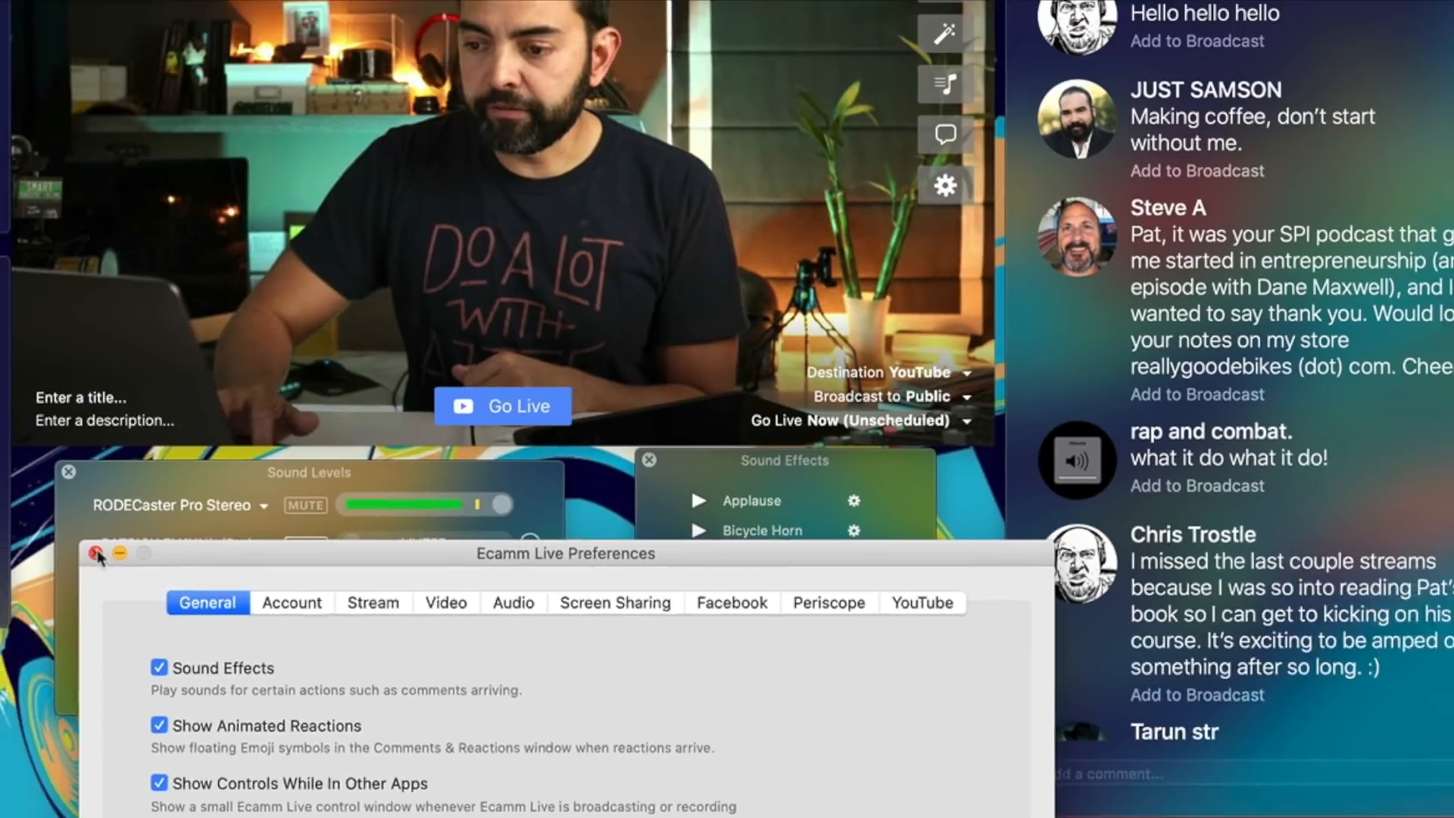
click(97, 551)
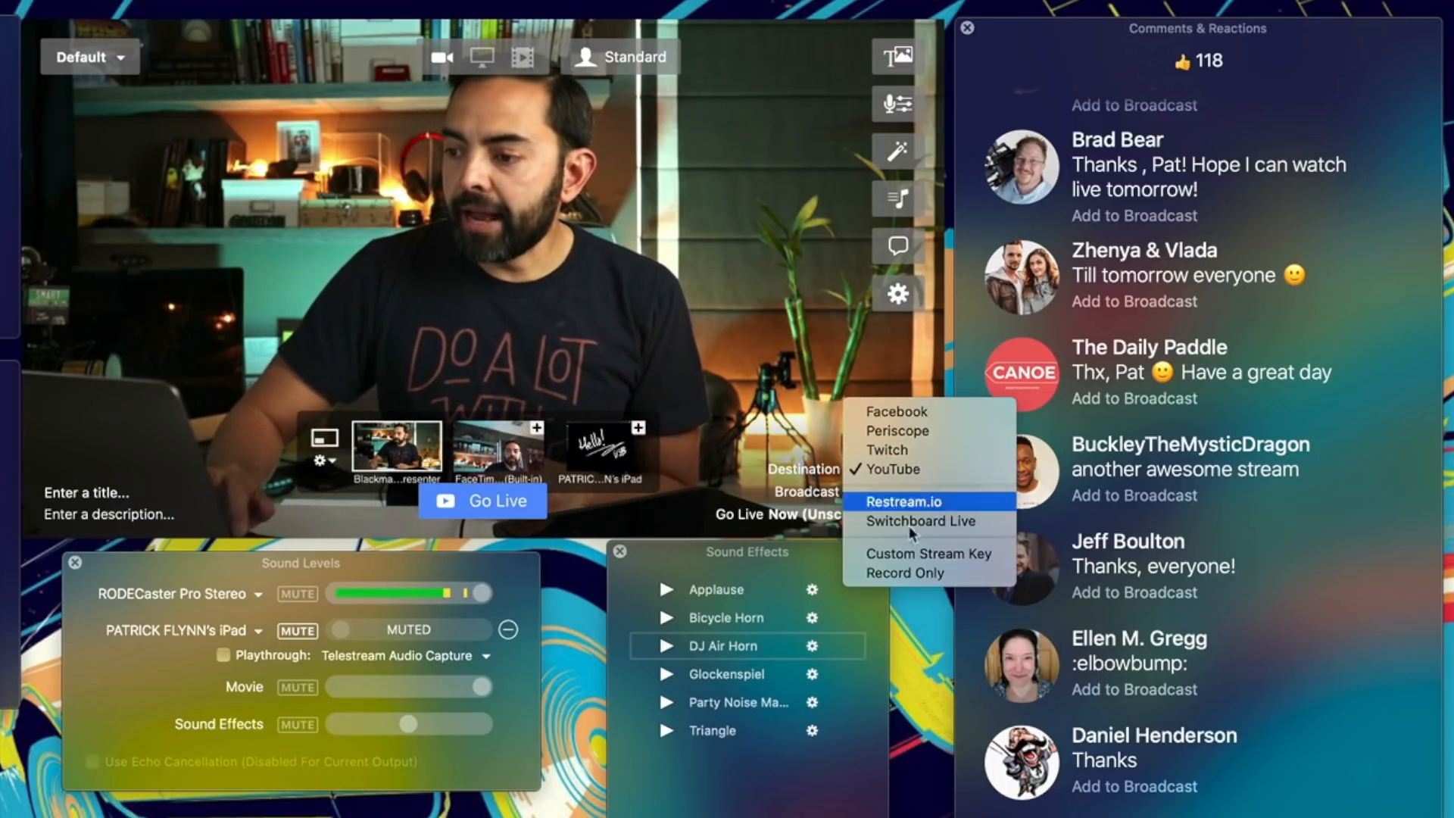
mouse_move(936, 521)
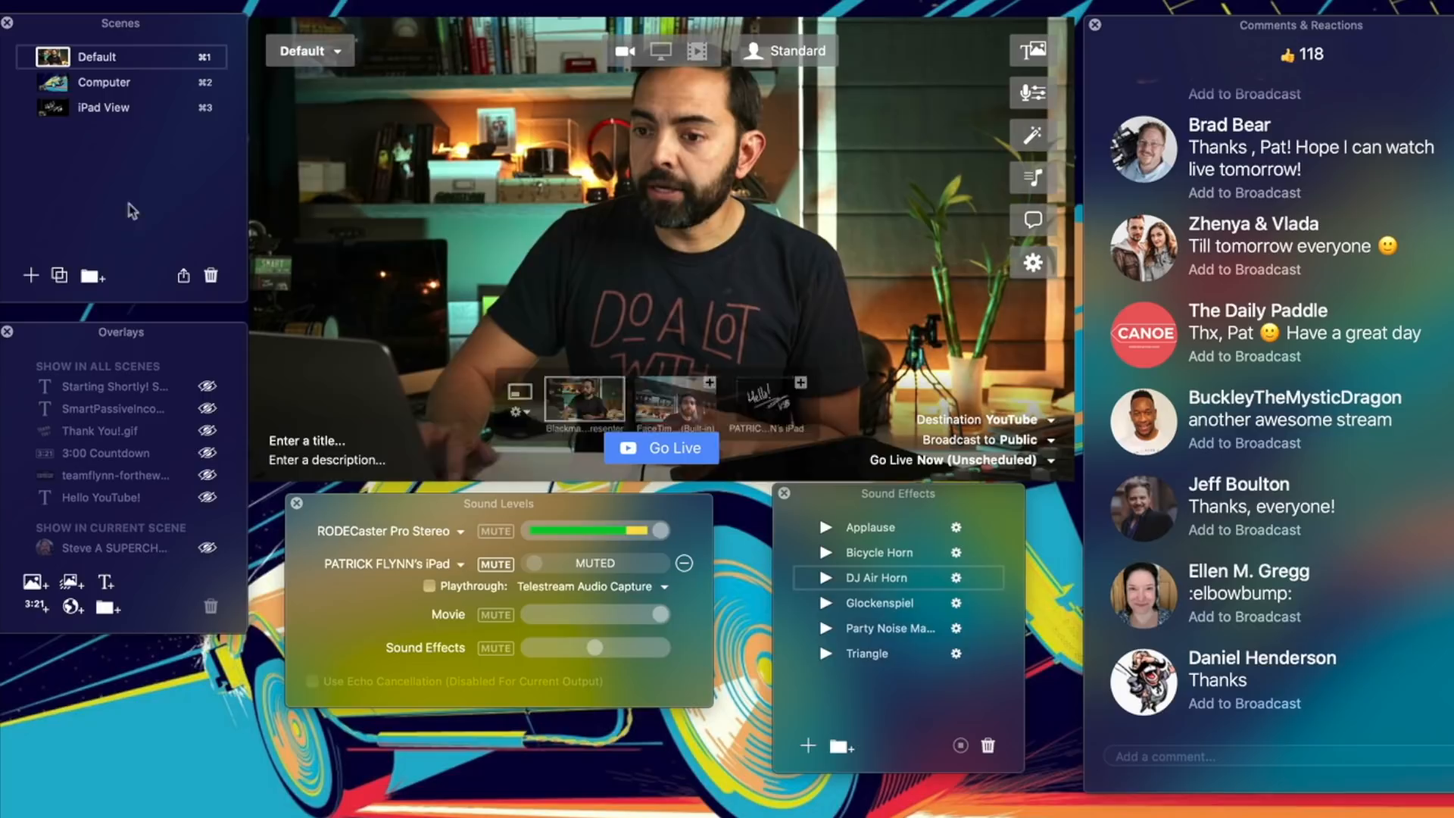
- Cancel the video file chooser, remove the unused New Scene, and return to the Default scene
click(30, 275)
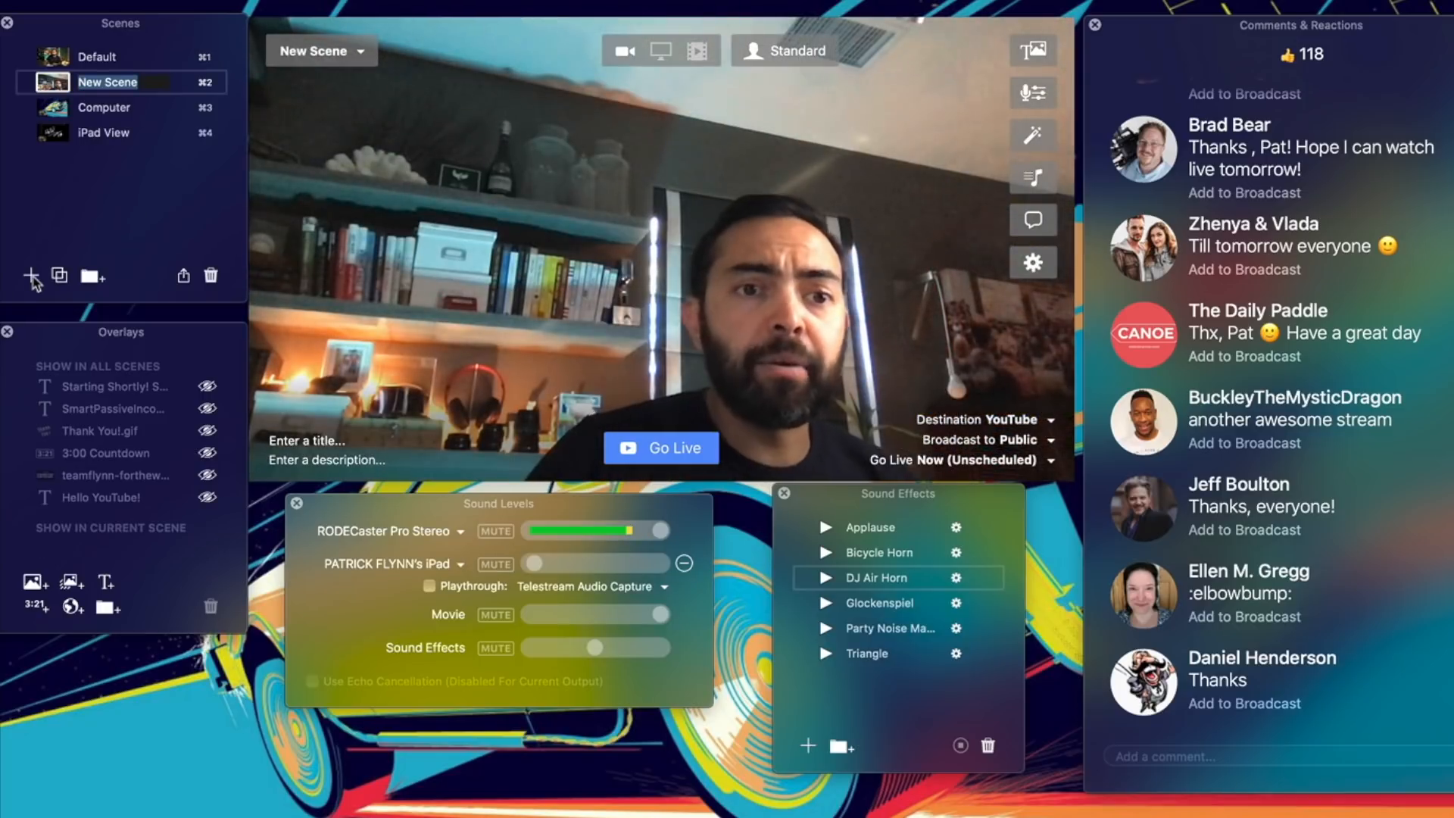
mouse_move(30, 274)
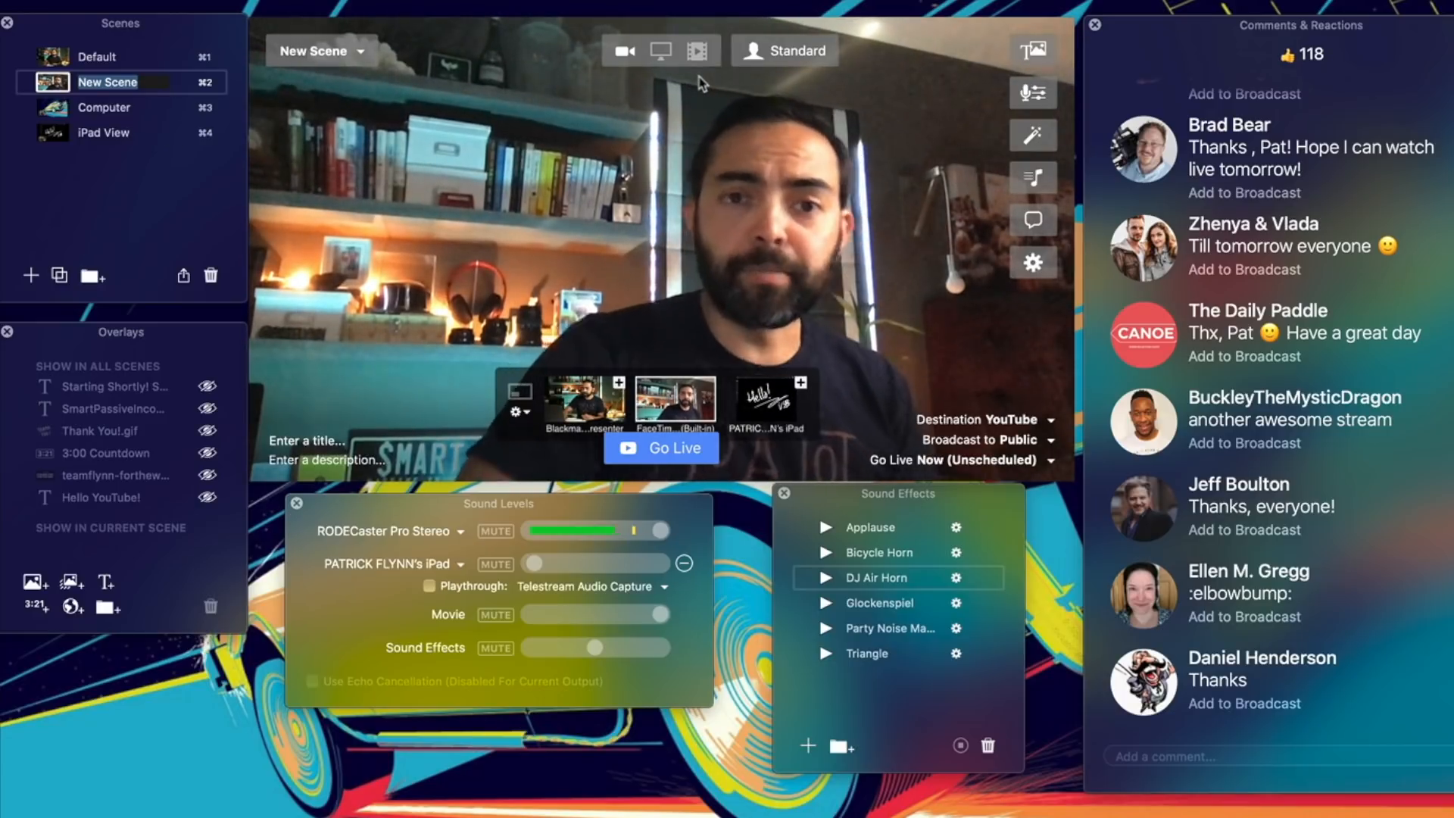
click(700, 50)
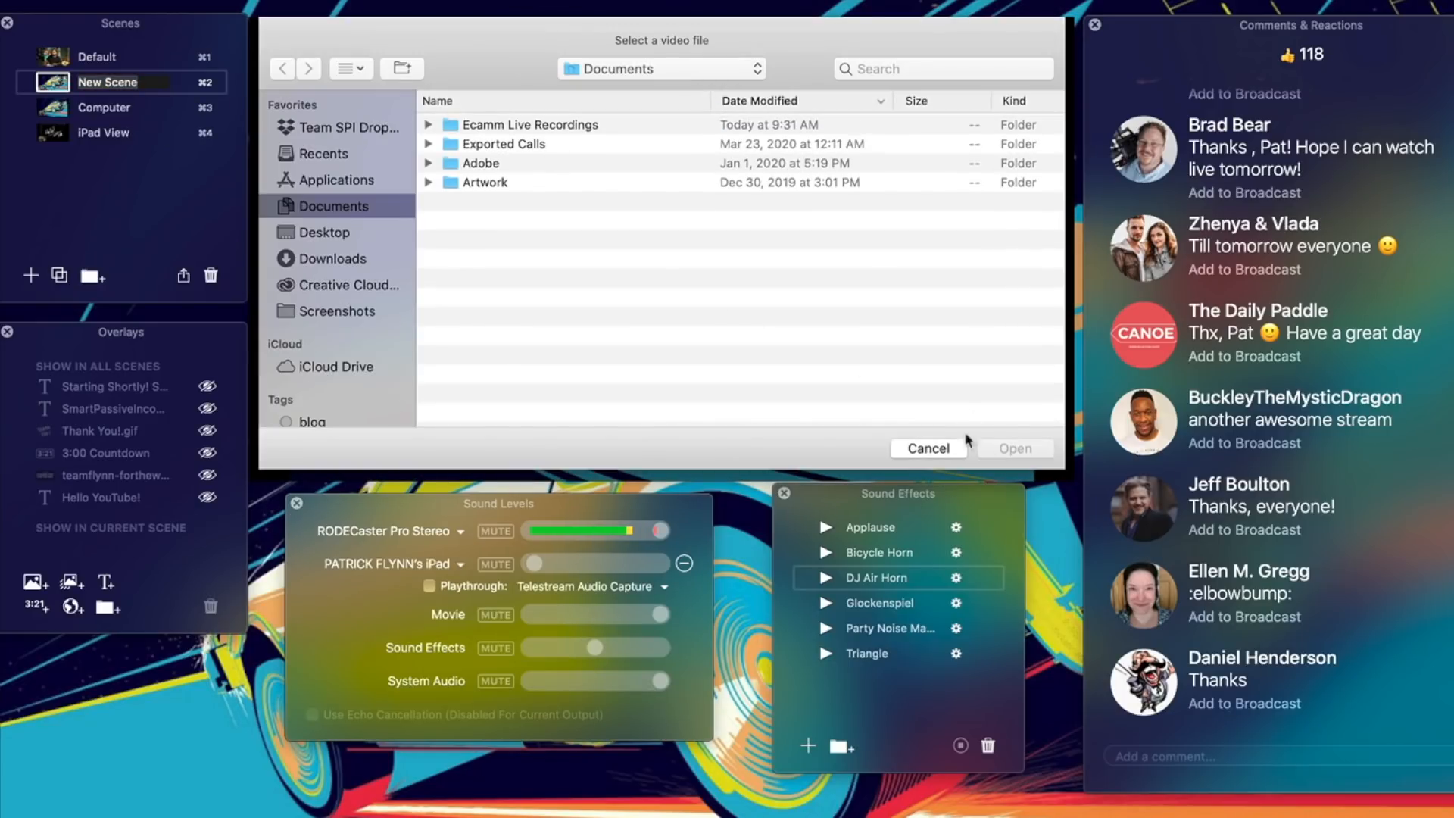
click(927, 448)
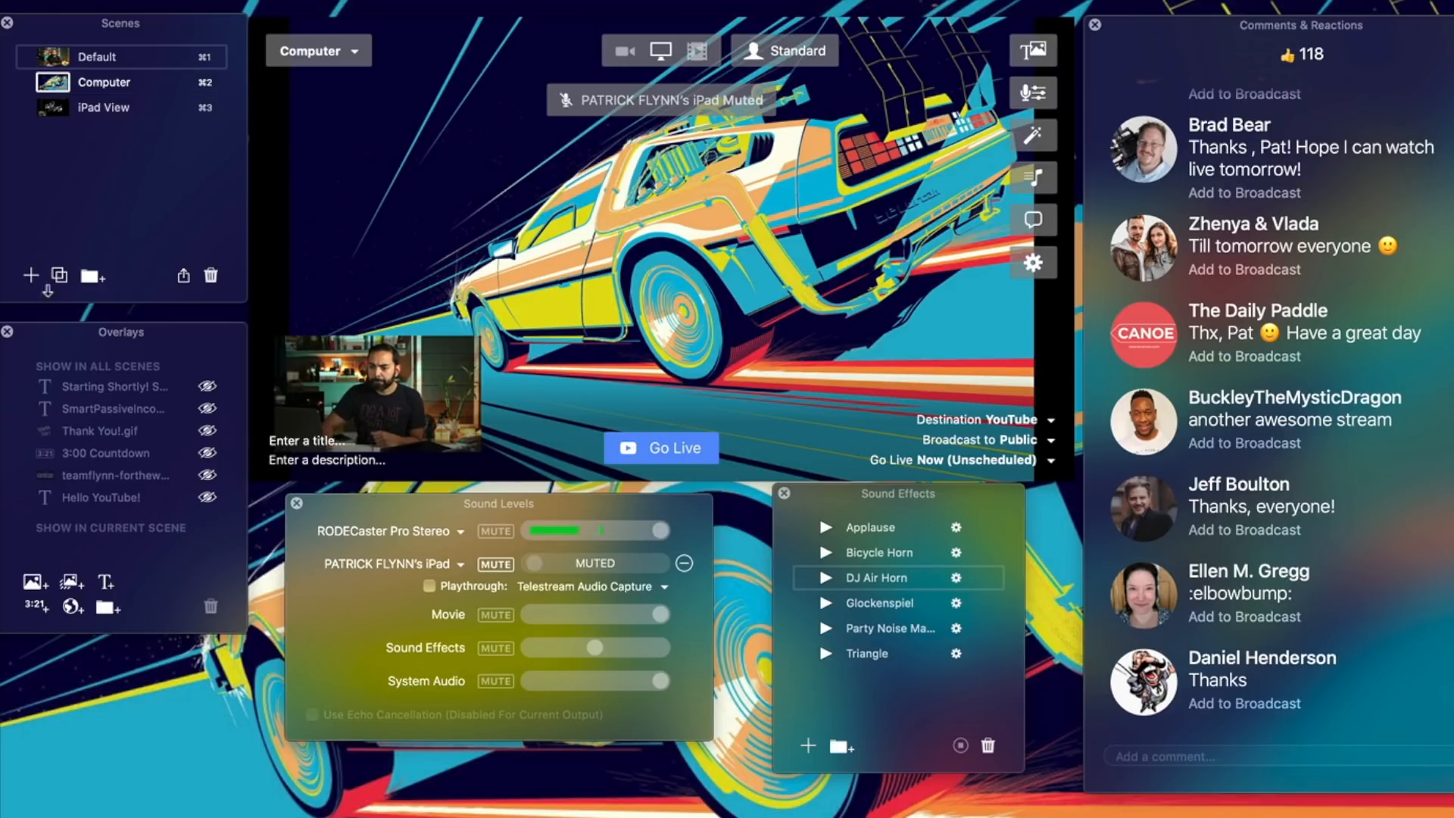
click(97, 58)
text(Going Live for a)
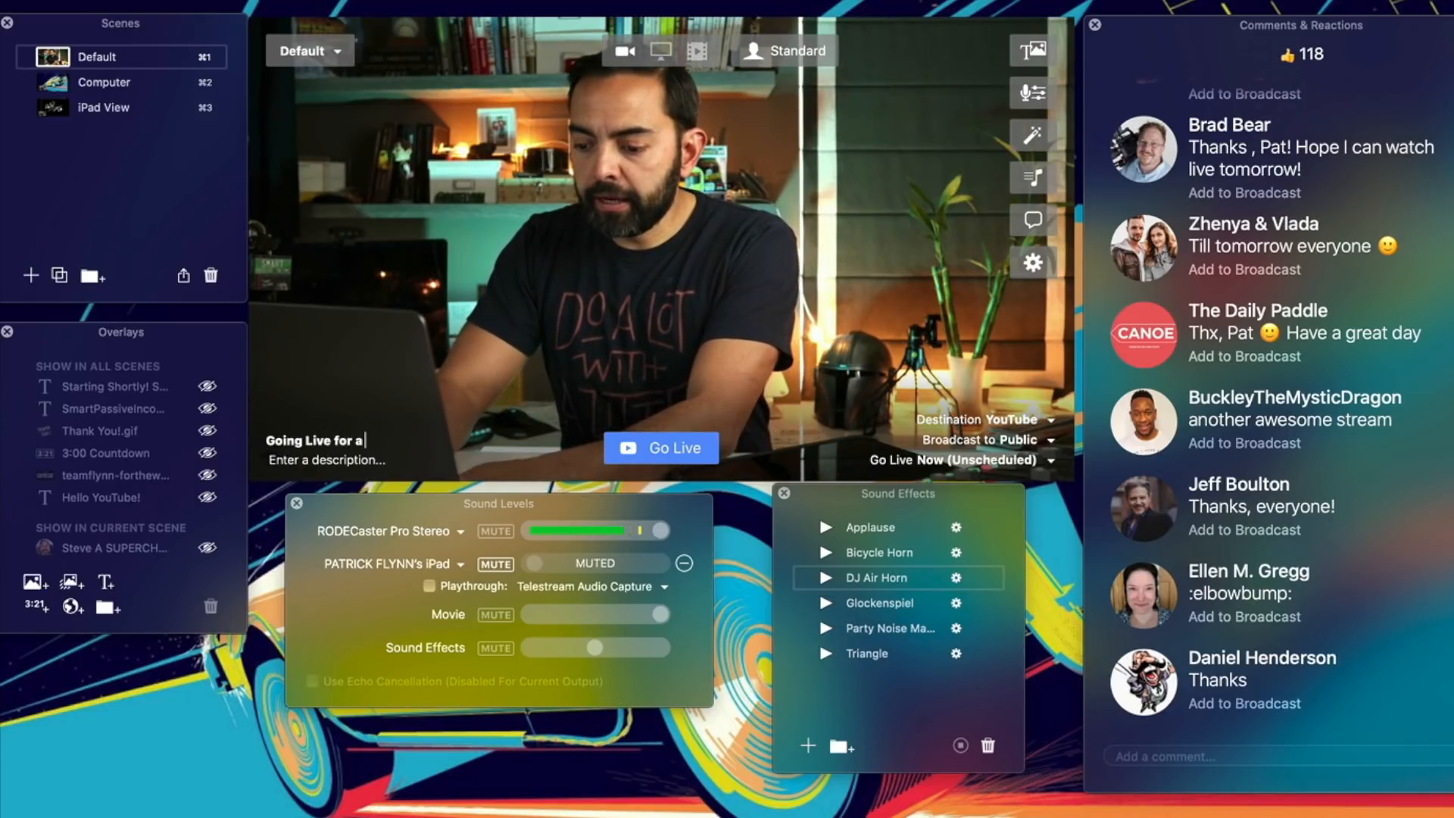
- Title the broadcast 'Going Live for a Q&A!' and describe the live Q&A with Pat Flynn happening now
text(Q&A!)
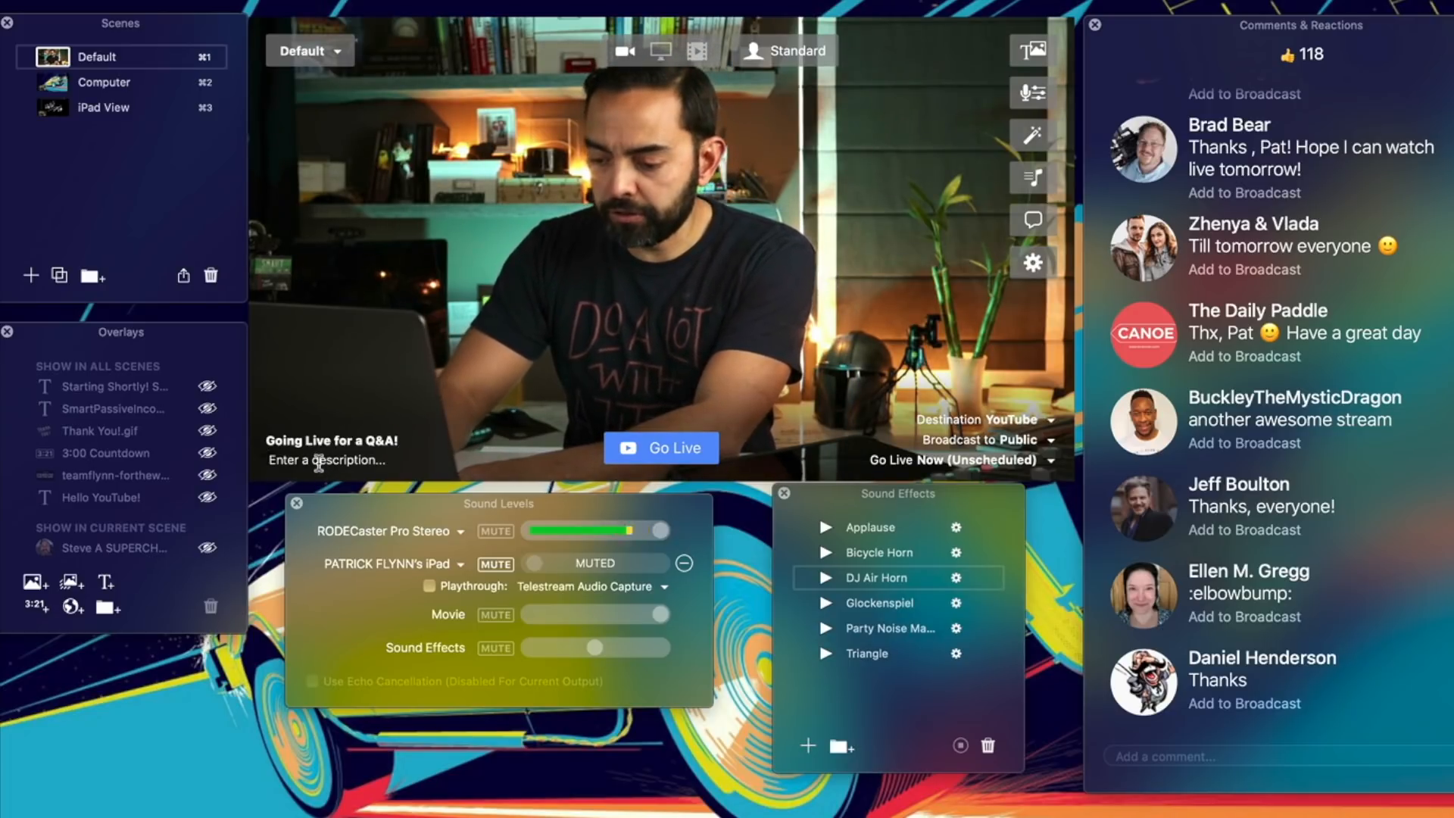
text(Check out the free Q&A)
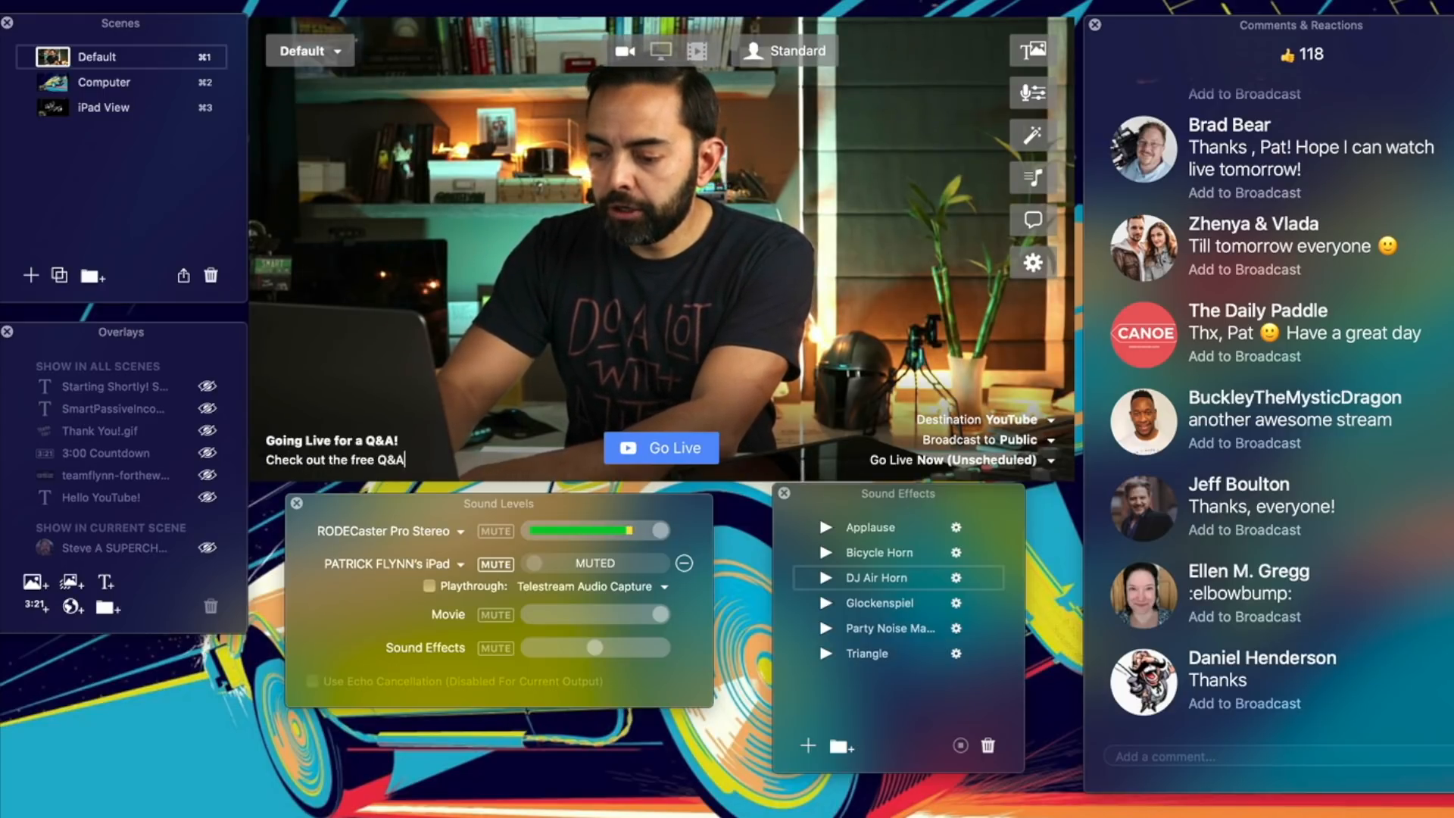
text(with Pat Flynn)
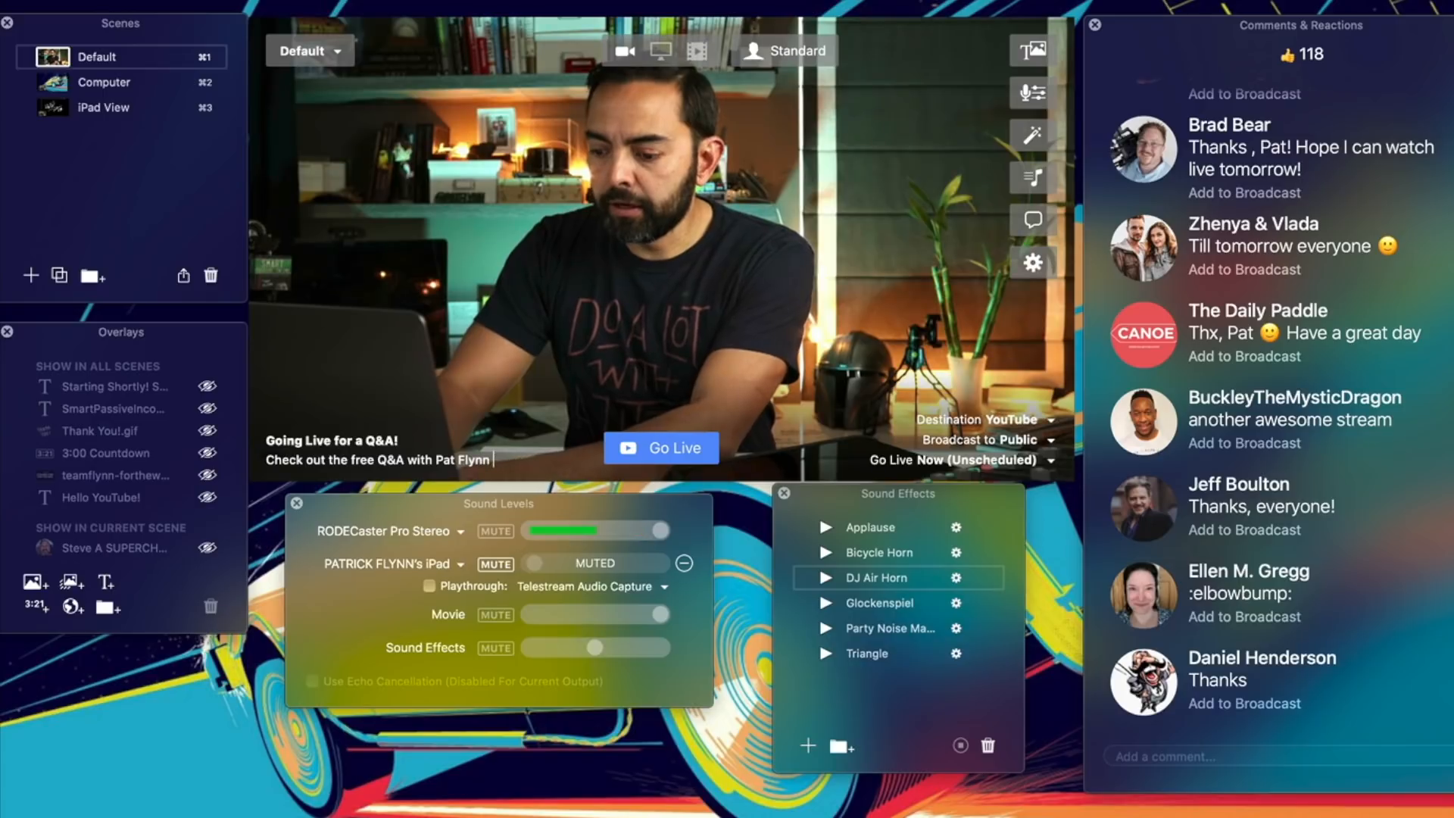
text(going live at)
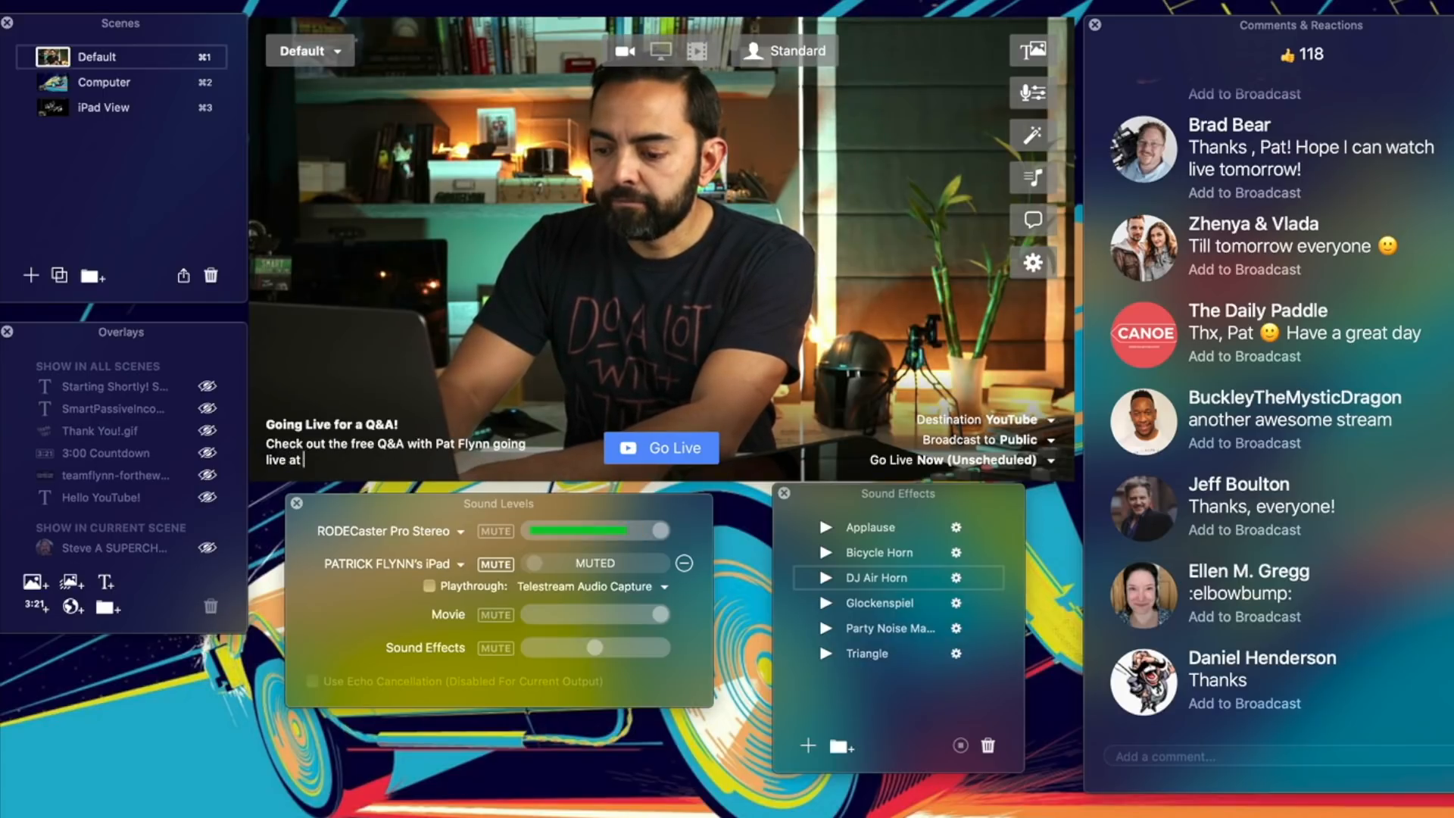
text(this very momtn)
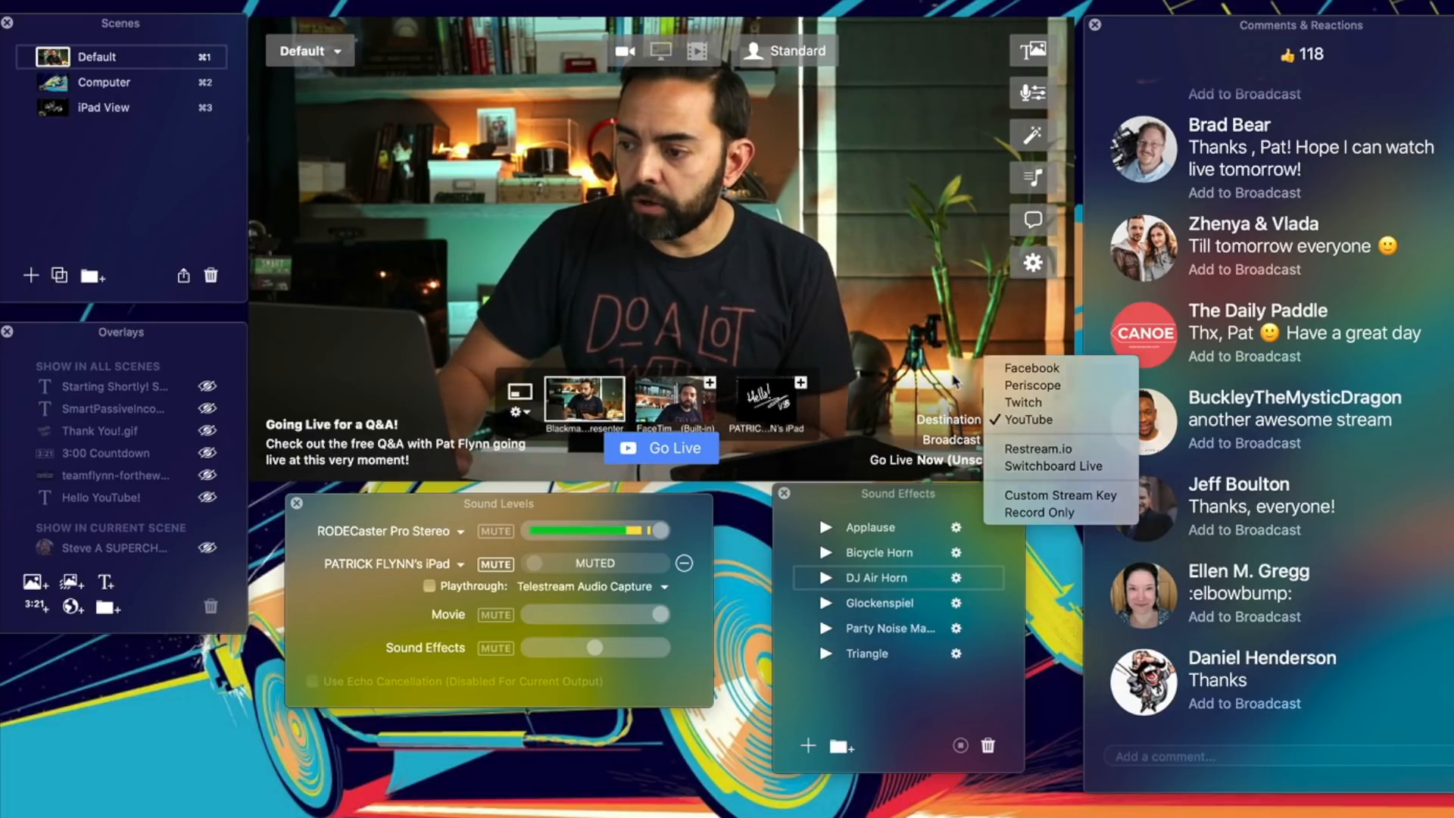
click(1027, 420)
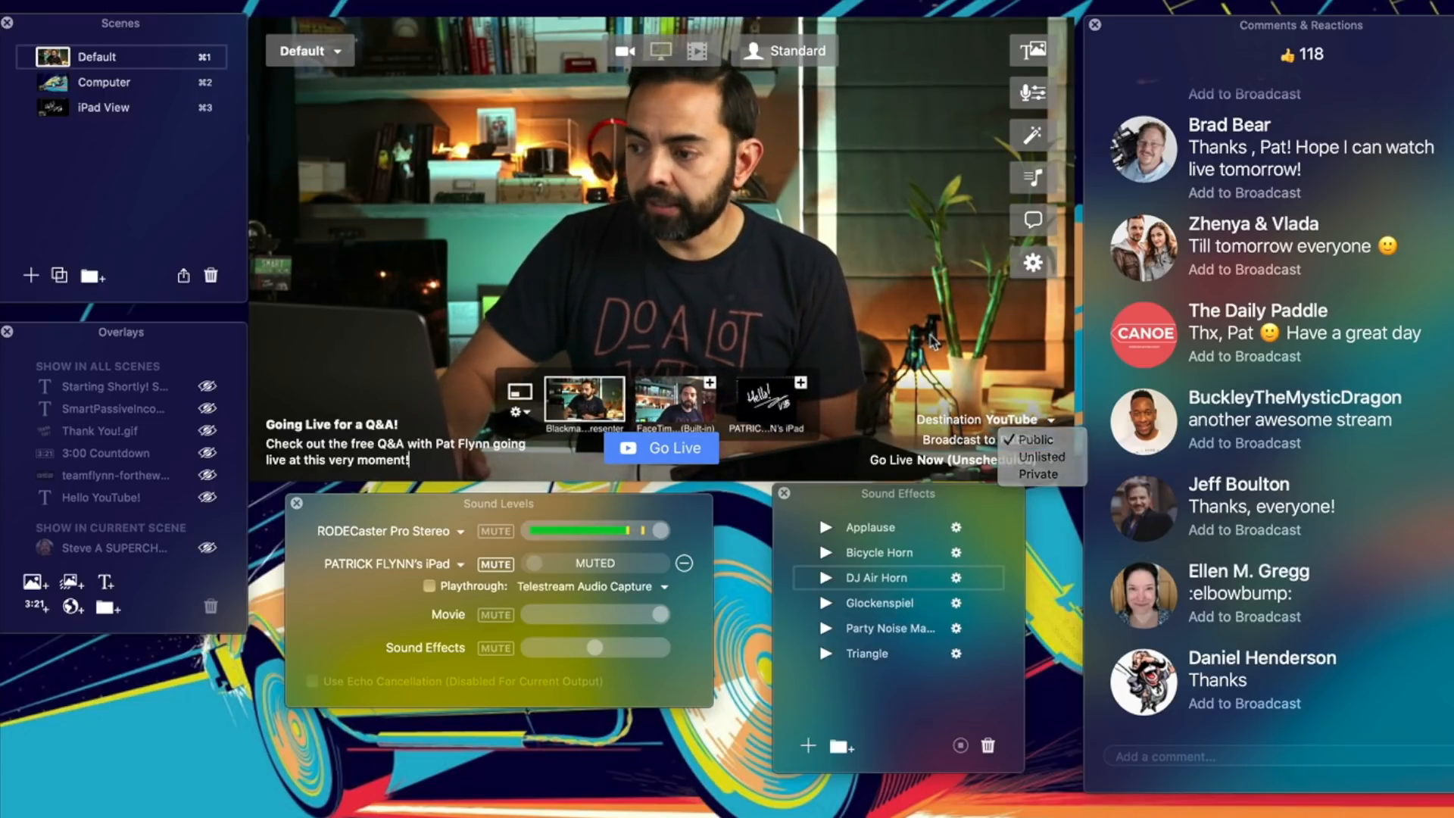
click(1036, 439)
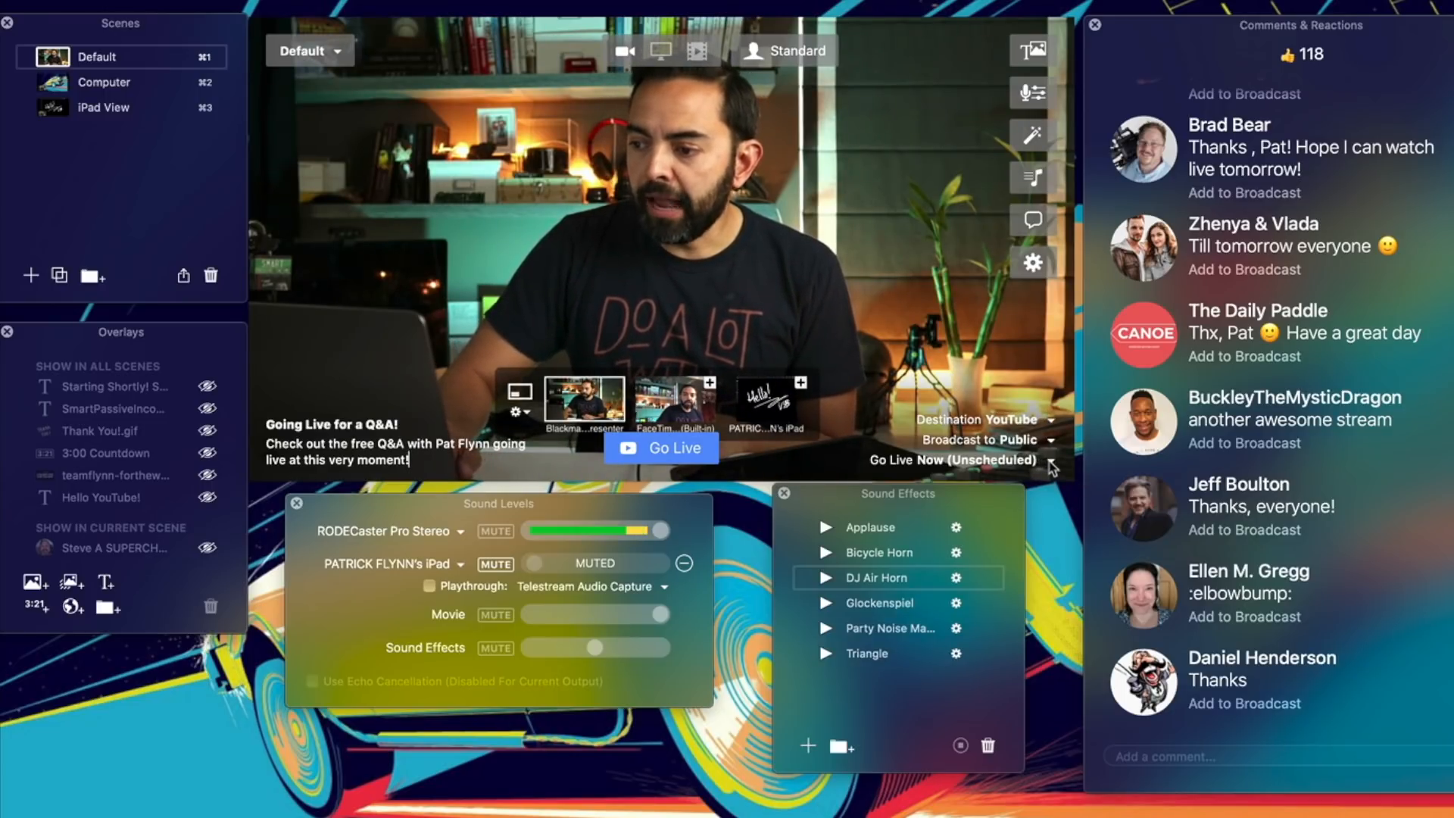
click(1014, 460)
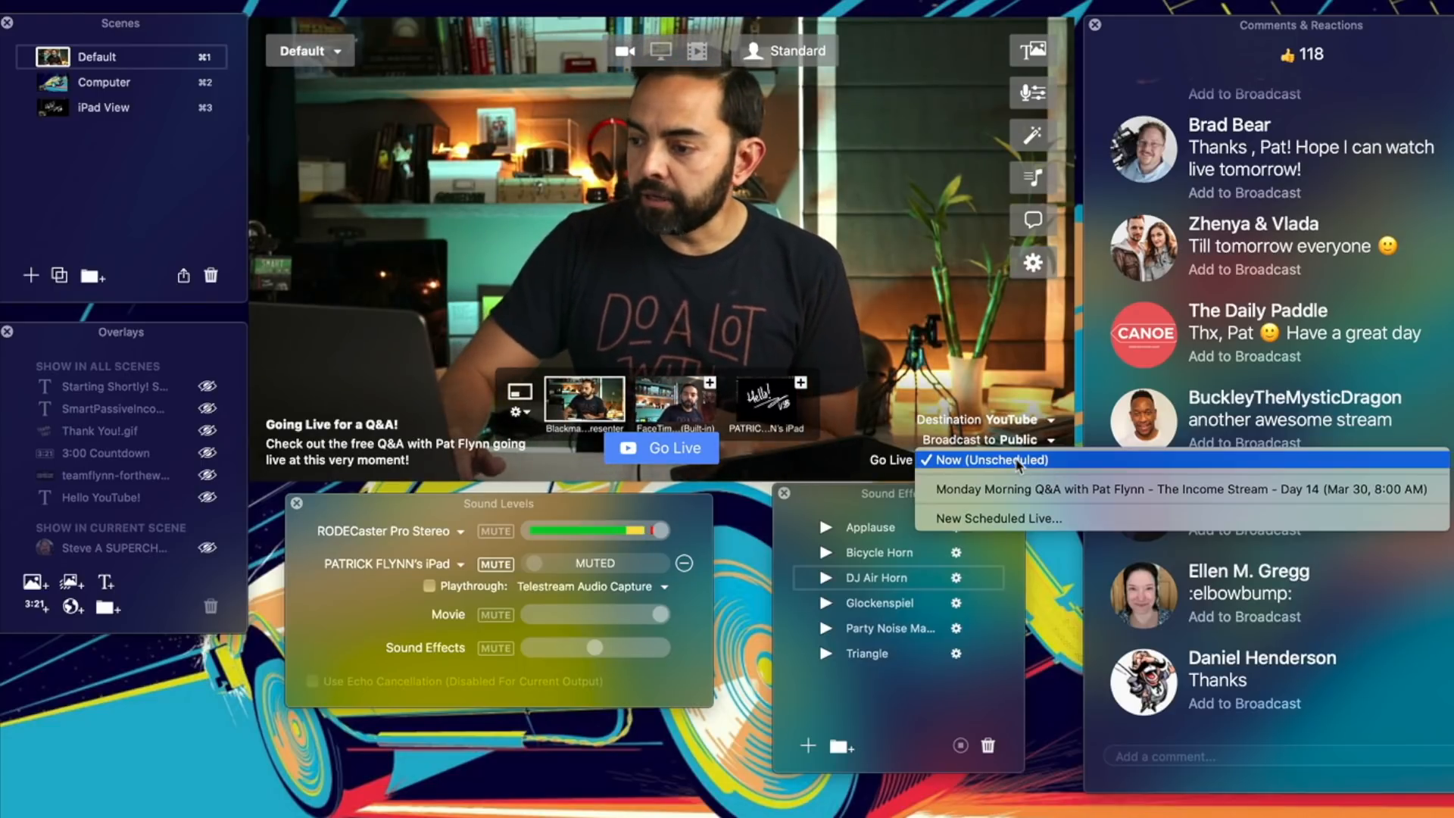
click(987, 461)
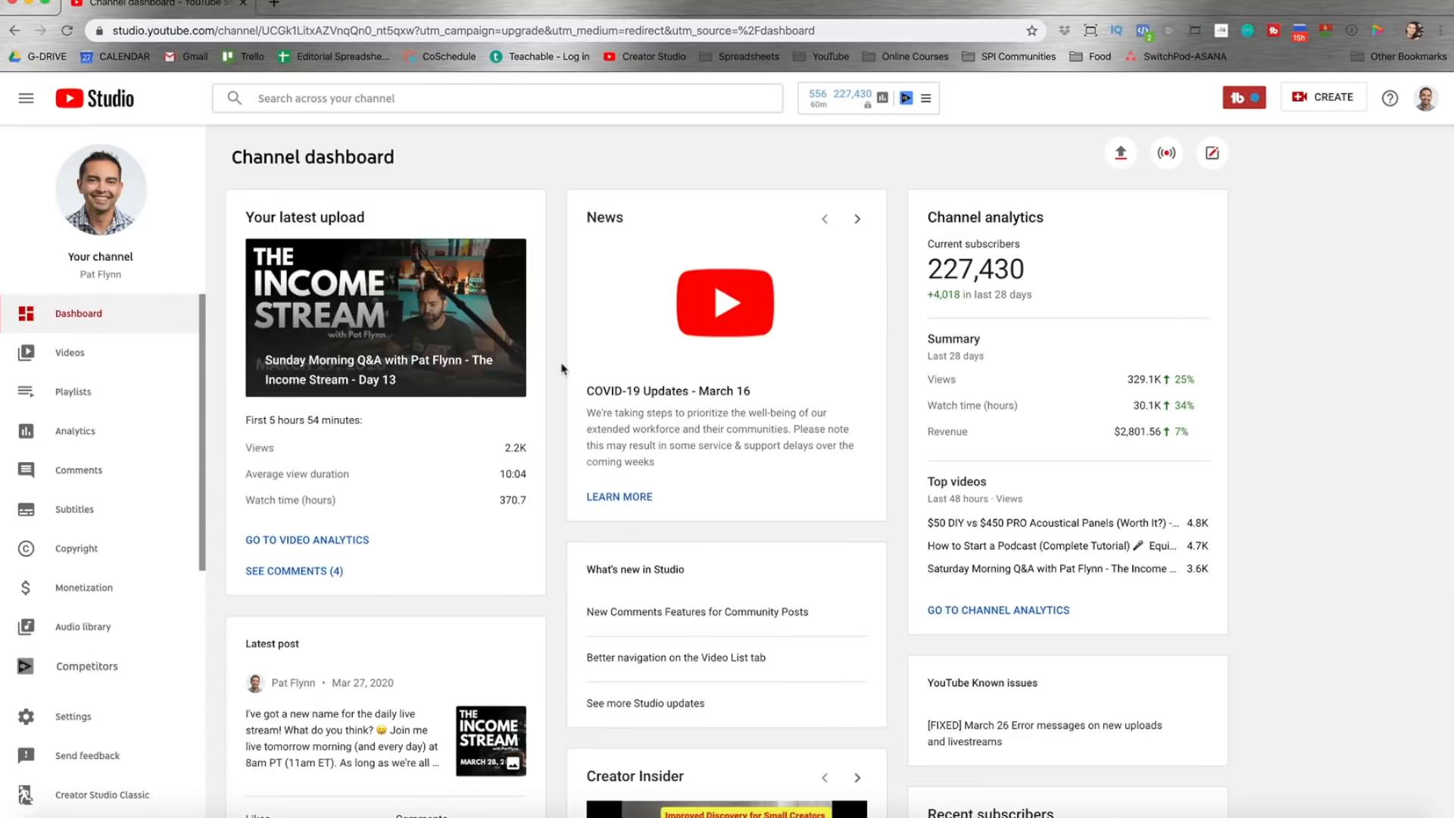
- Bring up the CREATE menu on the YouTube Studio dashboard
click(1323, 97)
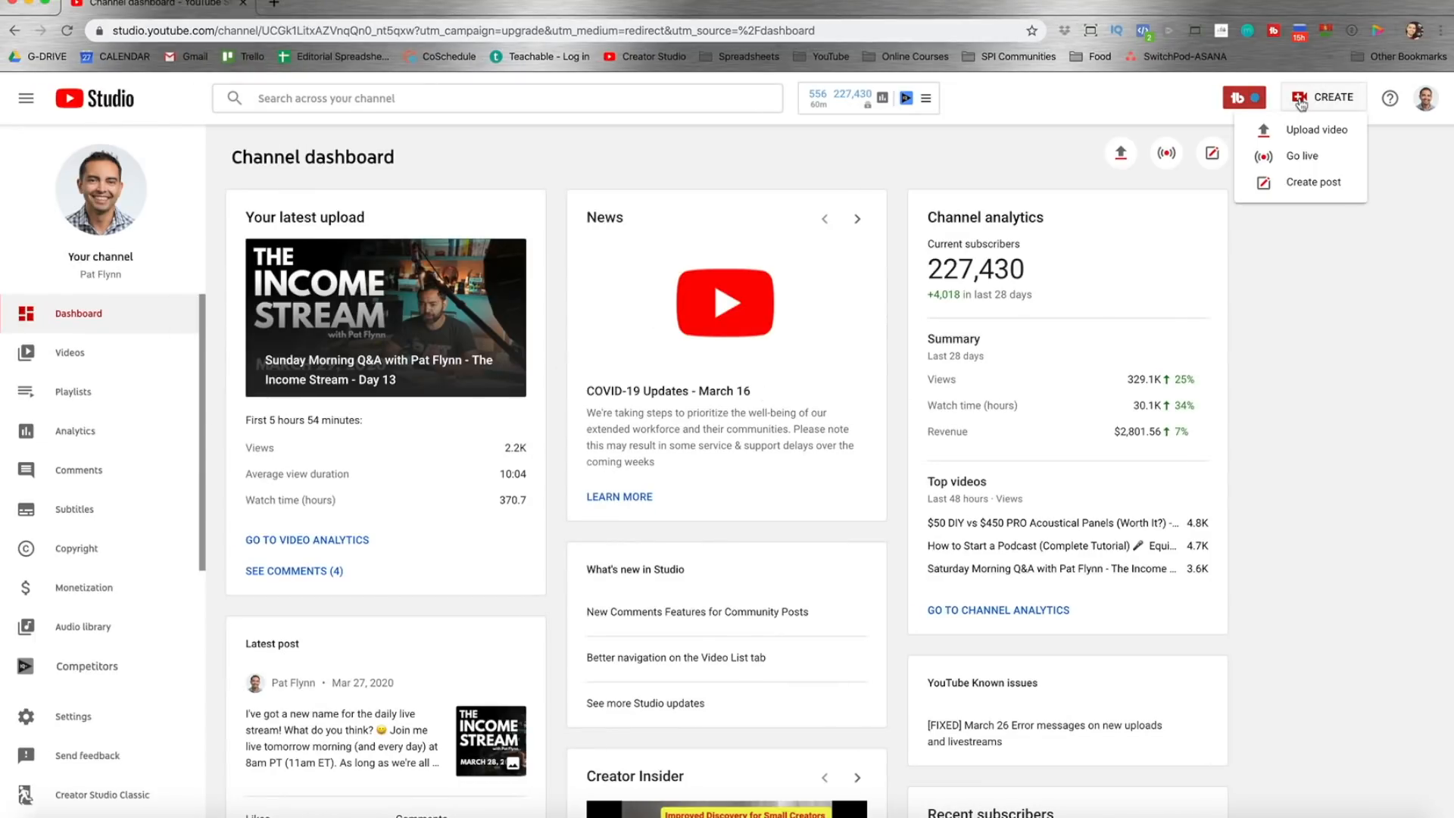
- Start a fresh public stream titled 'Title goes here.' without copying previous settings
click(1302, 156)
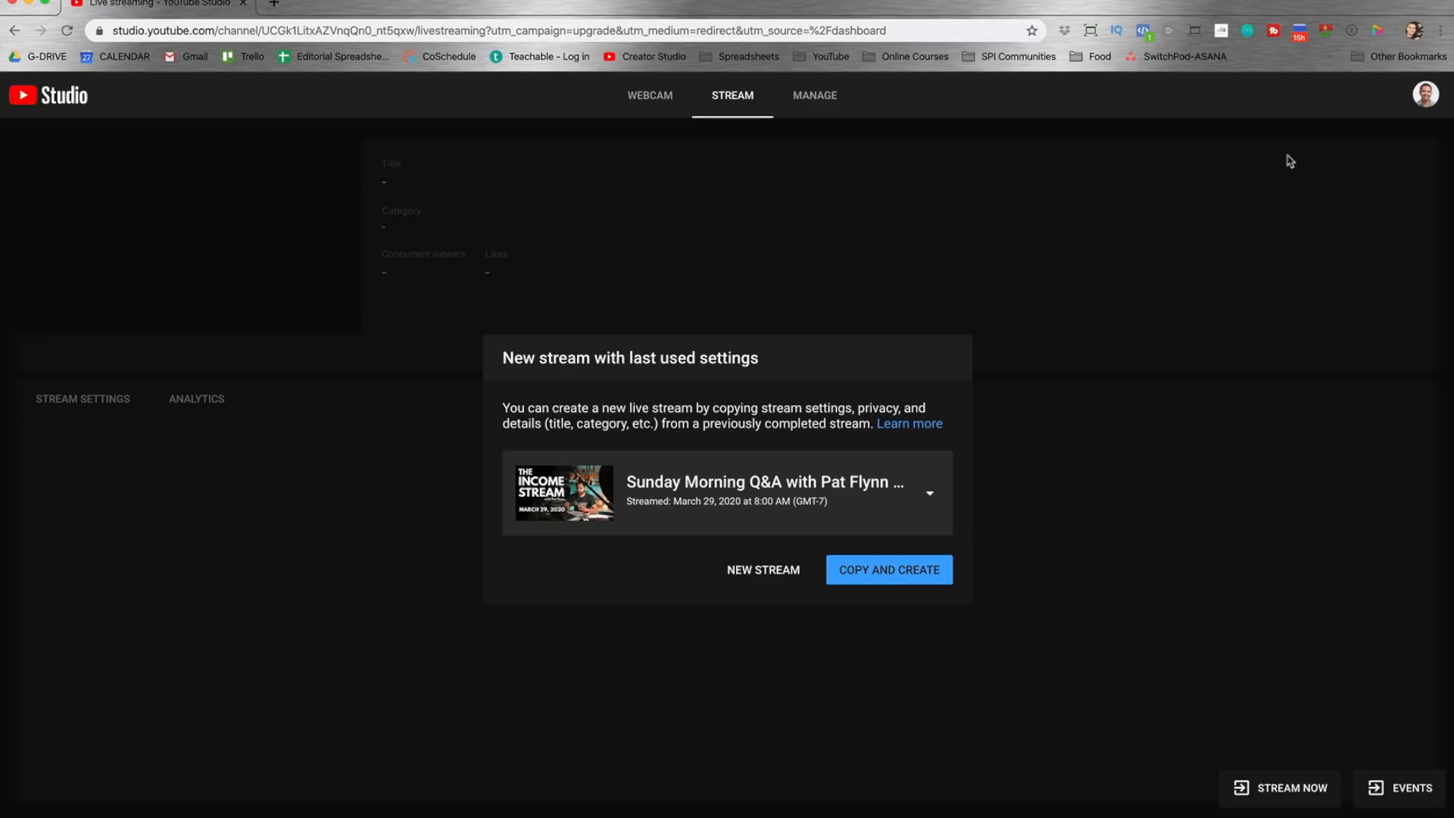
mouse_move(900, 578)
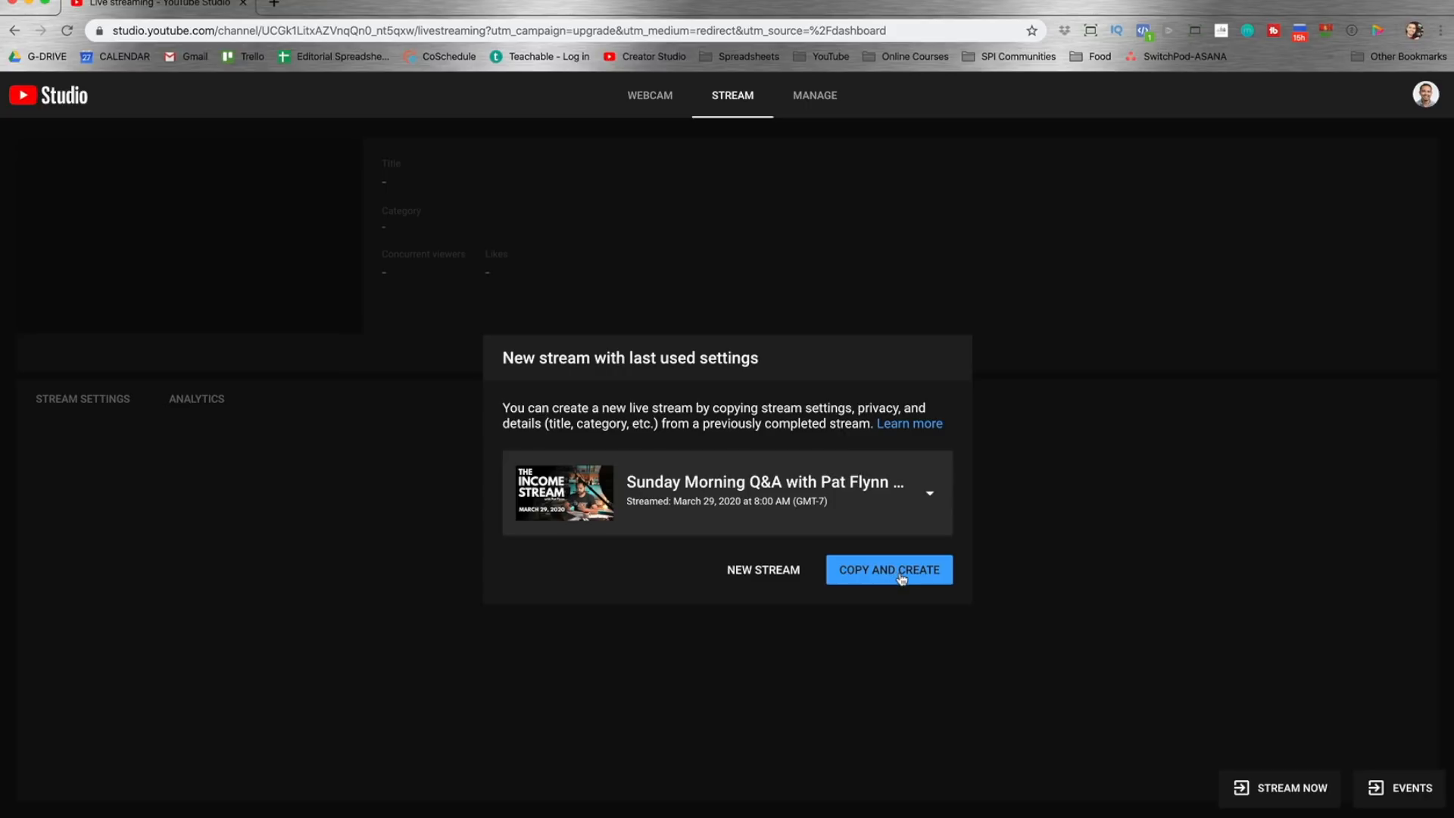
mouse_move(773, 583)
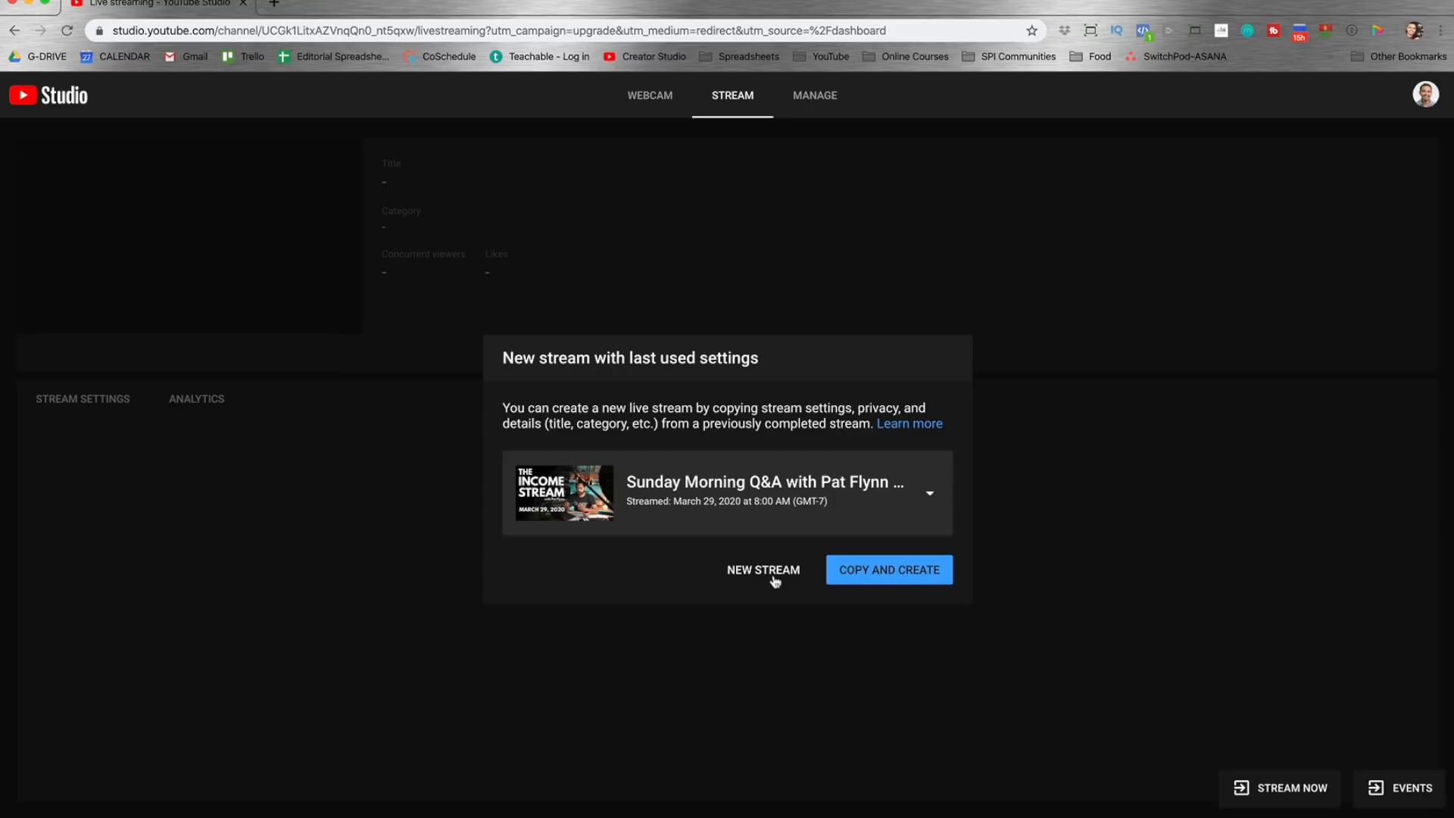
click(763, 569)
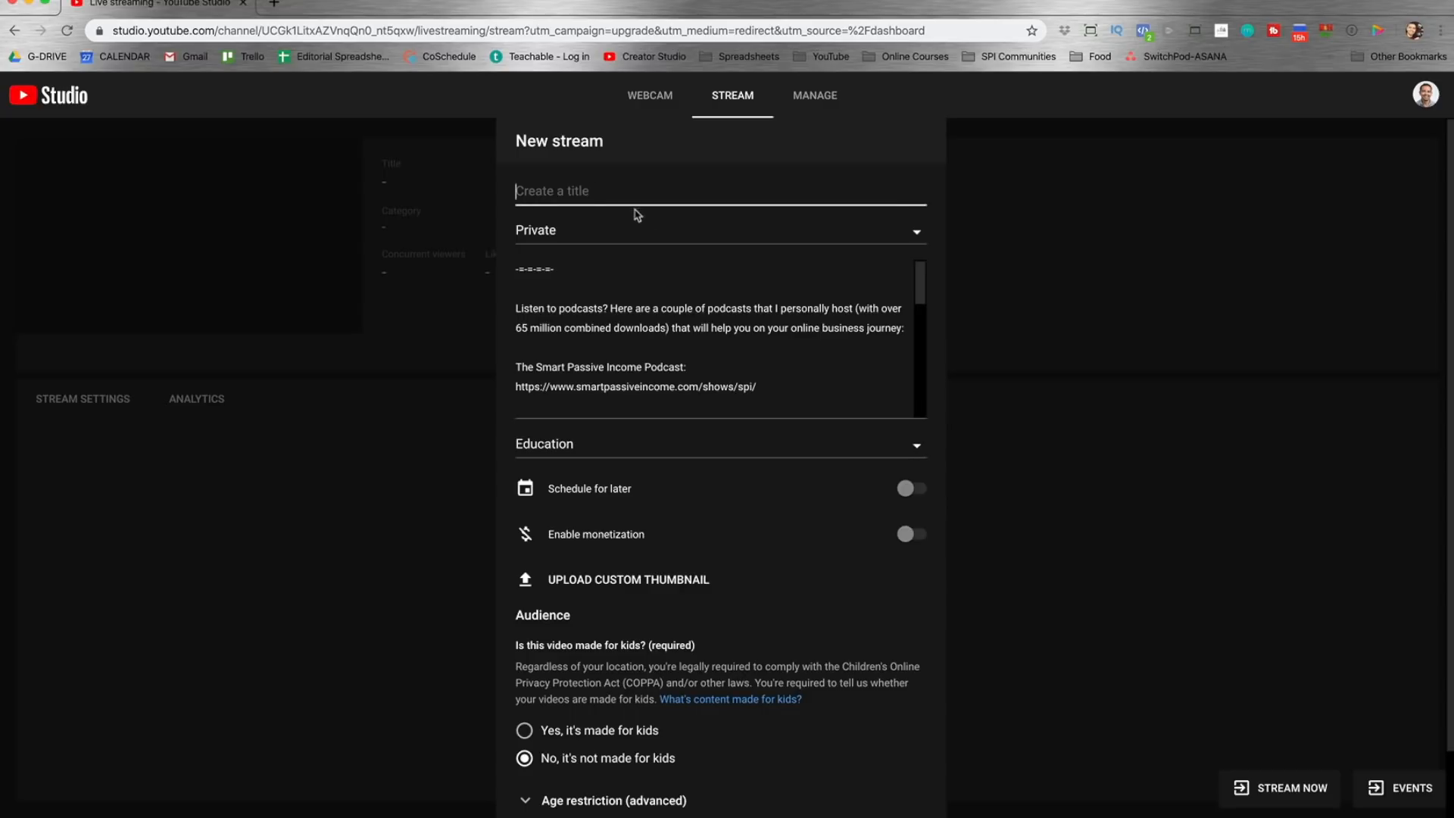
text(Title go)
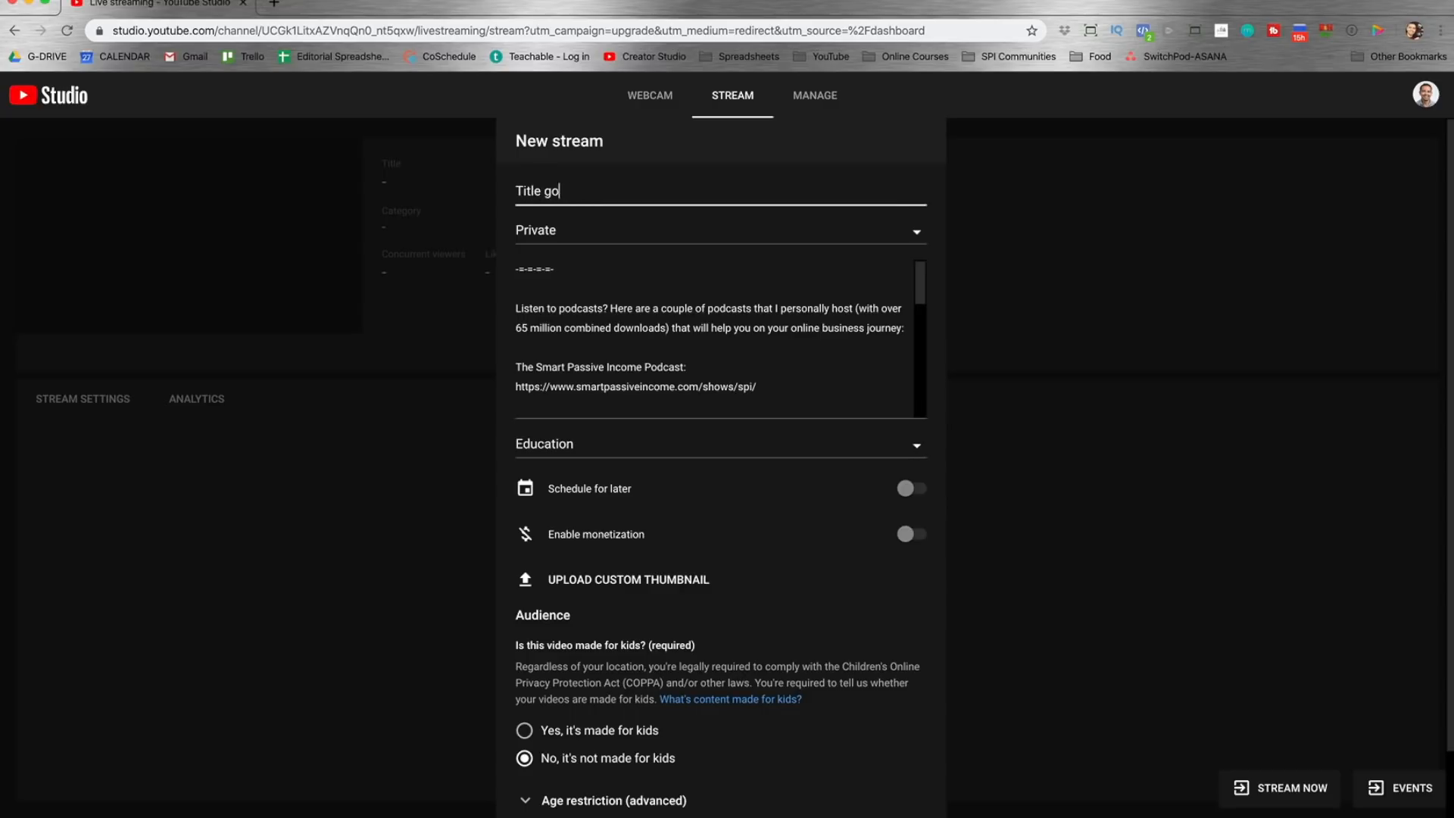
click(721, 230)
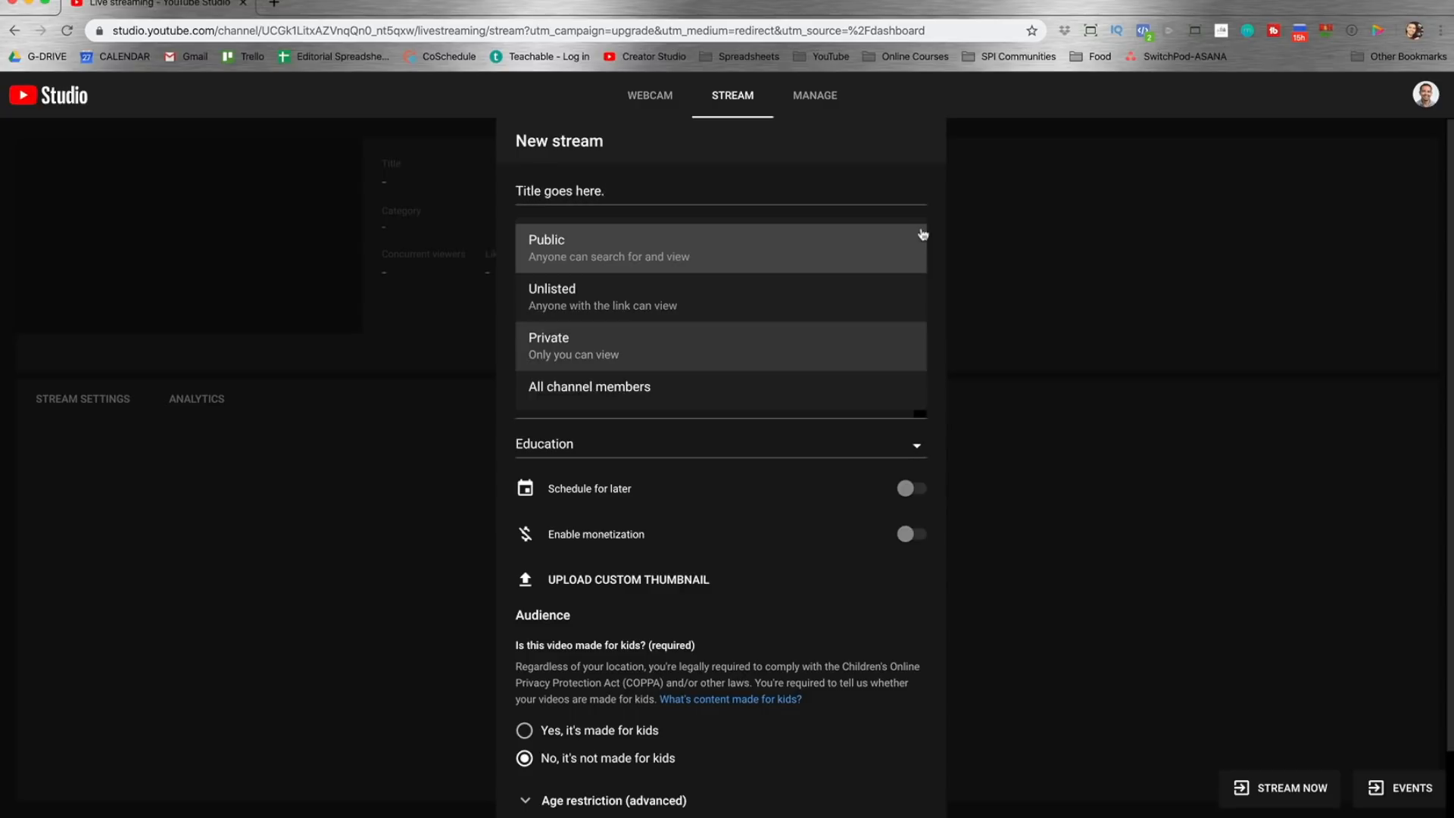
click(545, 248)
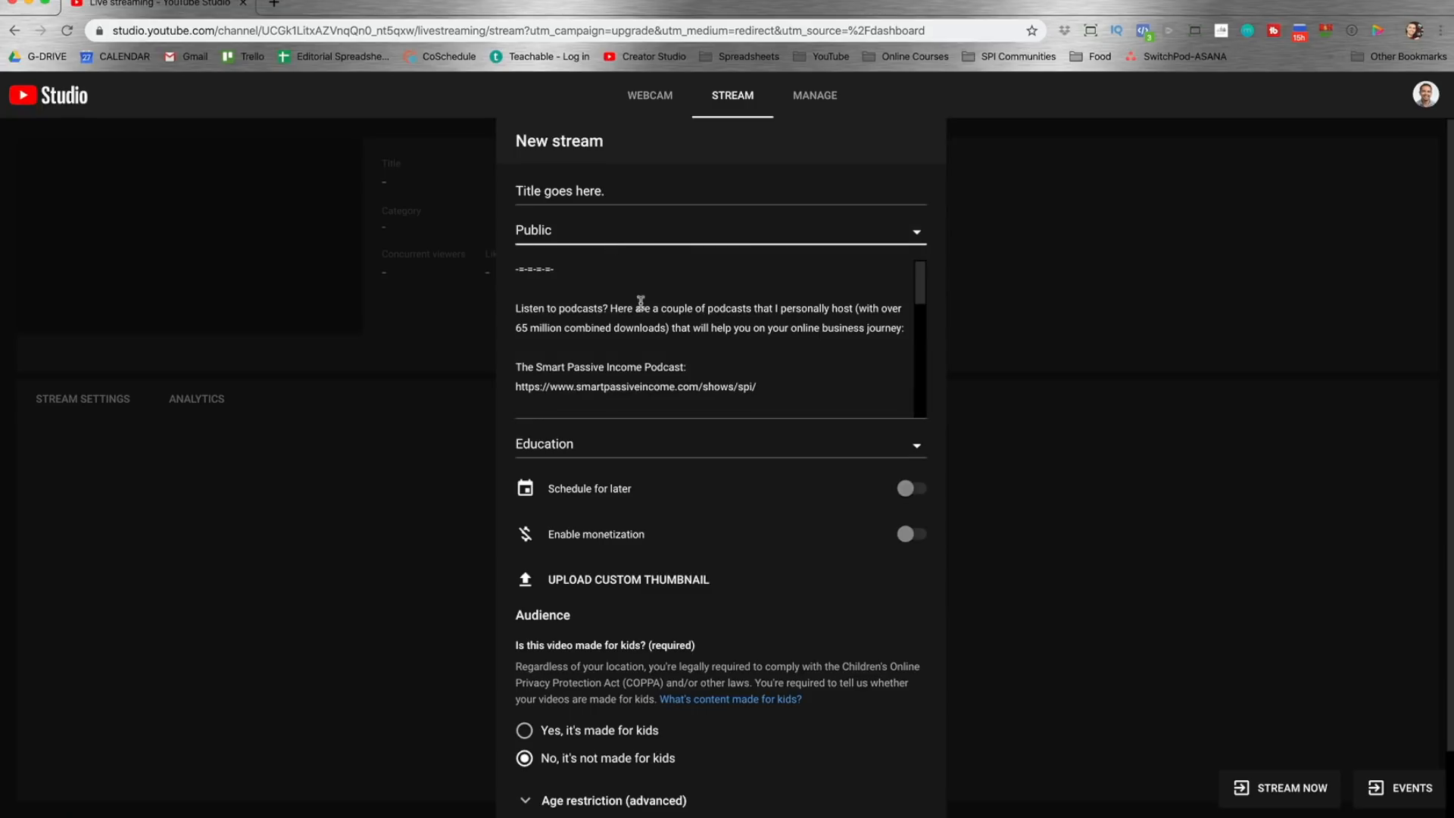
- Schedule it for Tue, Mar 31 at 4:00 PM with monetization off, not made for kids, and create the stream
scroll(down, 3)
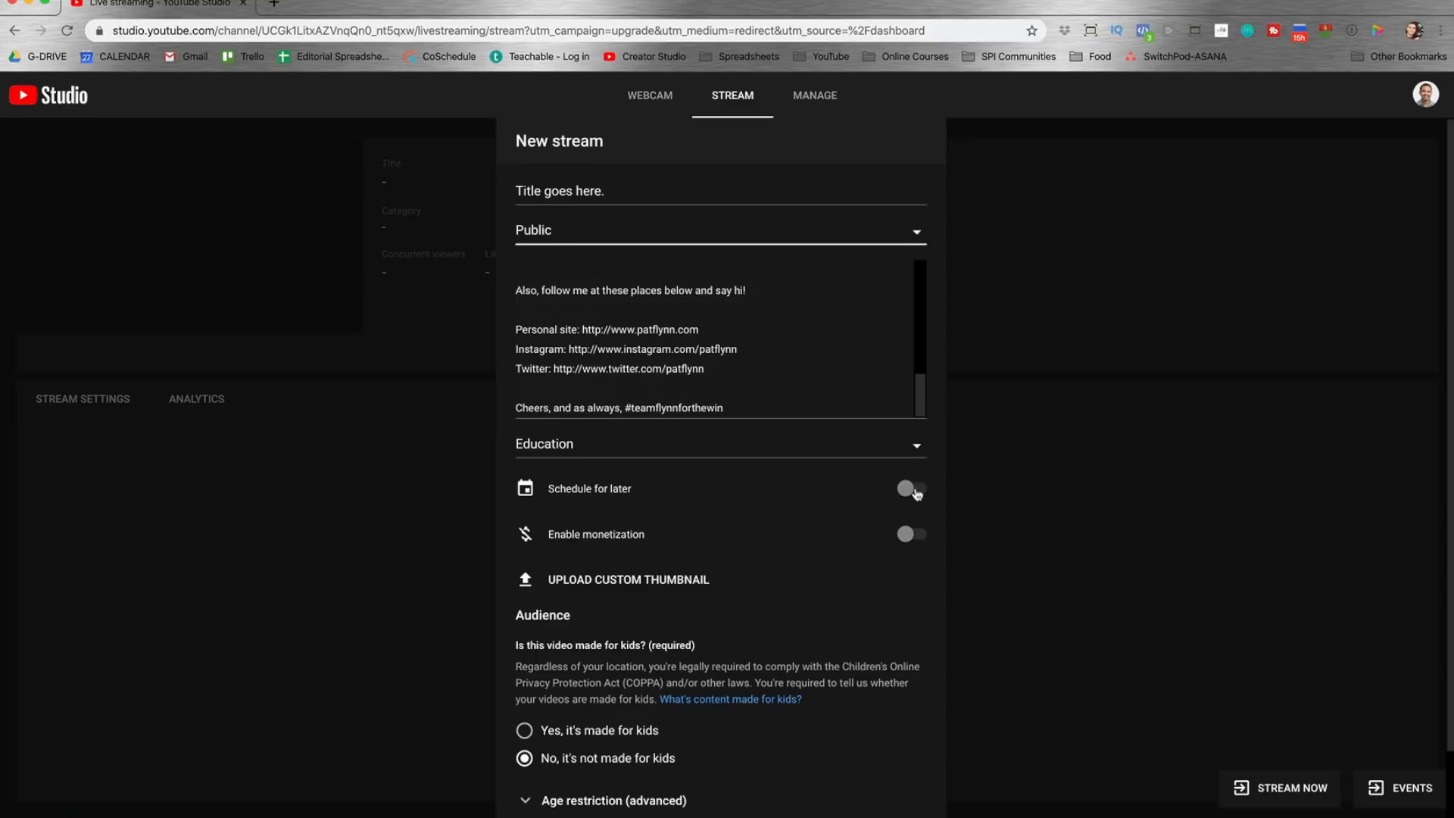
click(910, 488)
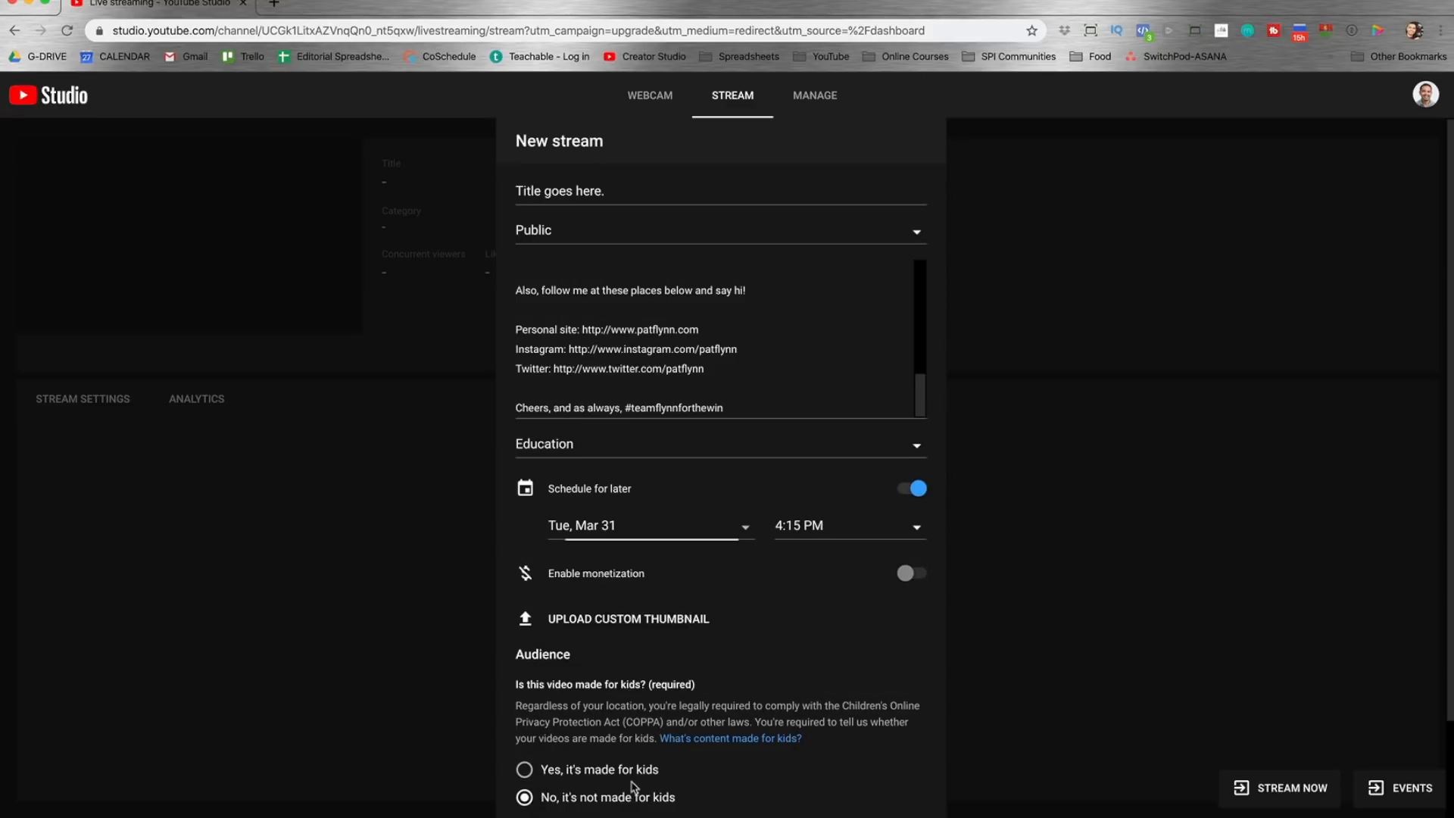
click(849, 526)
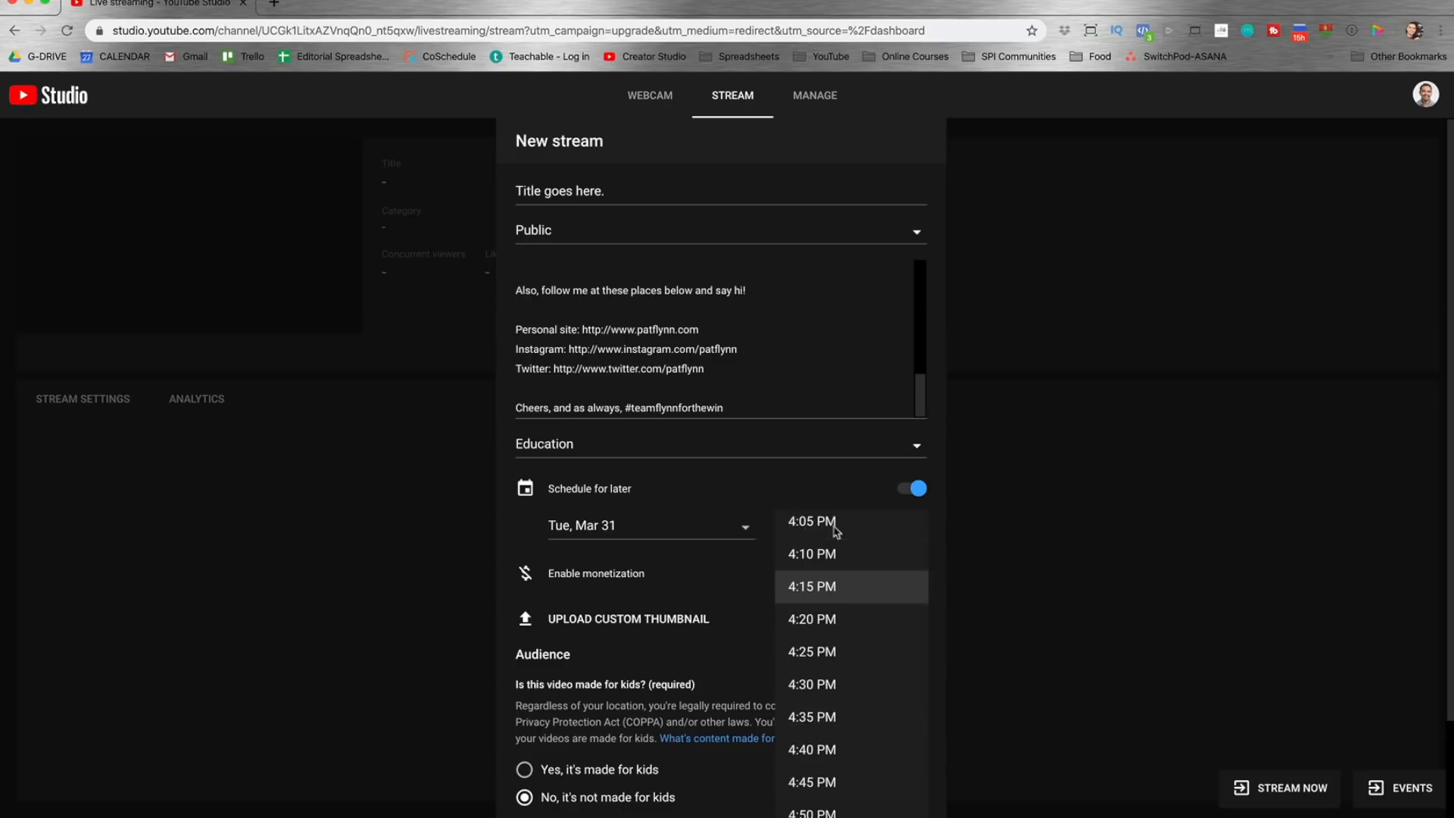
click(812, 521)
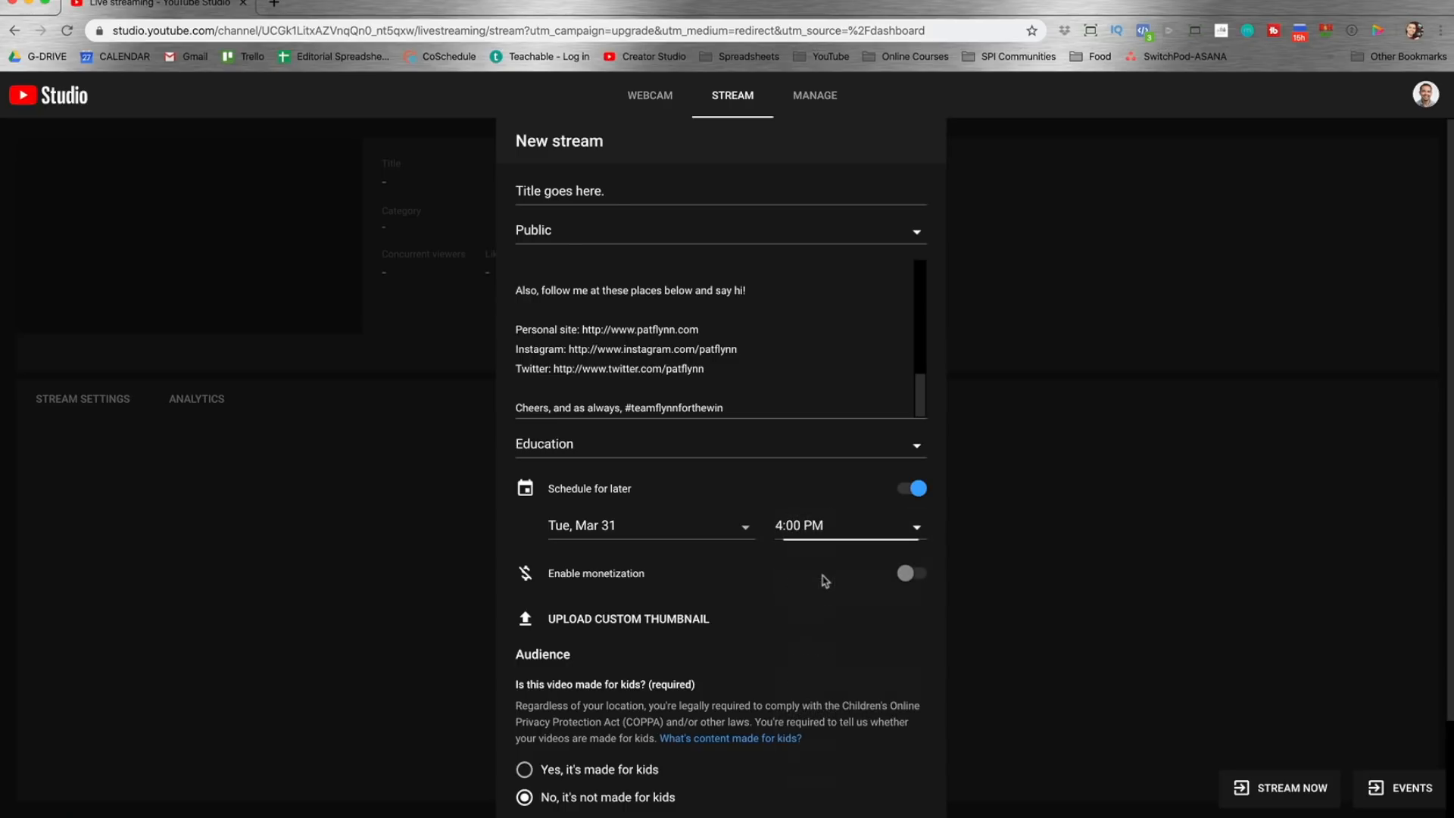
scroll(down, 3)
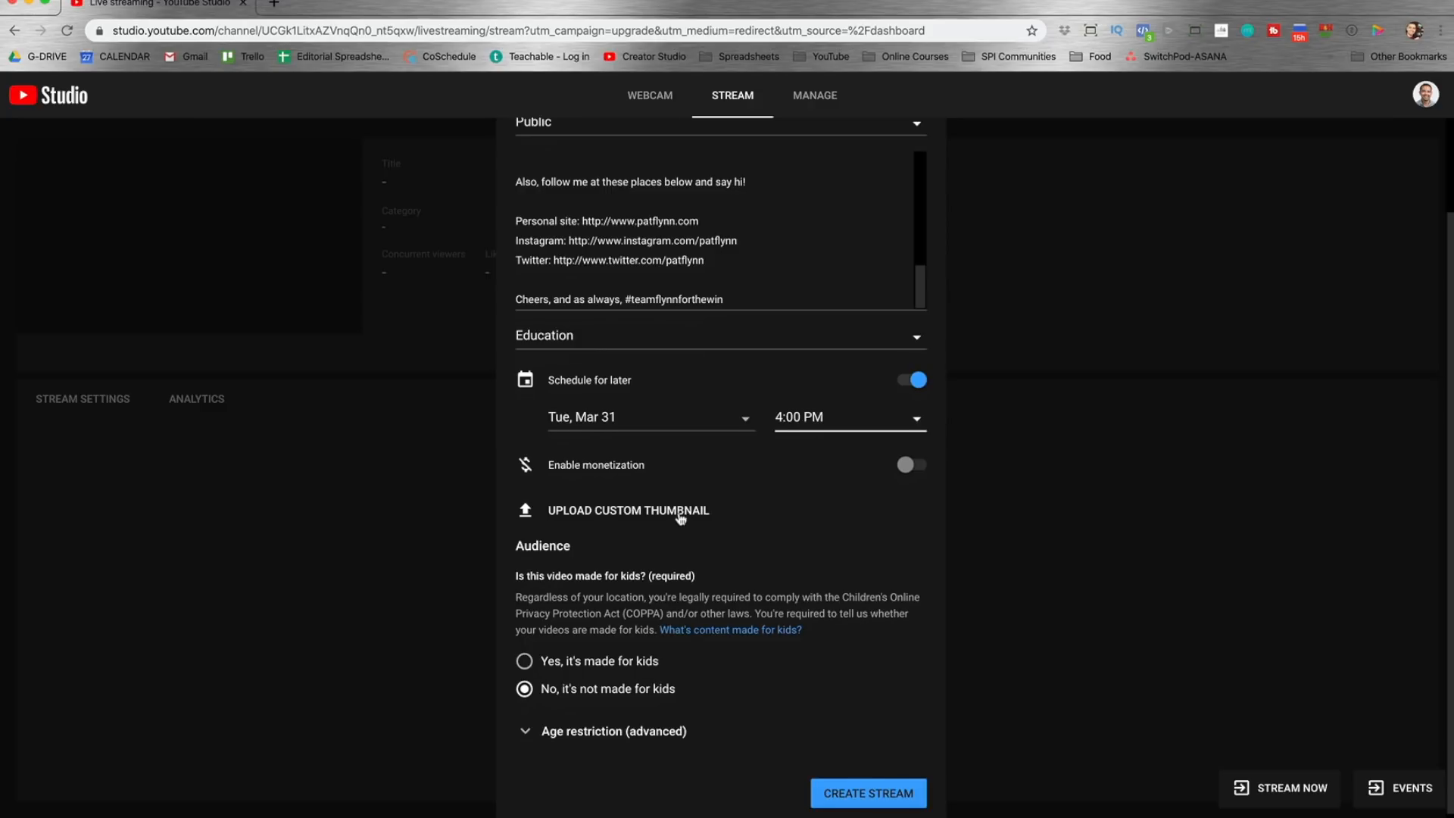
scroll(down, 3)
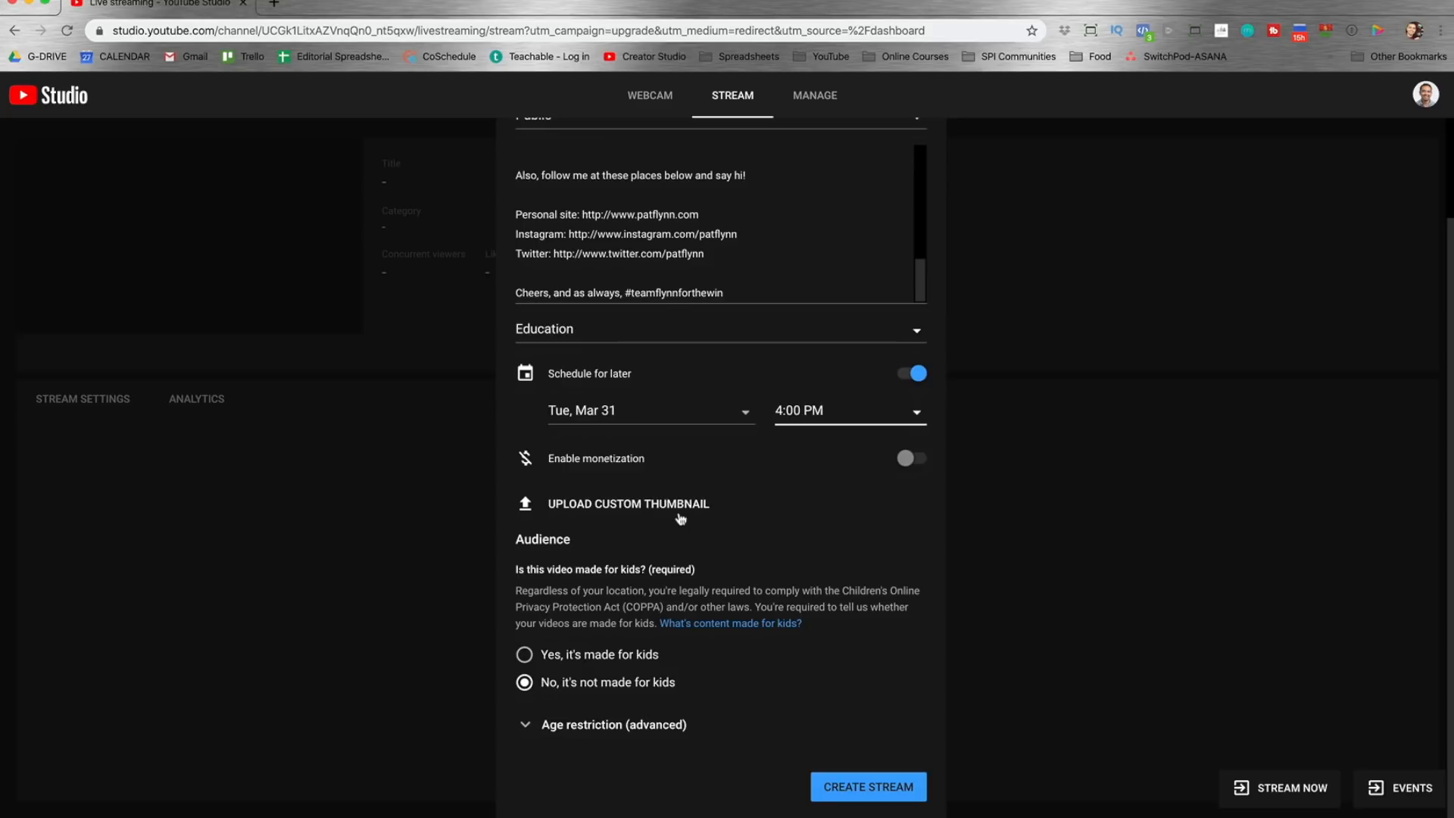
mouse_move(609, 673)
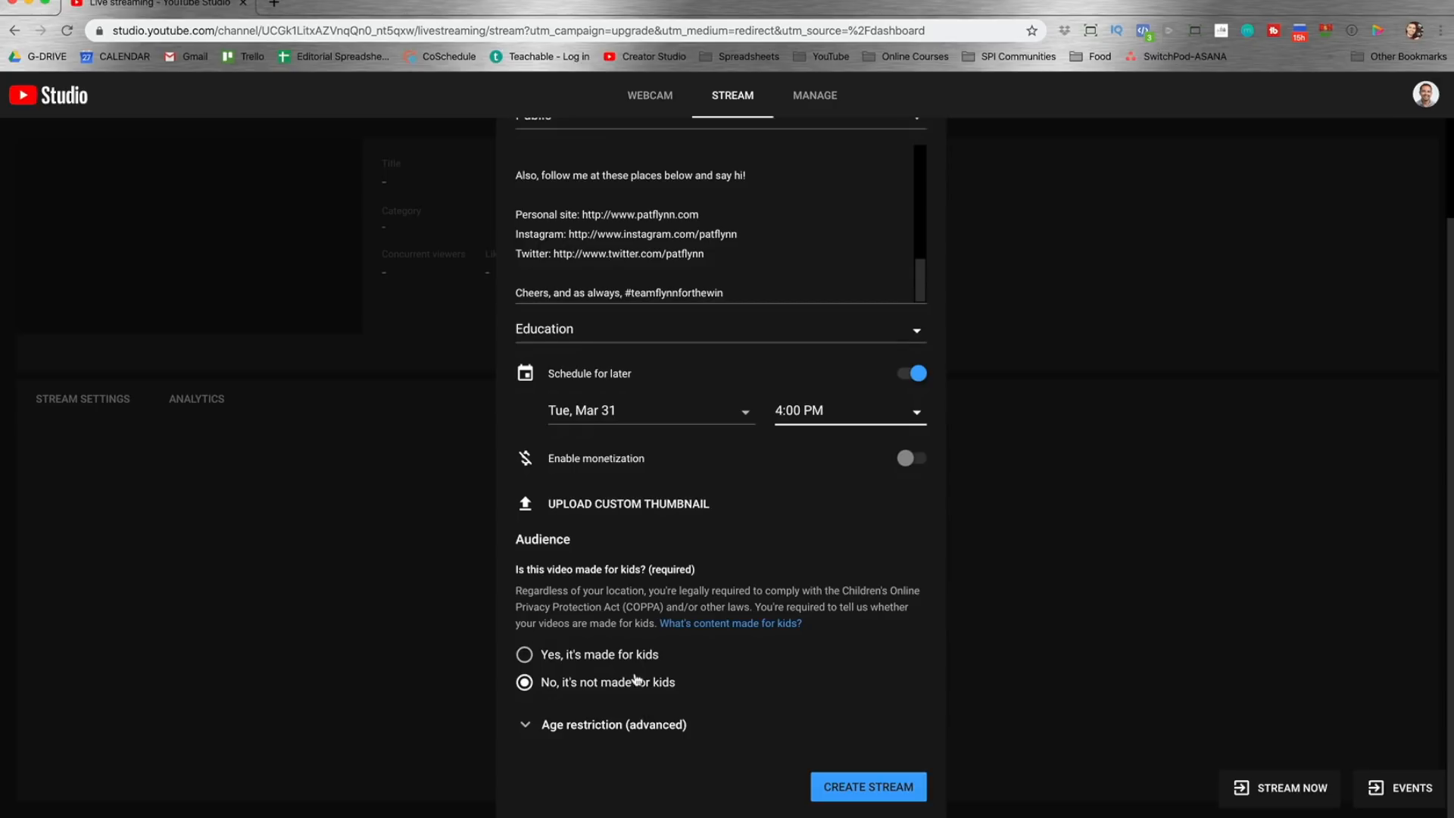
mouse_move(679, 701)
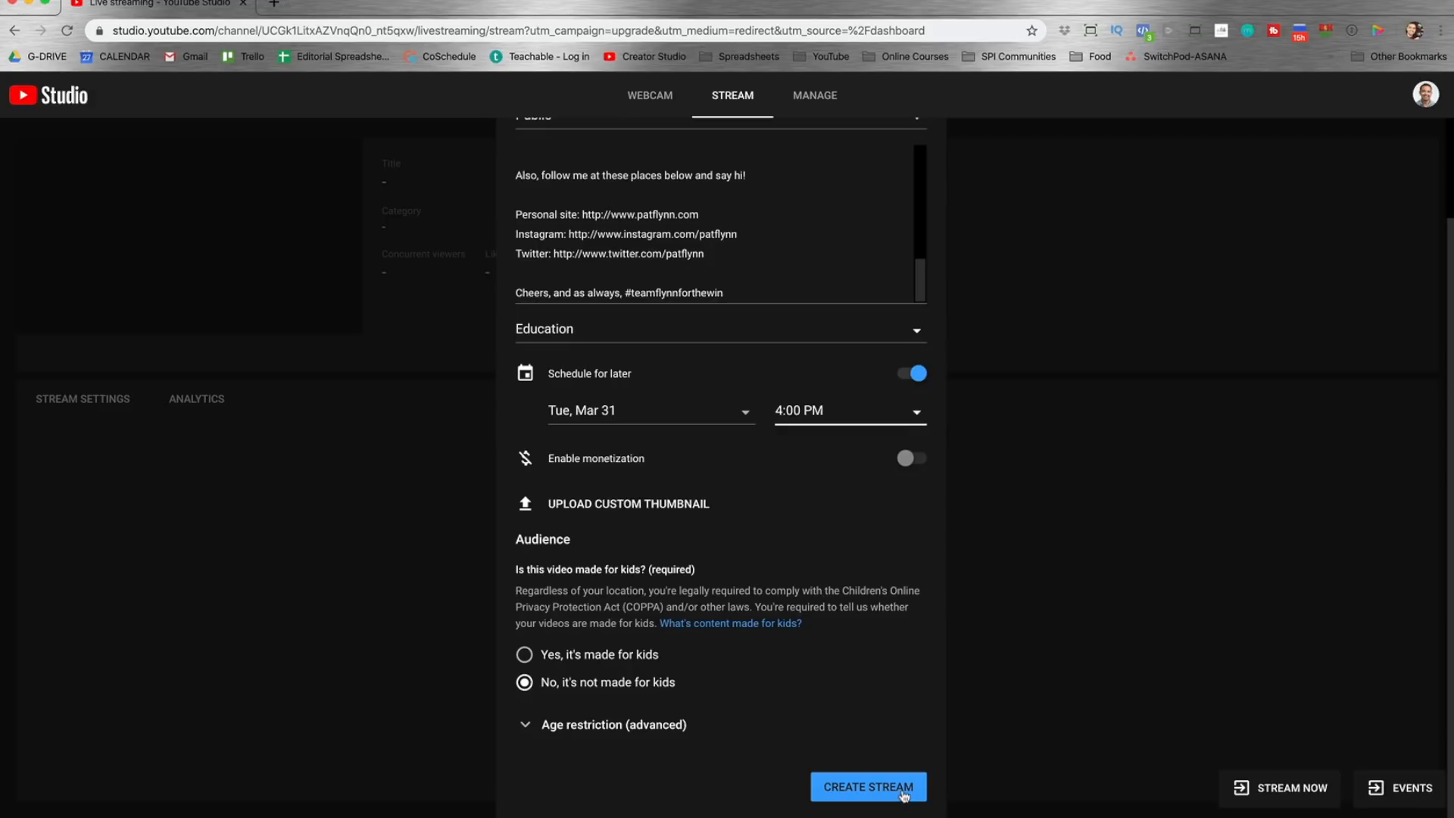
click(868, 786)
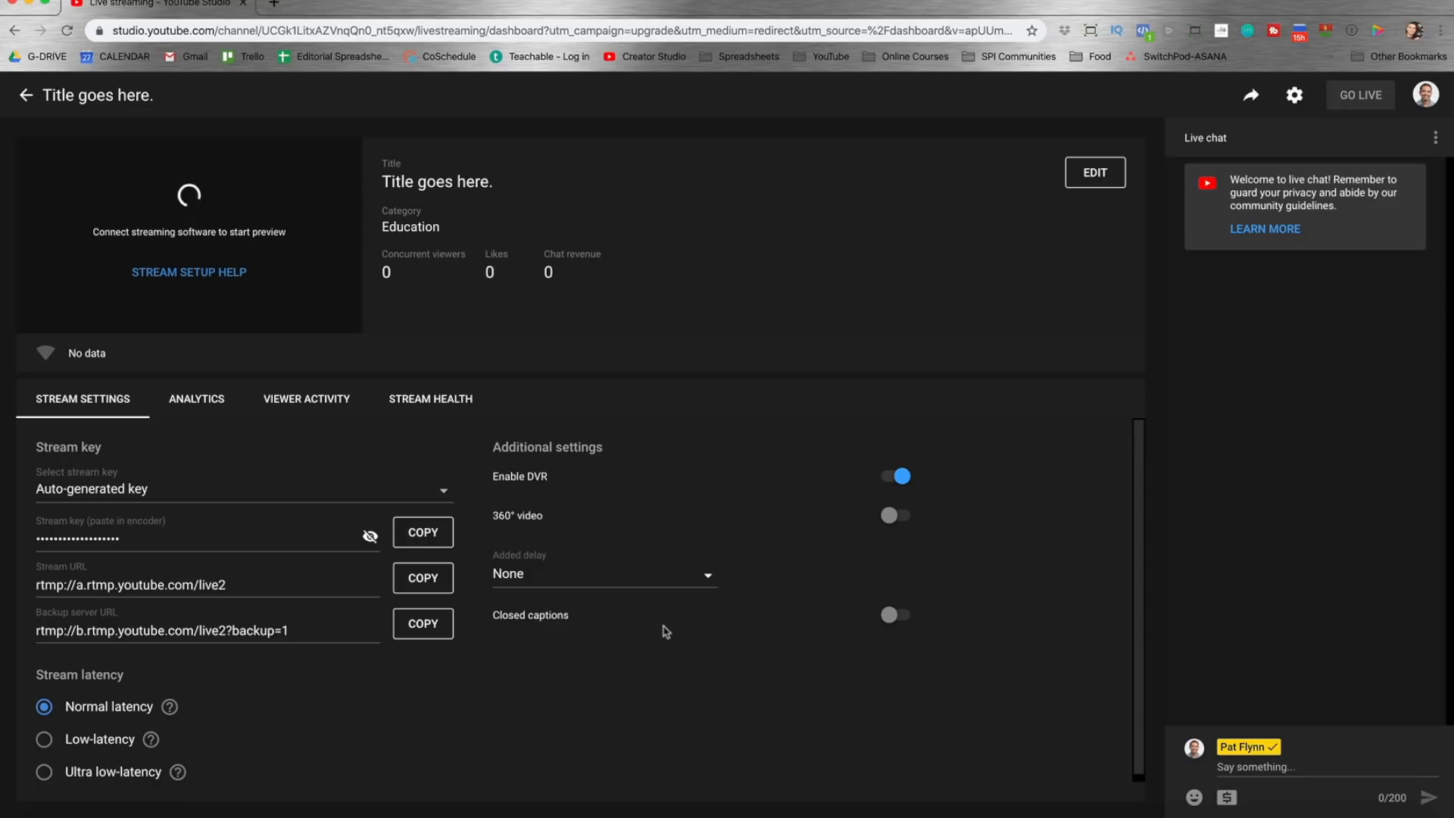
- Return from the stream's control room to the YouTube Studio channel dashboard
click(27, 97)
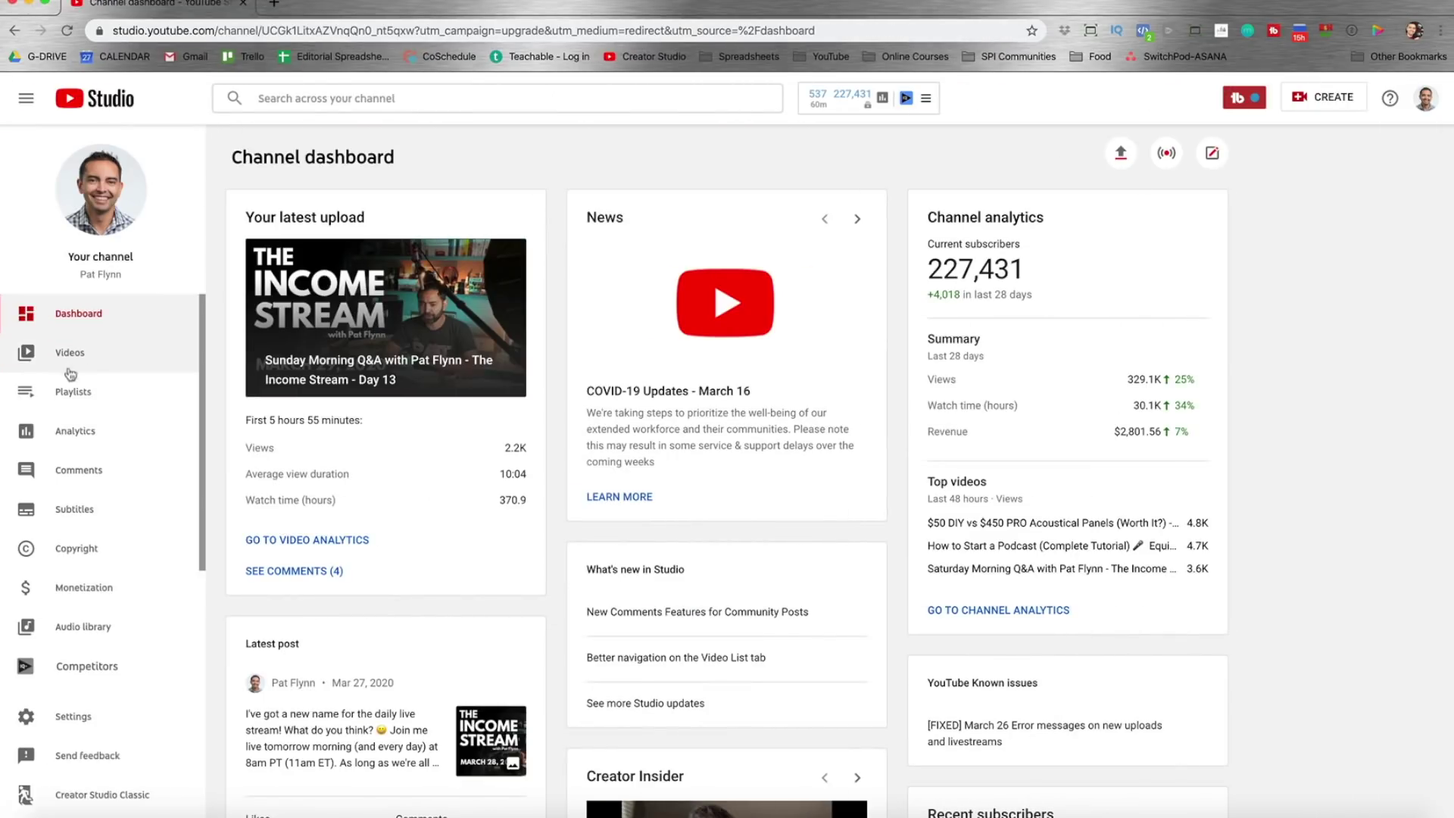
- Show the channel's Live videos list with the new Mar 31 stream listed as upcoming
click(70, 351)
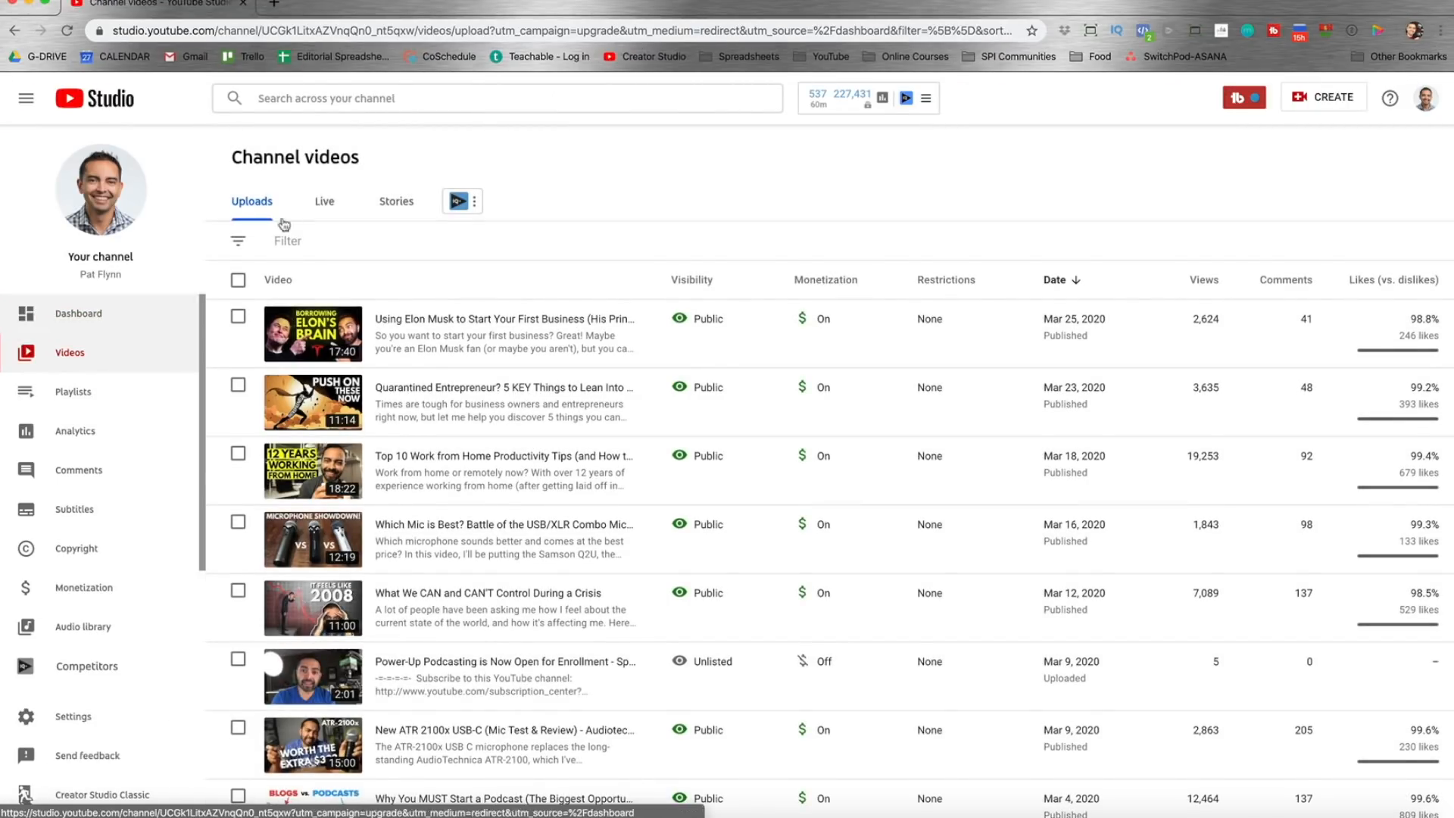
click(324, 201)
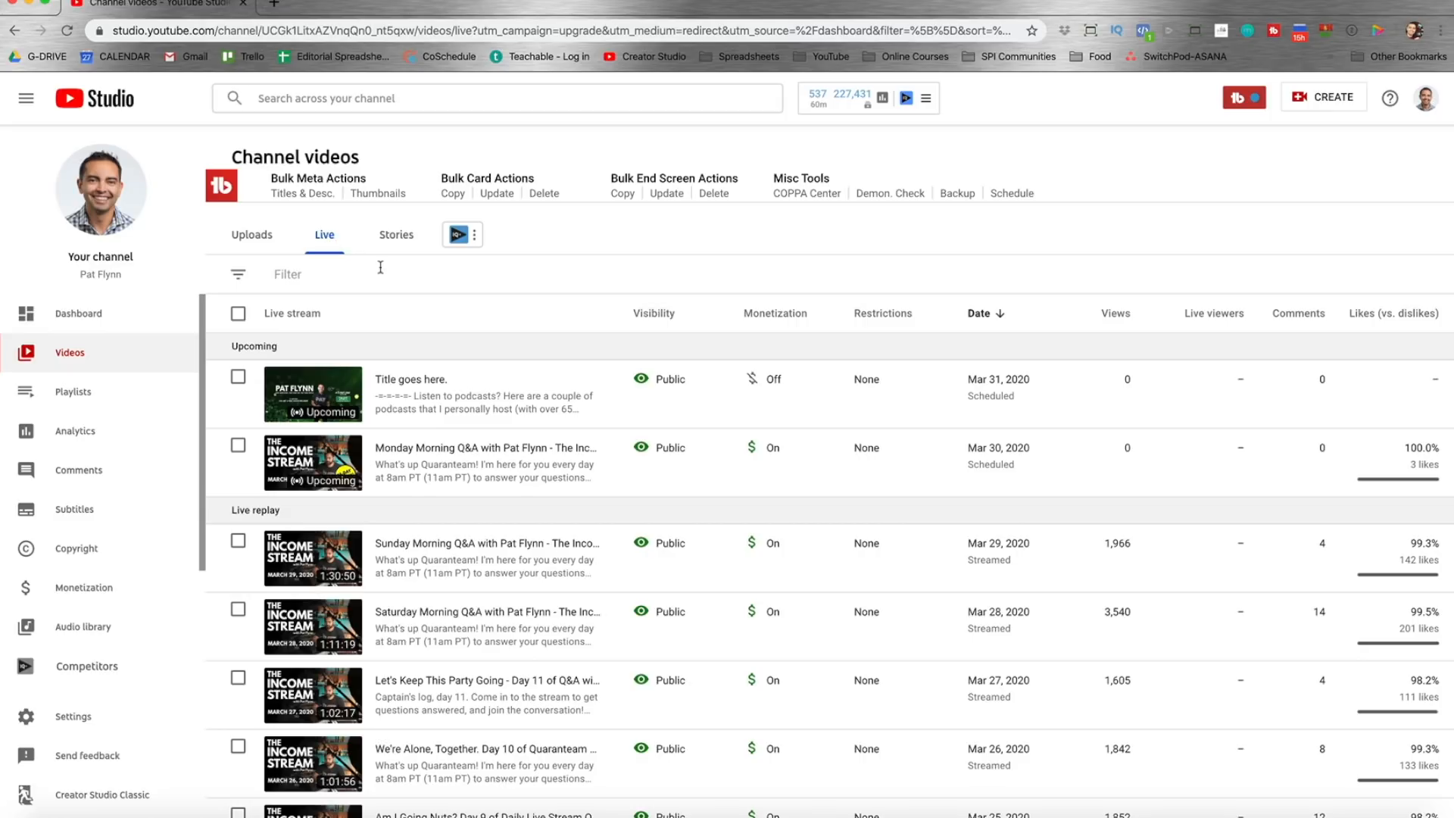
scroll(down, 3)
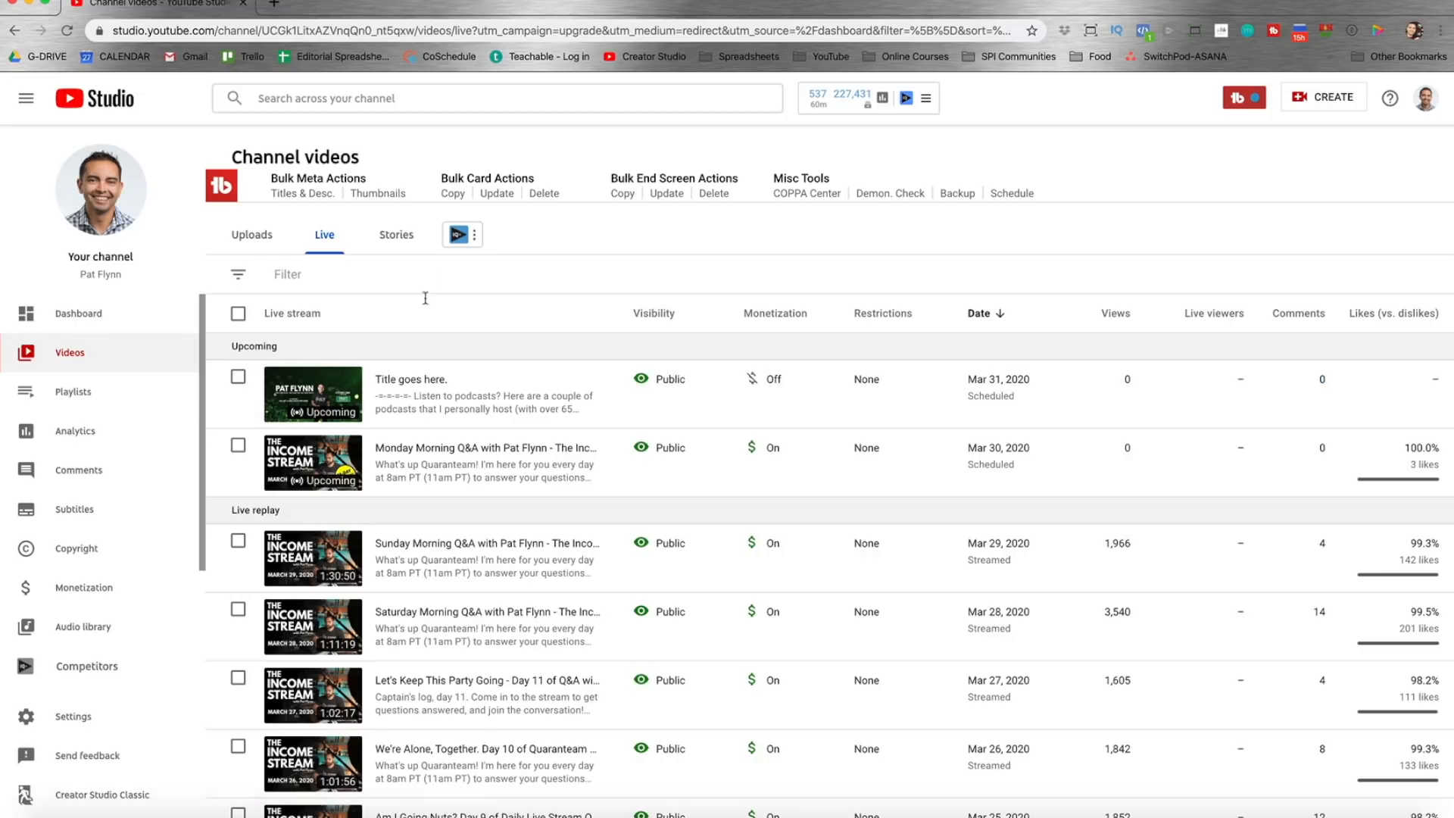
- View the 'Title goes here.' stream's details and its watch page in another tab
click(302, 391)
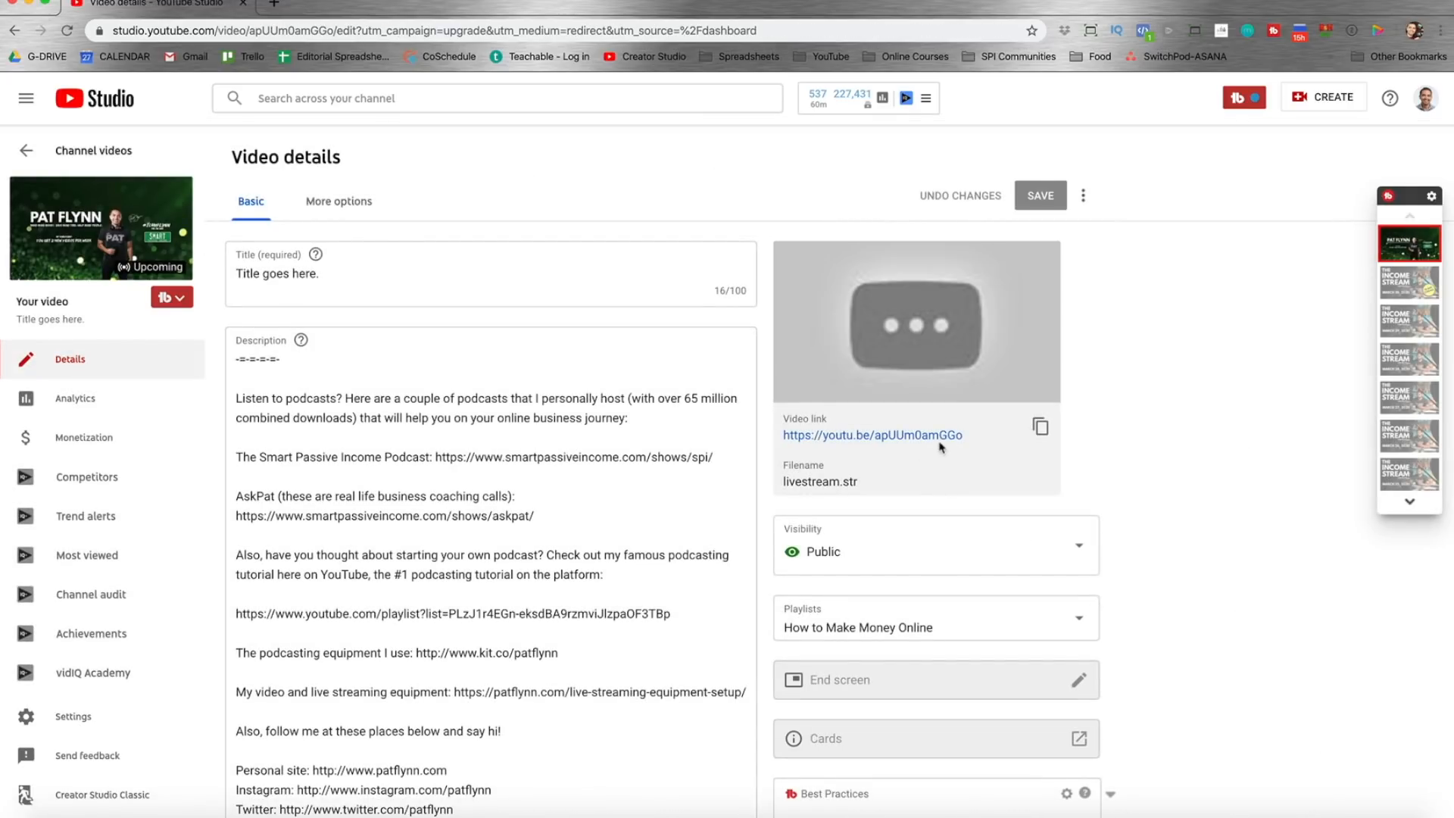
click(871, 436)
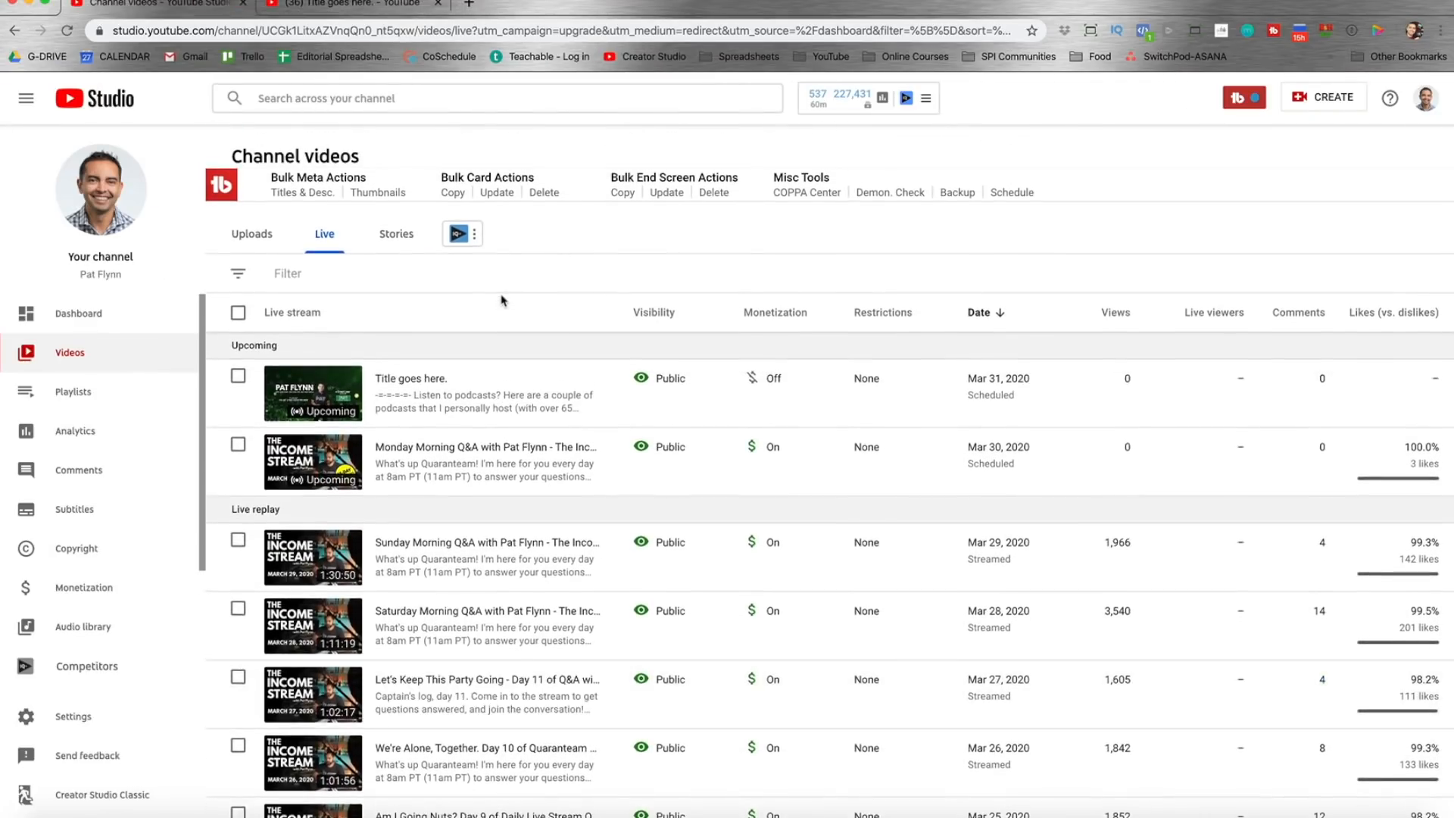
mouse_move(617, 582)
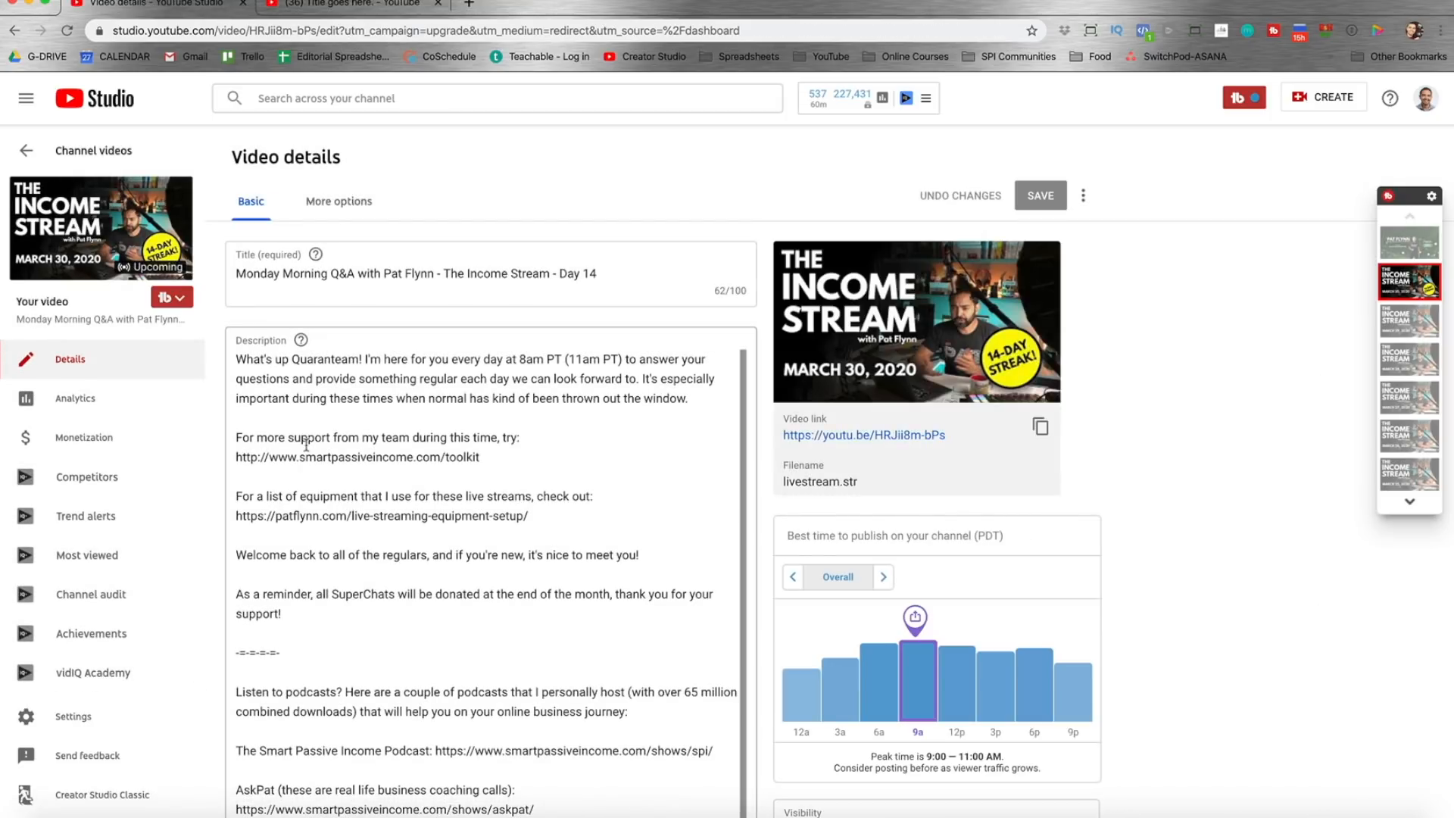
- Scroll through the Monday Morning Q&A Day 14 stream's video details
scroll(down, 3)
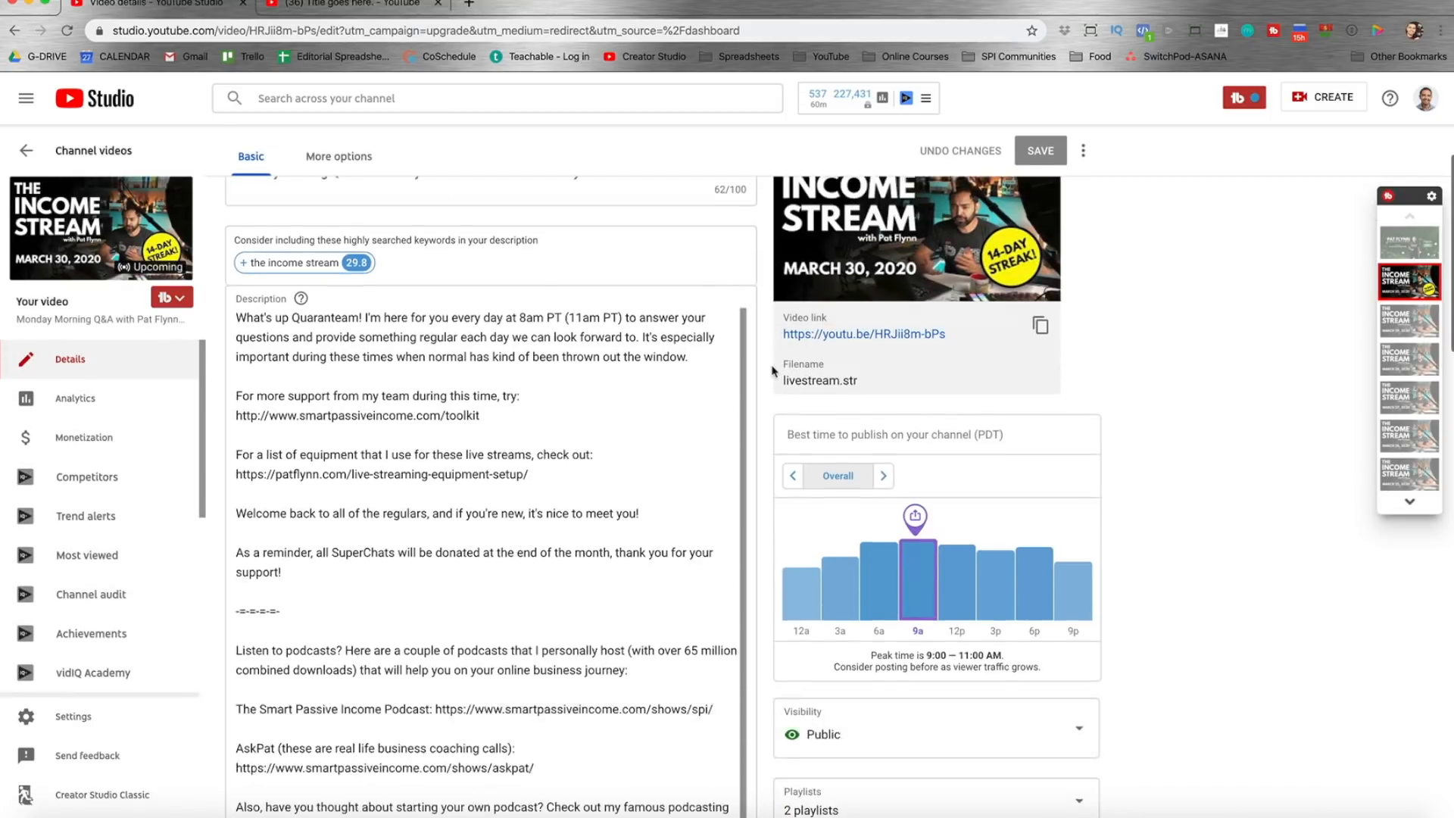
scroll(down, 3)
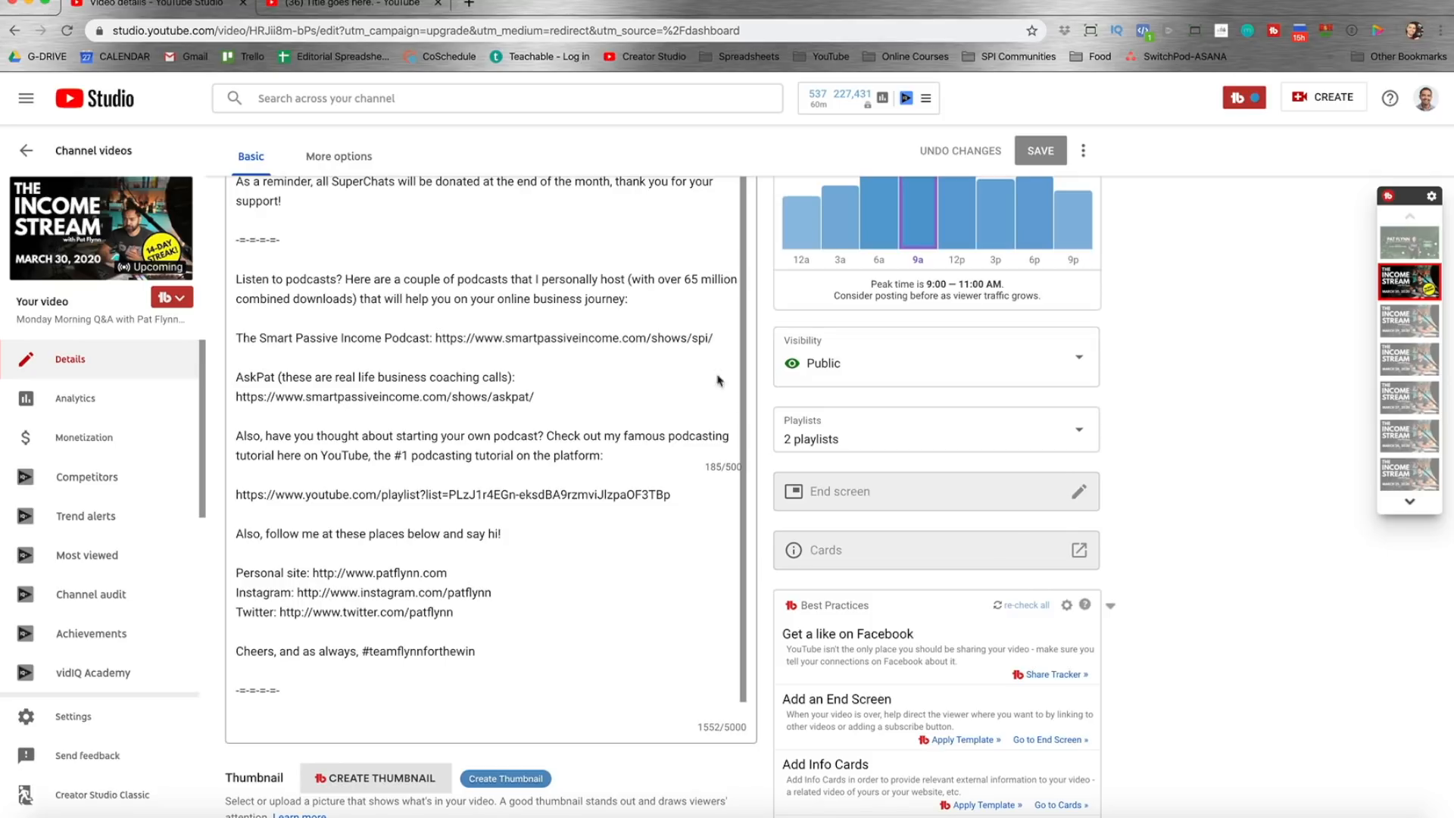
scroll(down, 3)
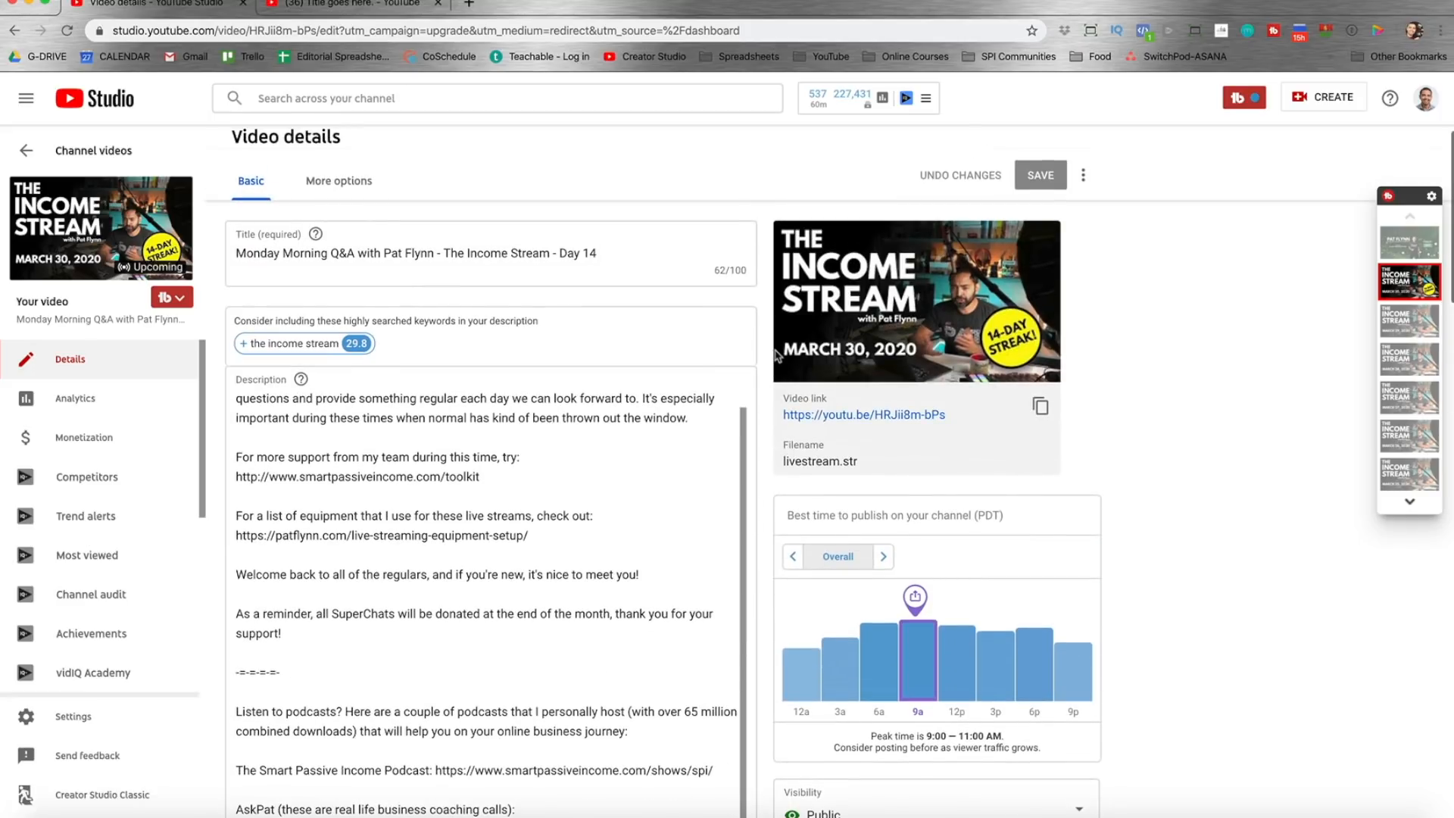
mouse_move(757, 318)
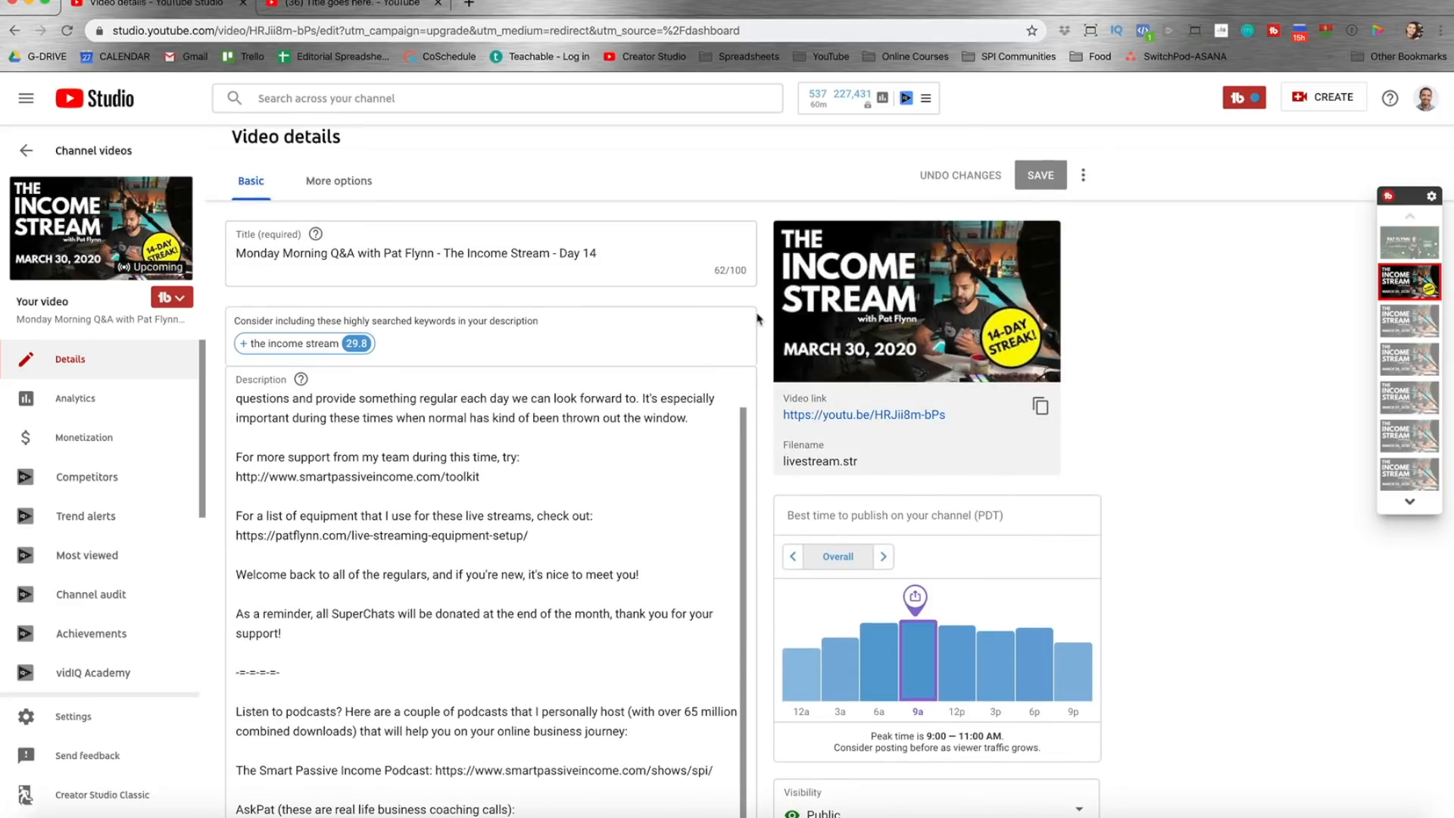
mouse_move(773, 315)
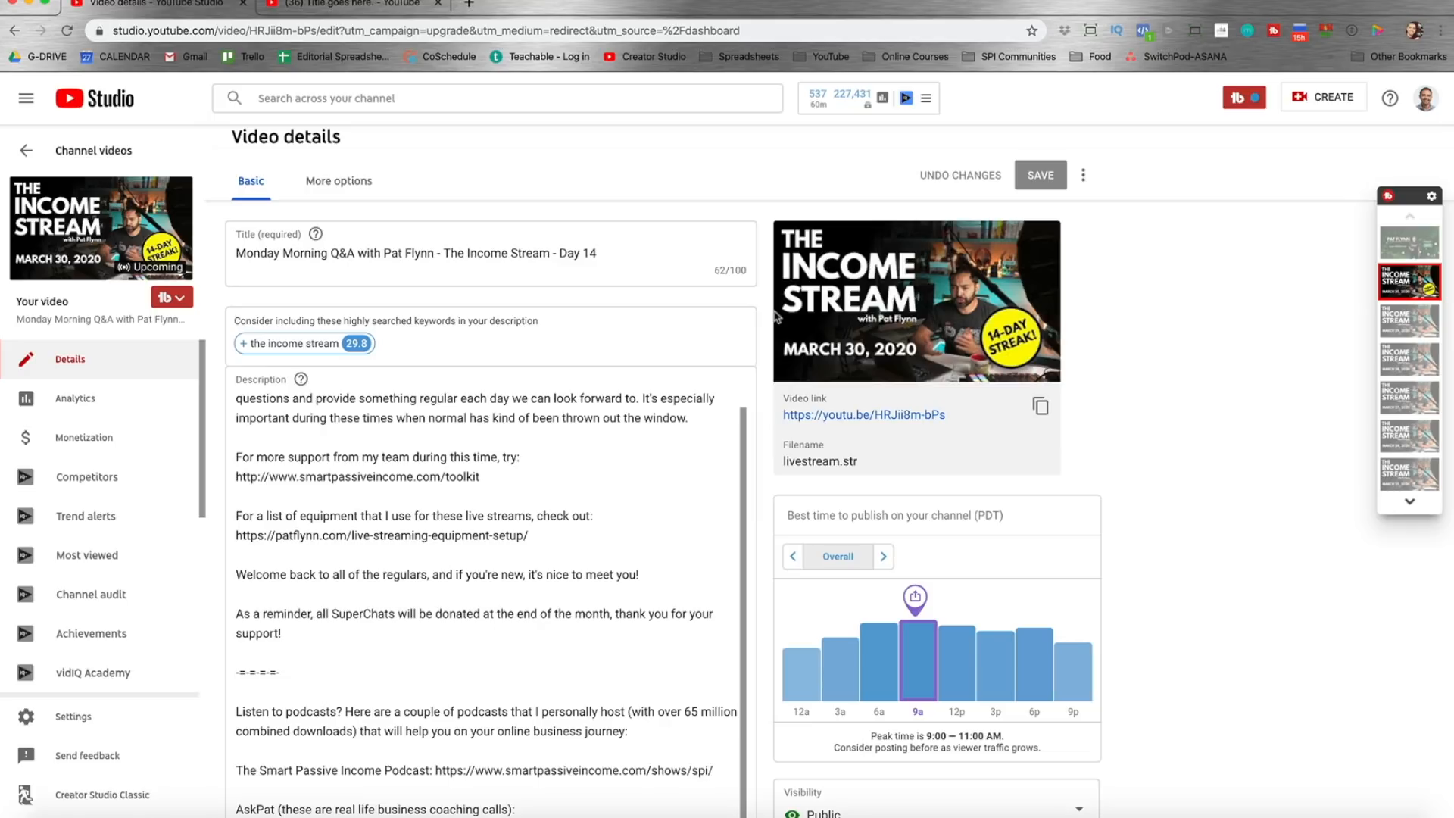
mouse_move(836, 313)
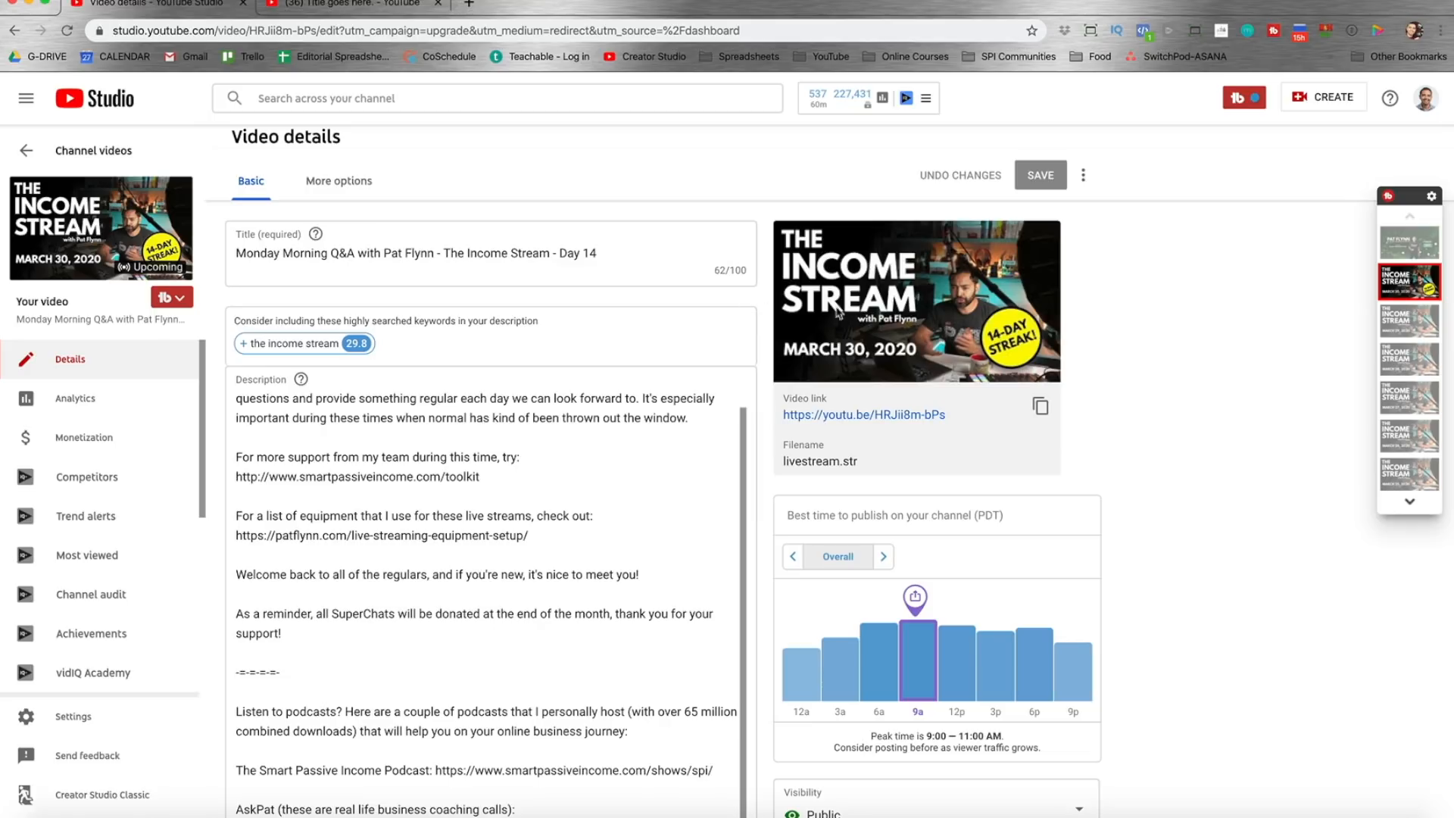
scroll(down, 3)
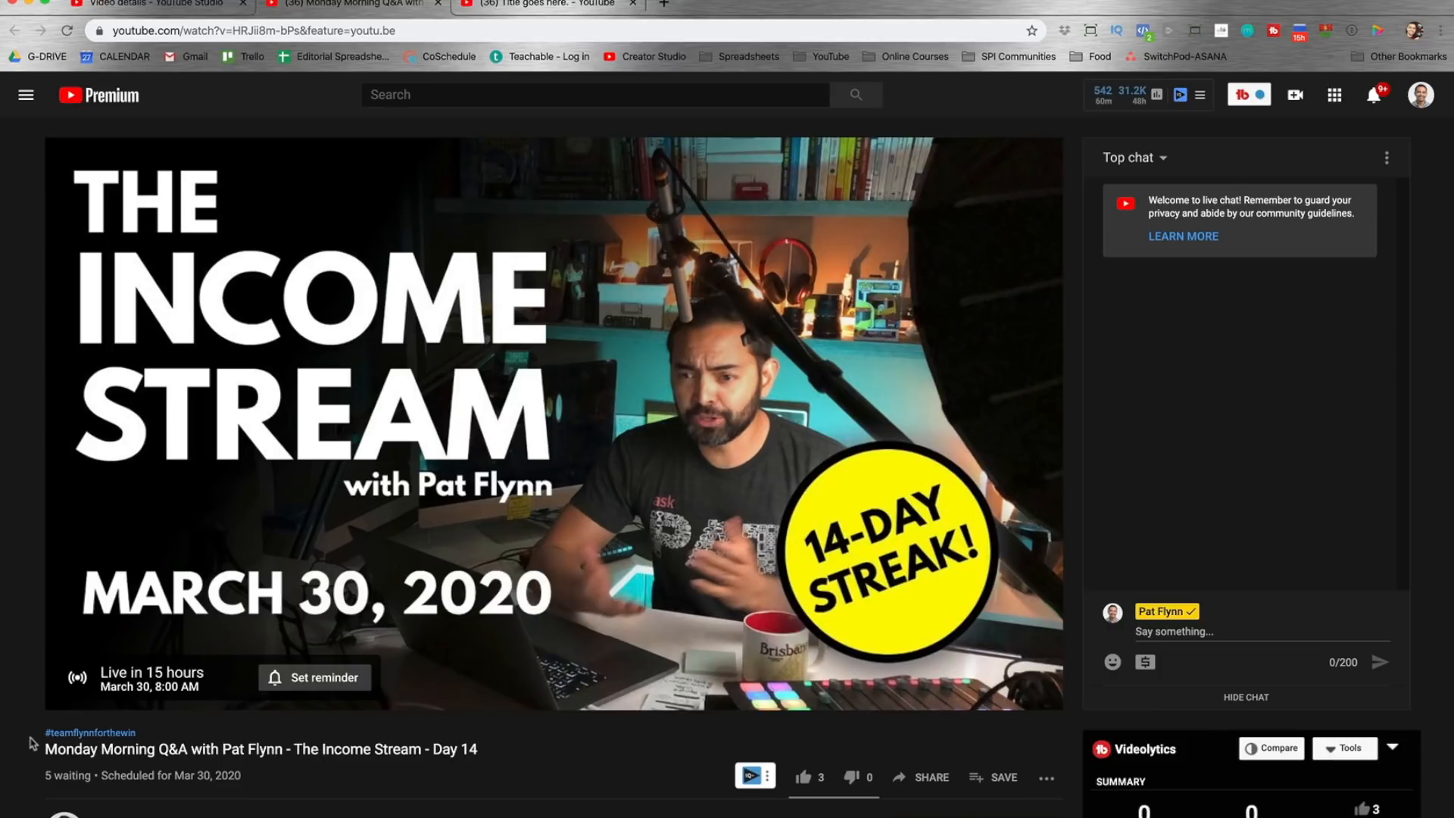
- Scroll the Day 14 Income Stream watch page scheduled for March 30
scroll(down, 3)
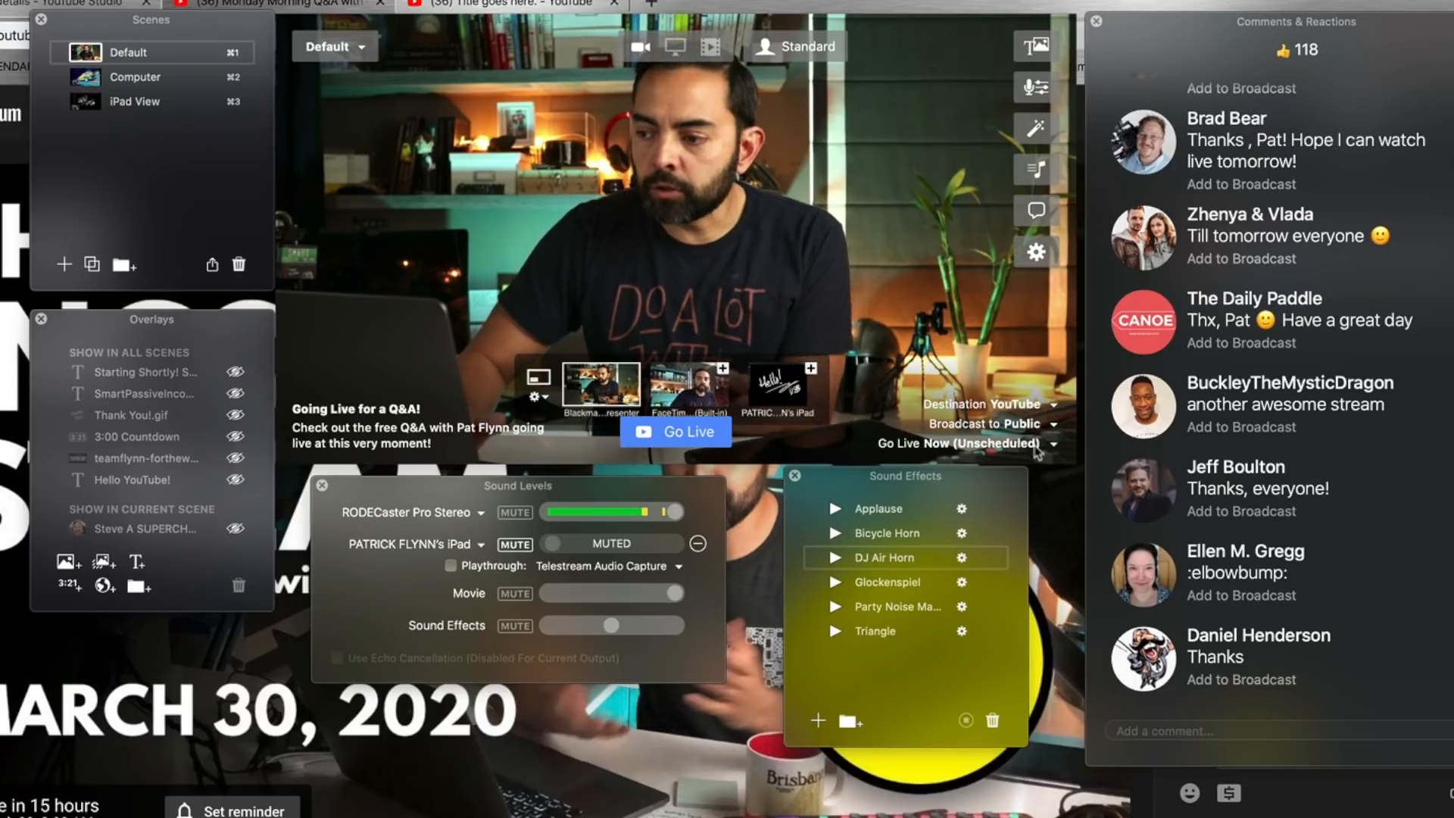
- List the scheduled YouTube broadcasts in the Go Live dropdown, including 'Title goes here.' (Mar 31, 4:00 PM)
click(1057, 444)
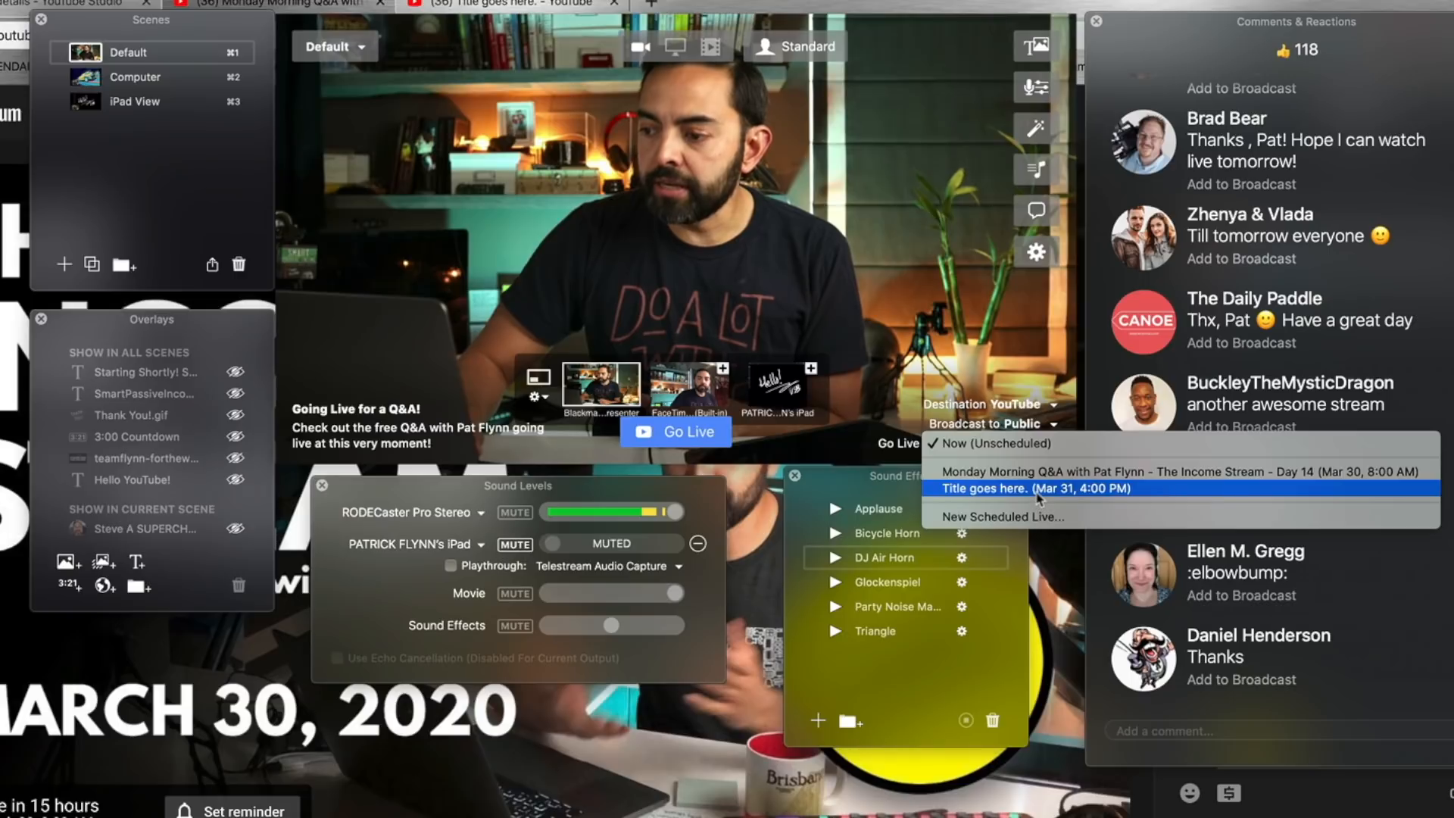